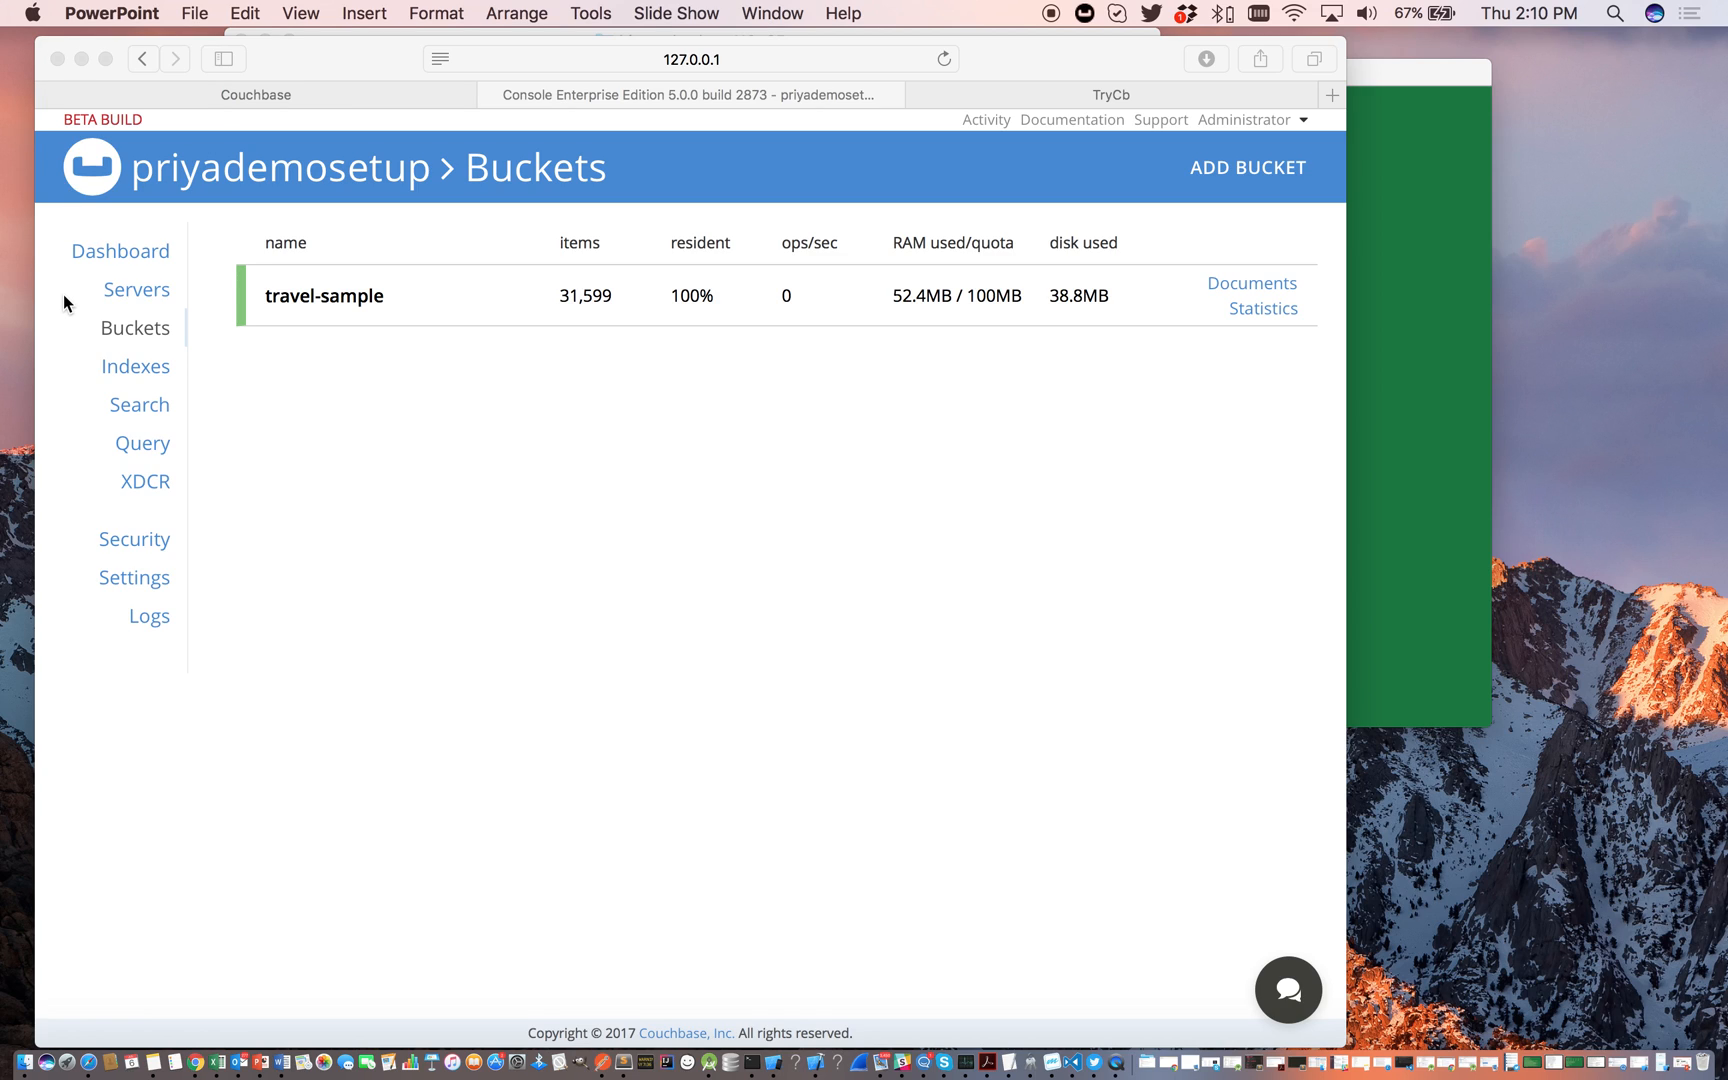
{"action": "mouse_move", "coordinate": [327, 323]}
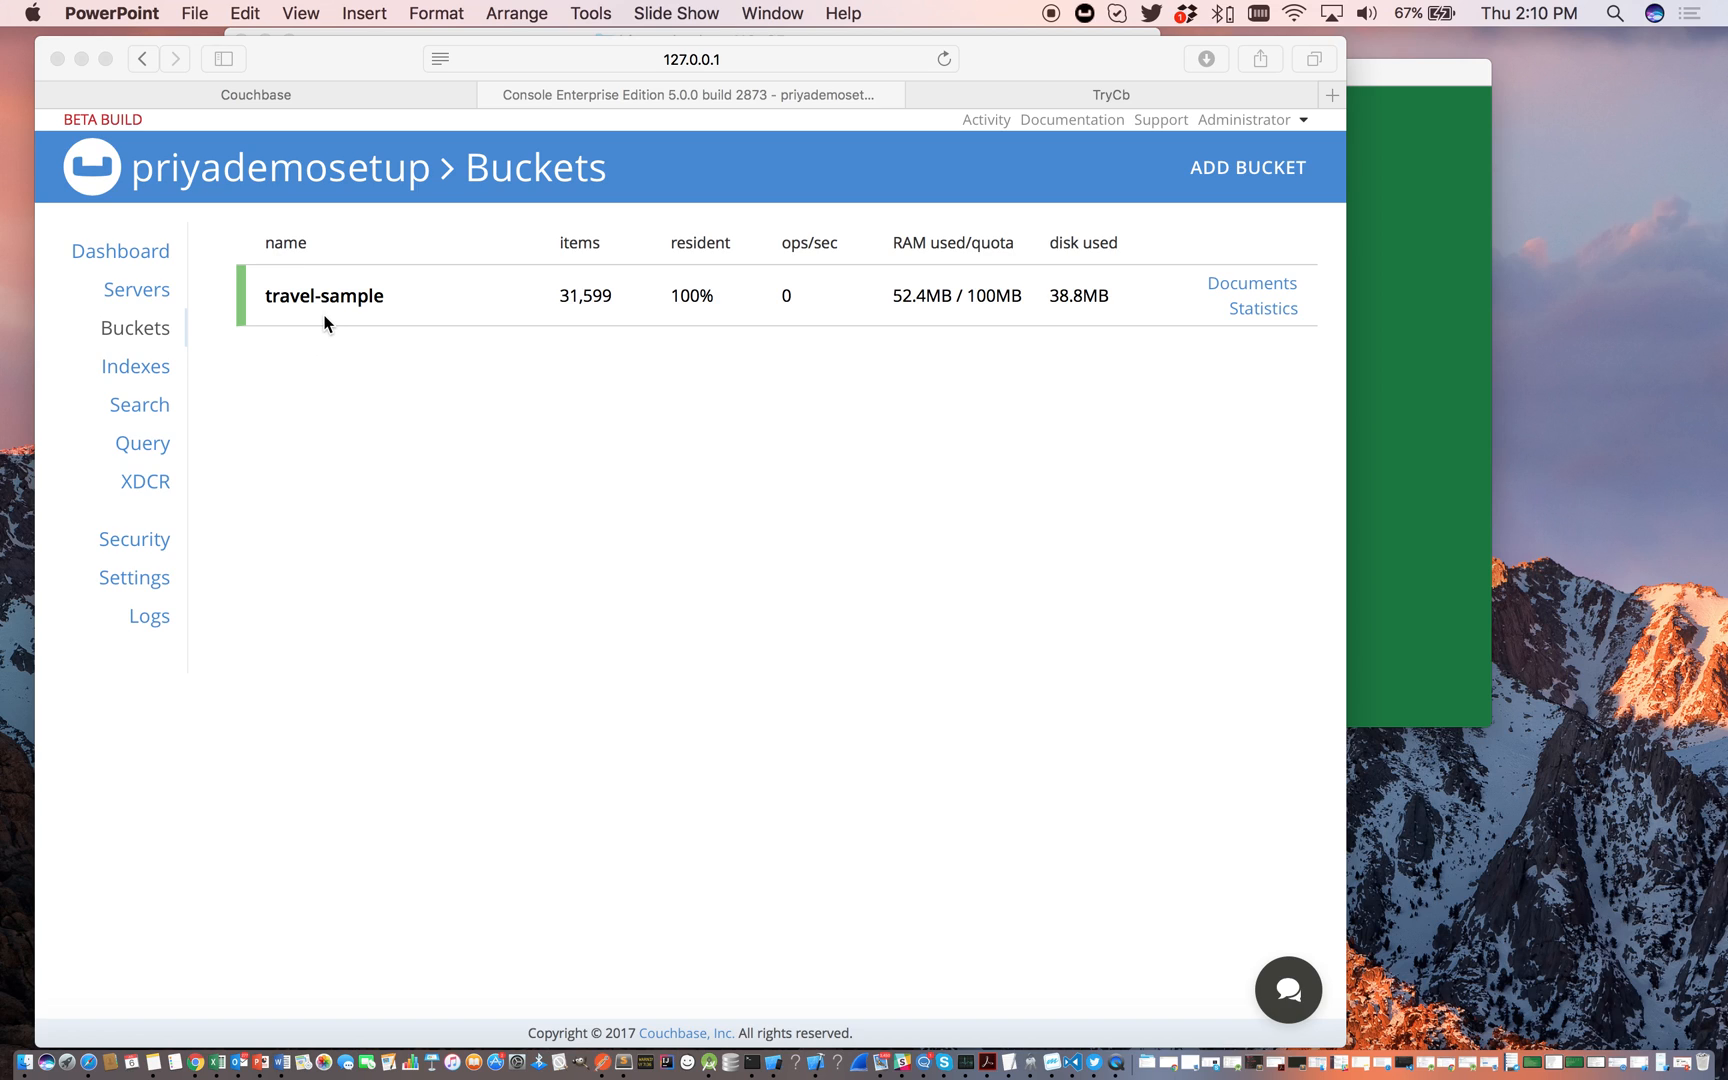
{"action": "mouse_move", "coordinate": [315, 365]}
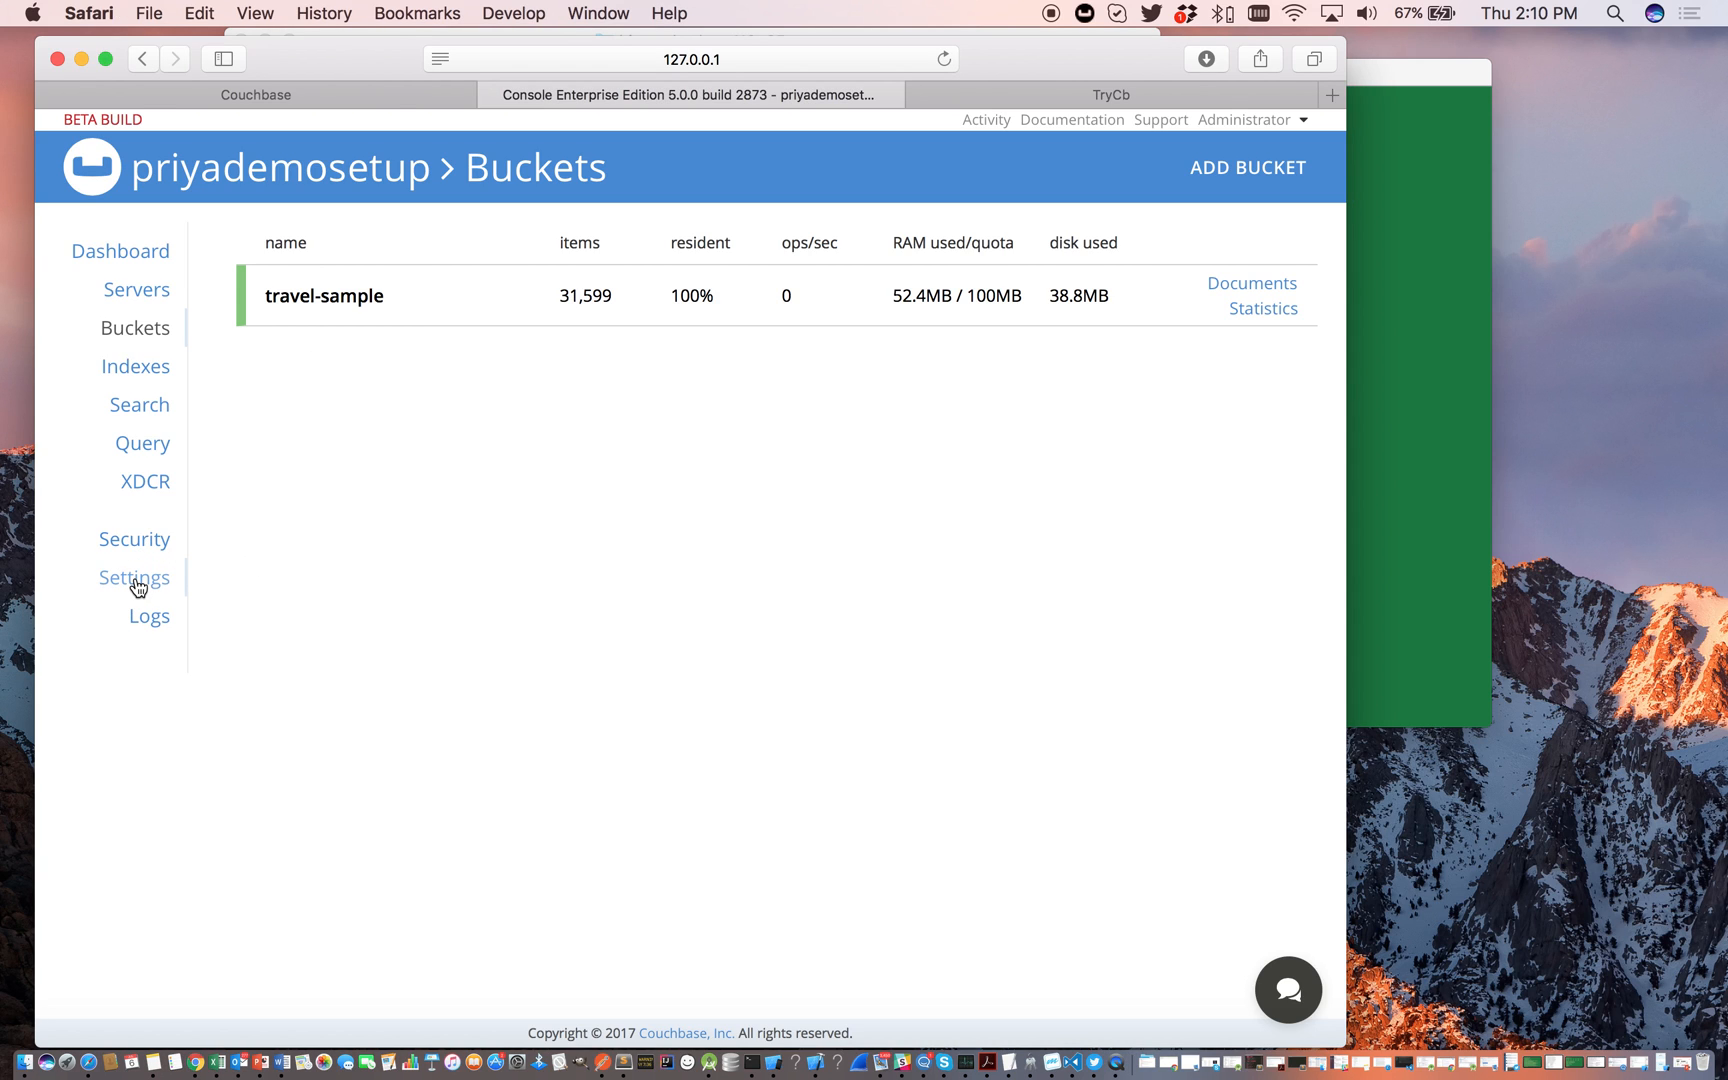
- Check the installed sample buckets in server settings, then load the CB Travel web app in Safari
{"action": "left_click", "coordinate": [134, 577]}
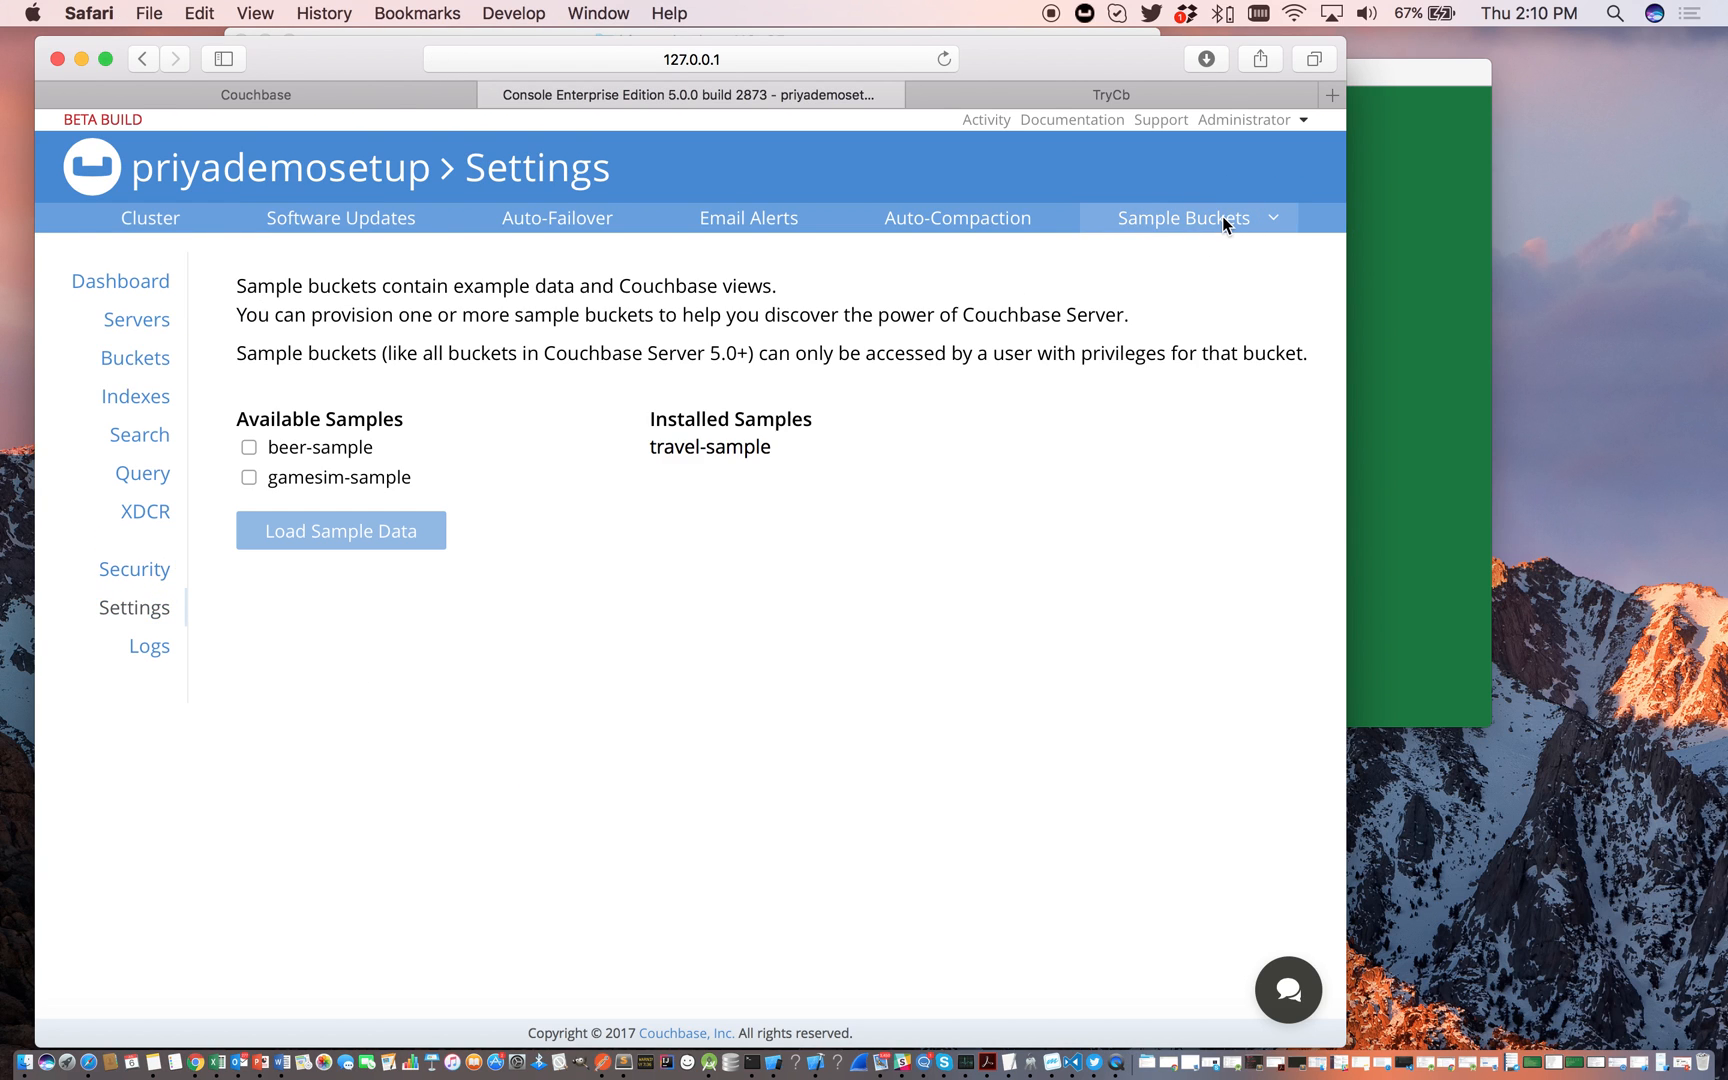
{"action": "left_click", "coordinate": [136, 327]}
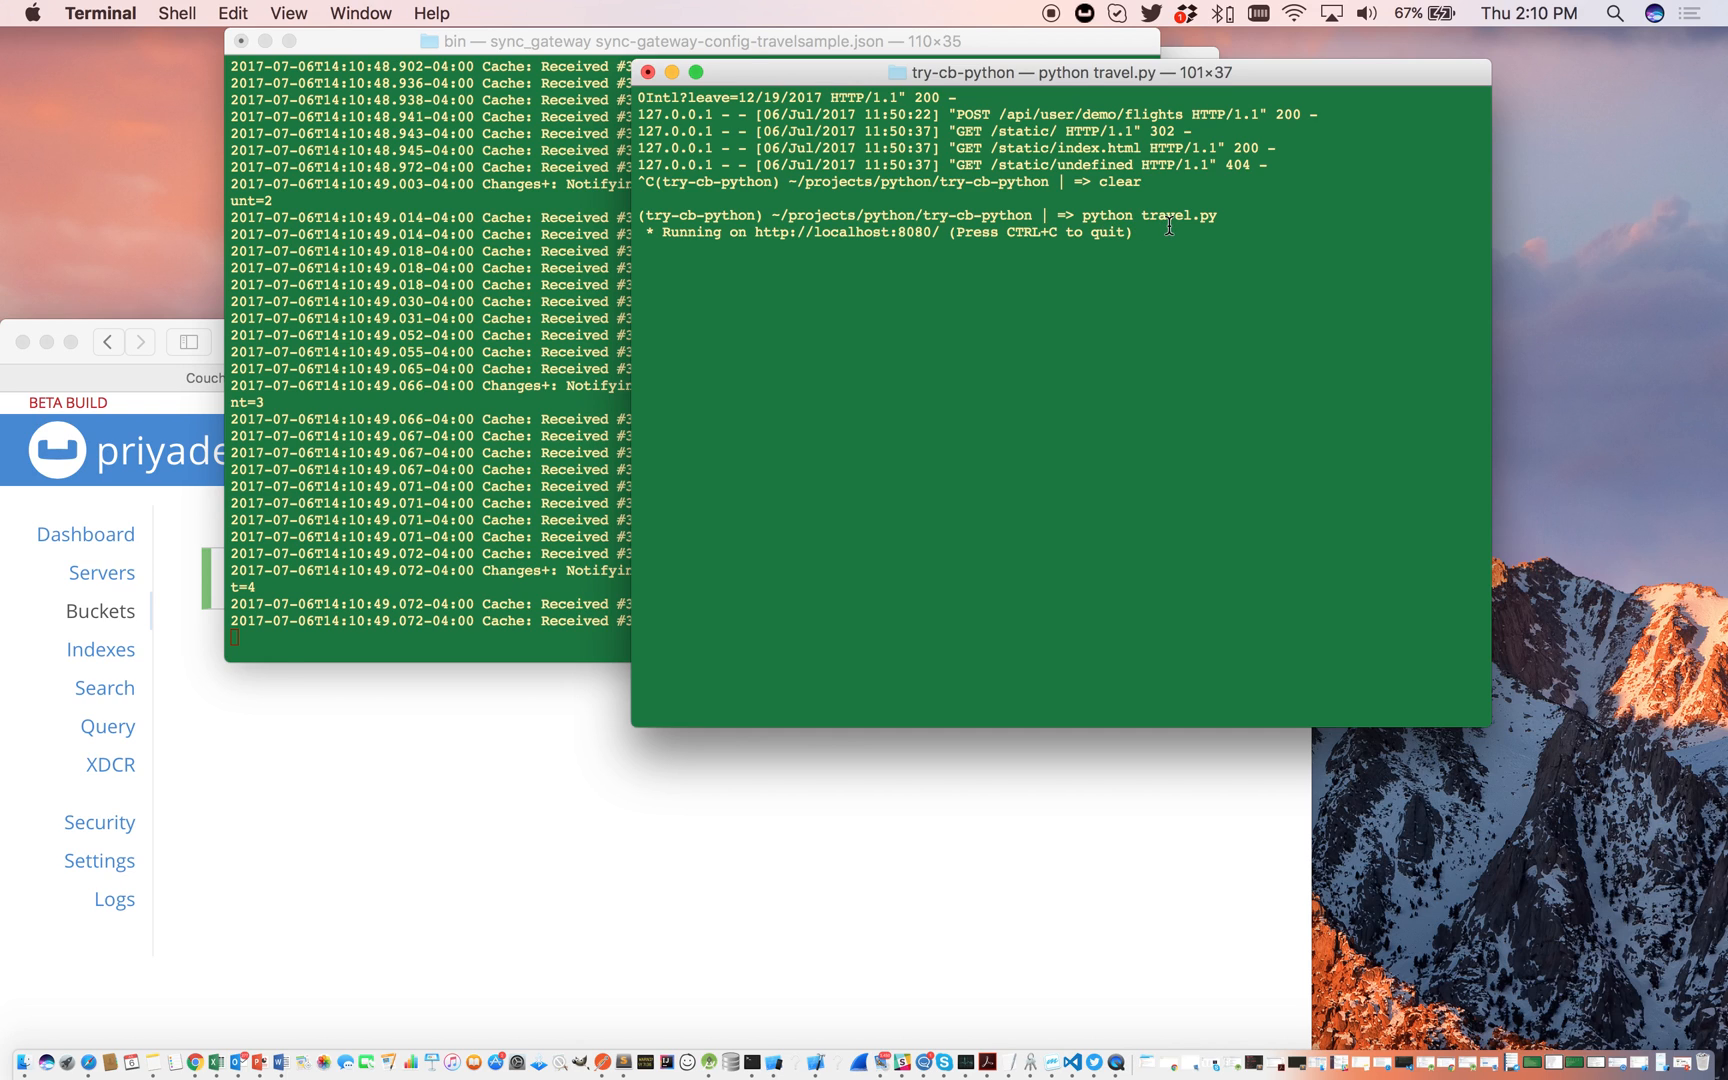
{"action": "mouse_move", "coordinate": [768, 231]}
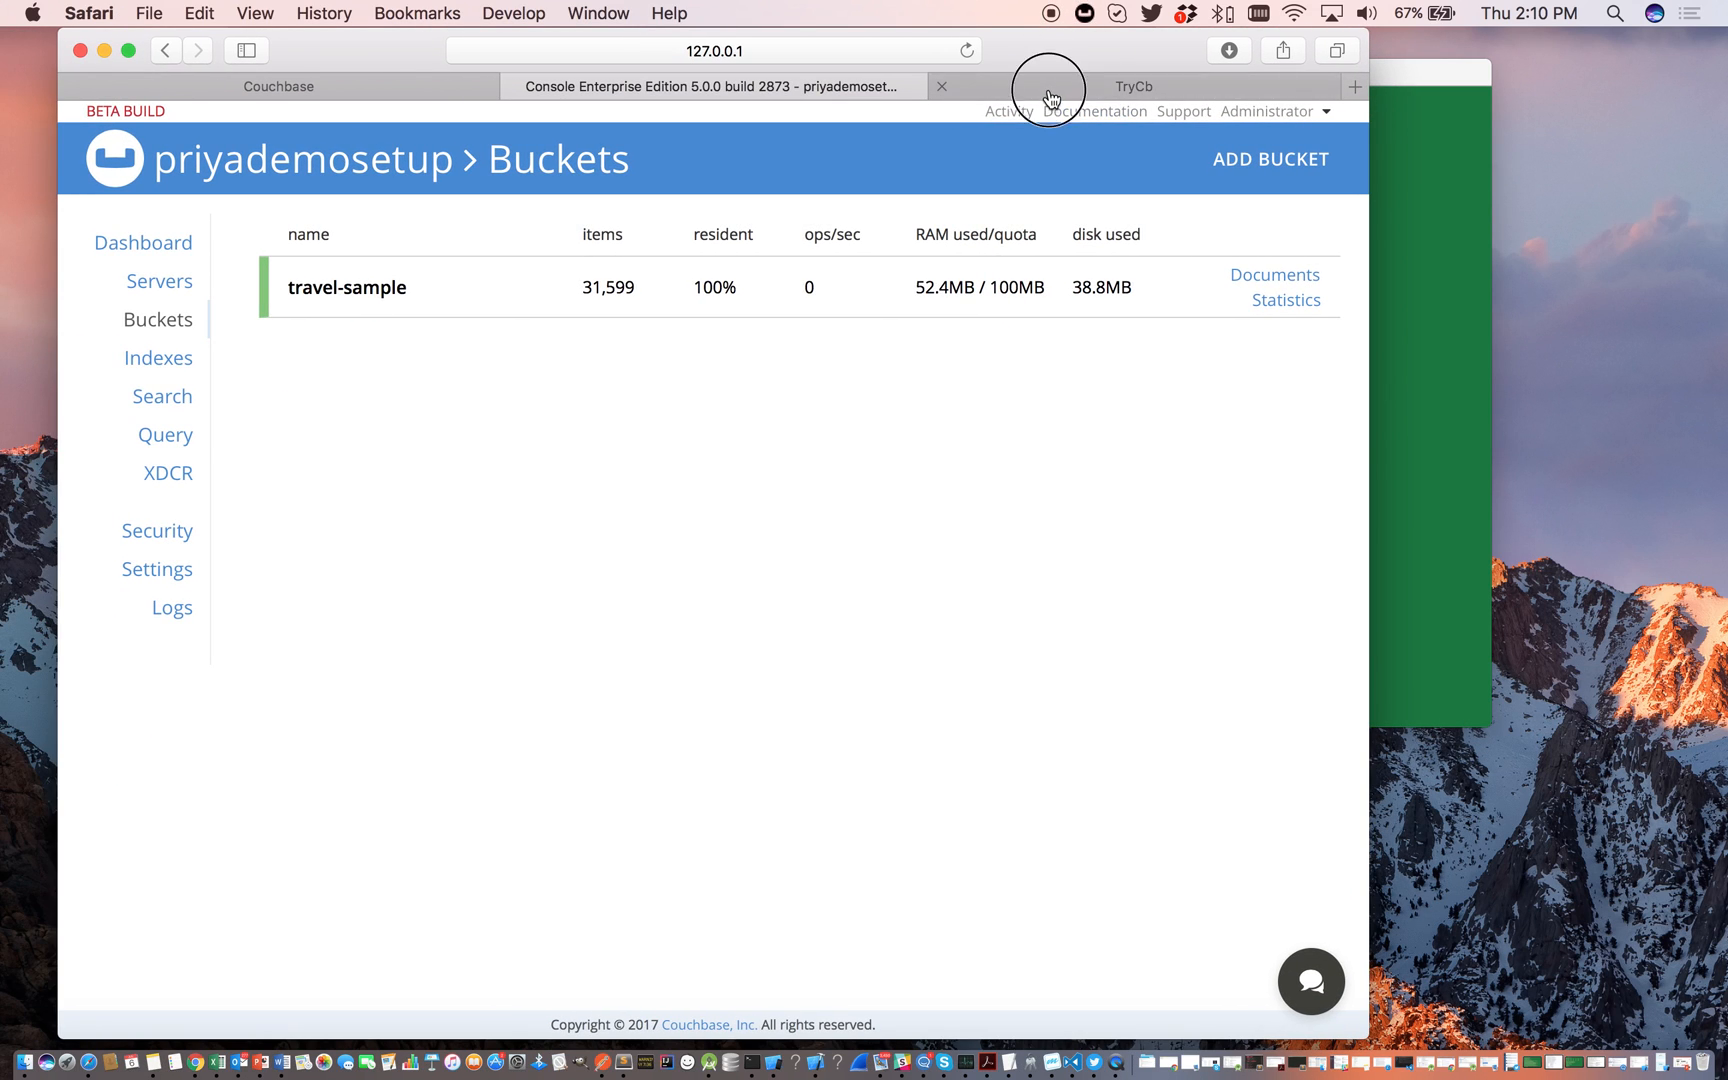
{"action": "left_click", "coordinate": [1132, 86]}
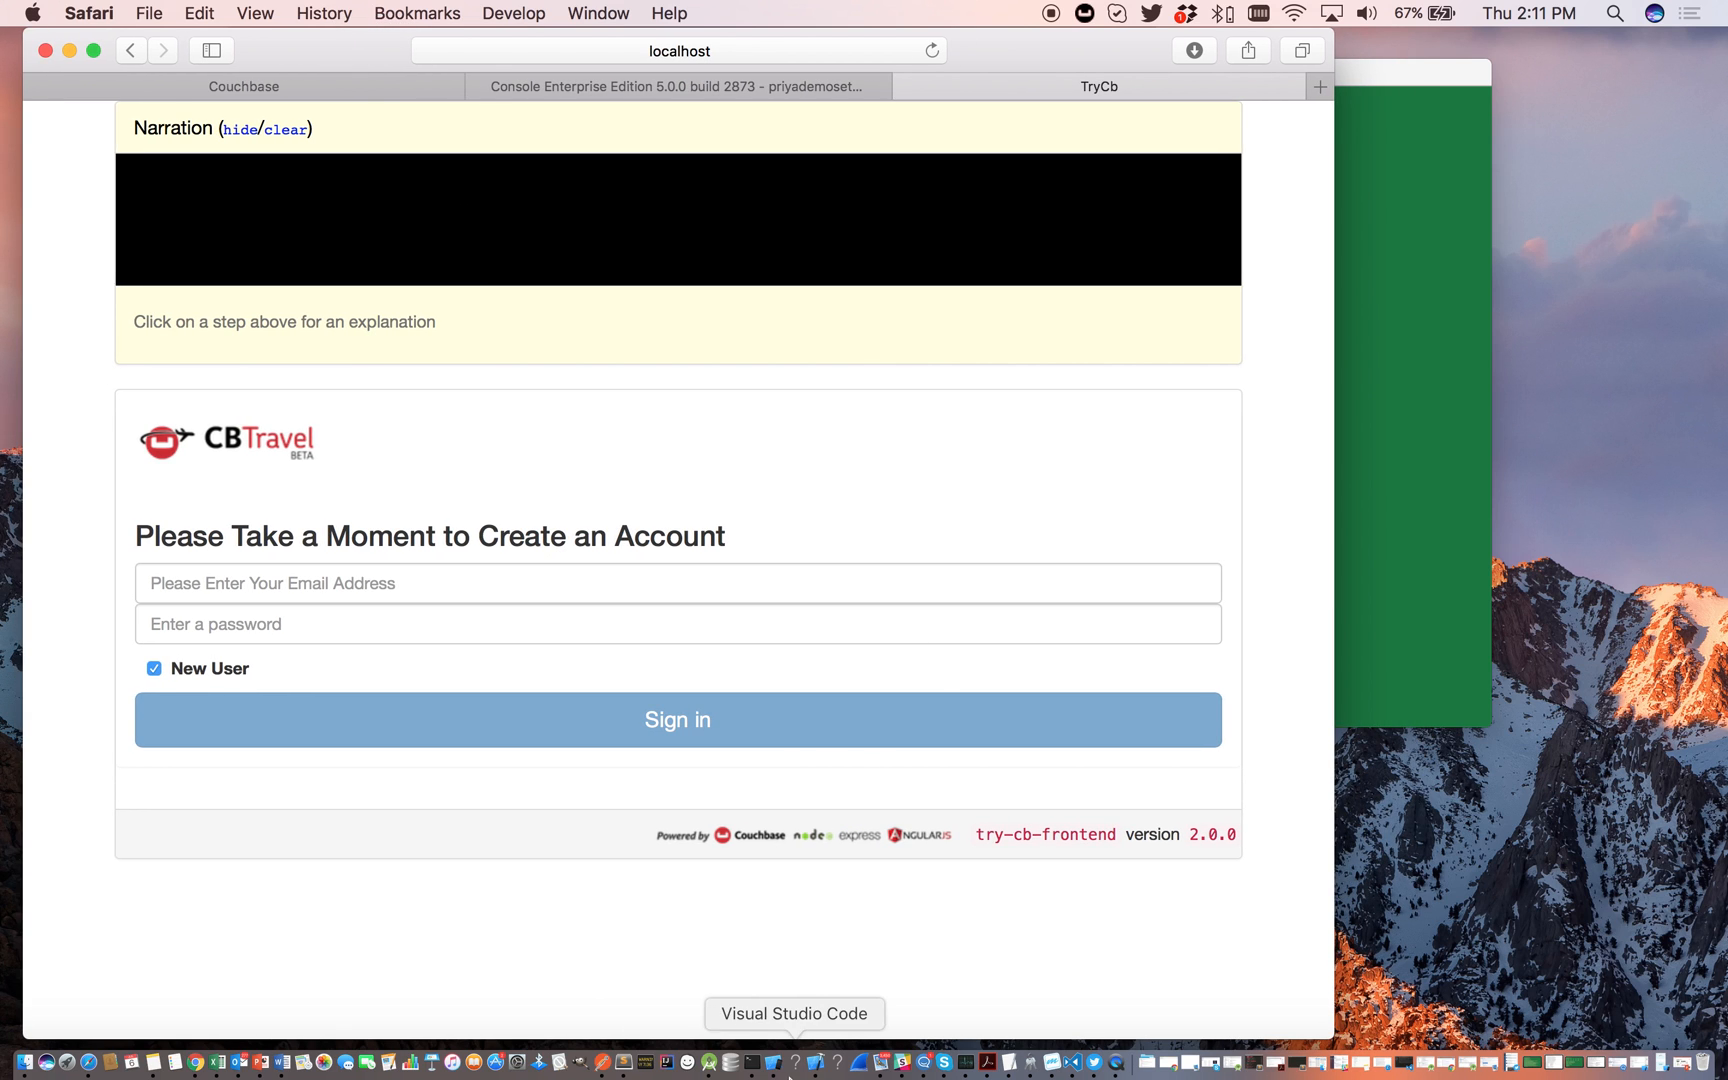
- Create and sign in to the 'demo' account in the CB Travel web app
{"action": "left_click", "coordinate": [777, 1063]}
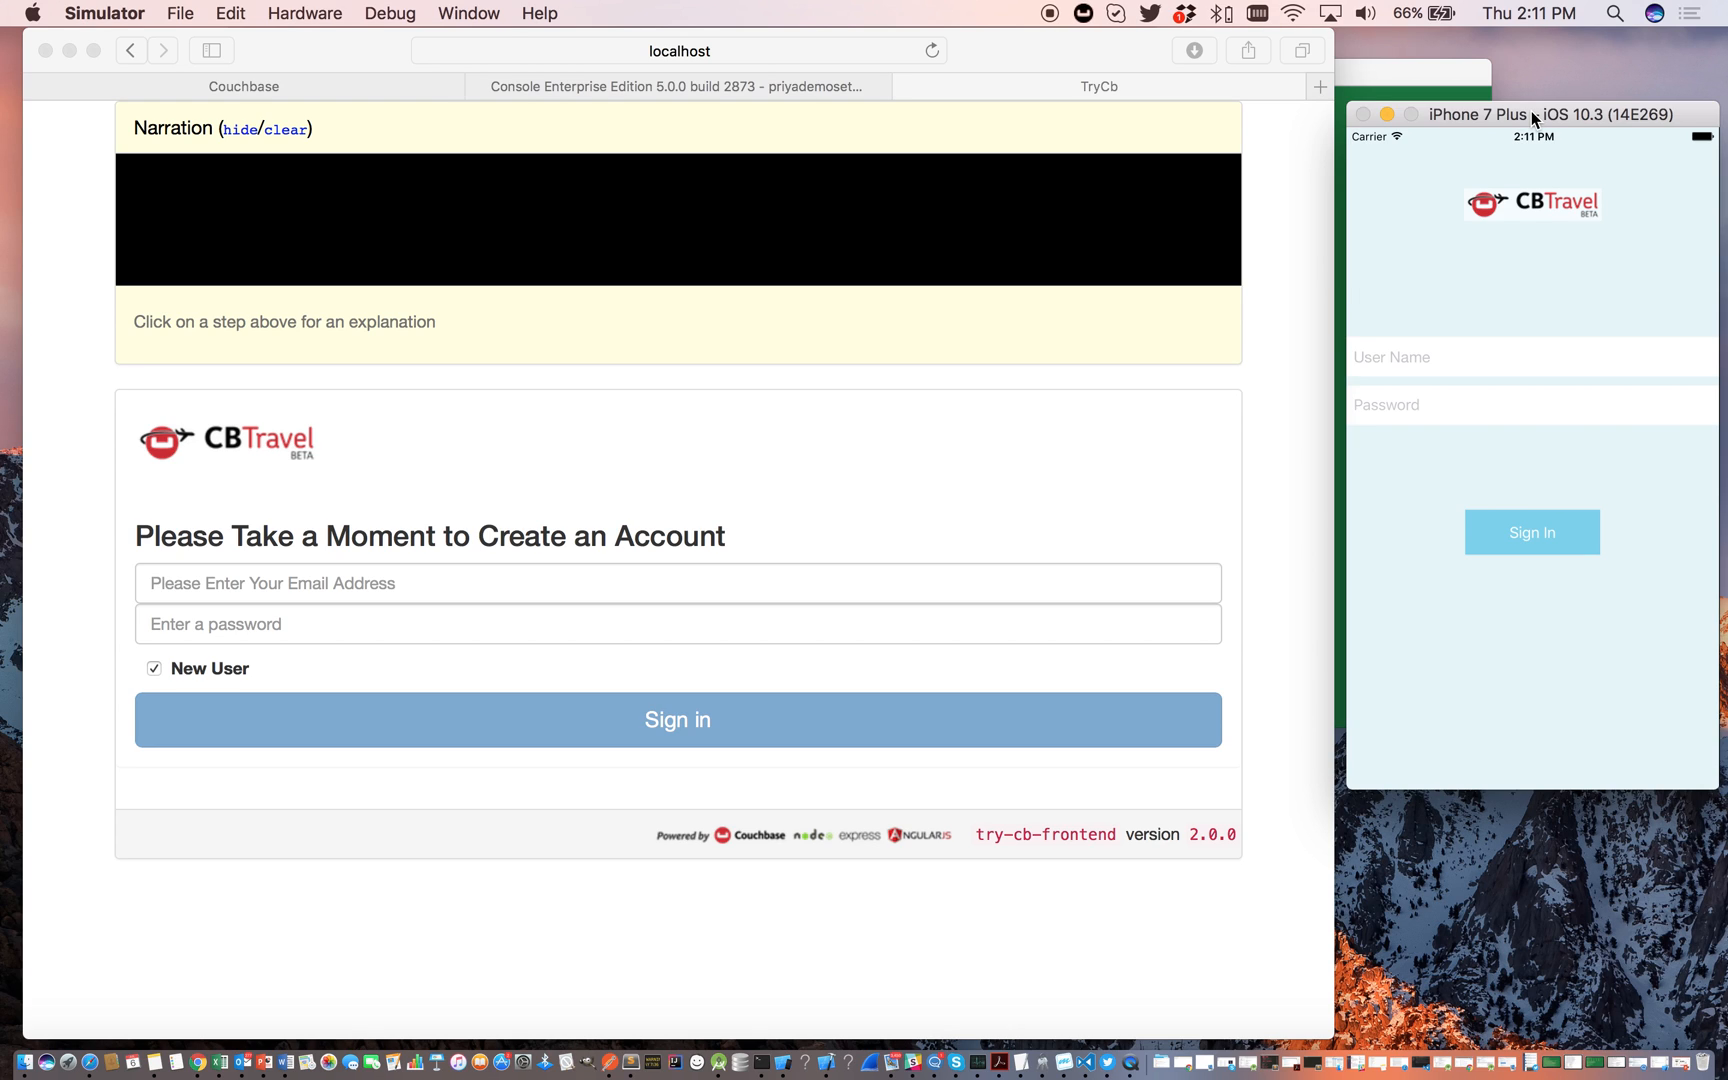
{"action": "mouse_move", "coordinate": [595, 586]}
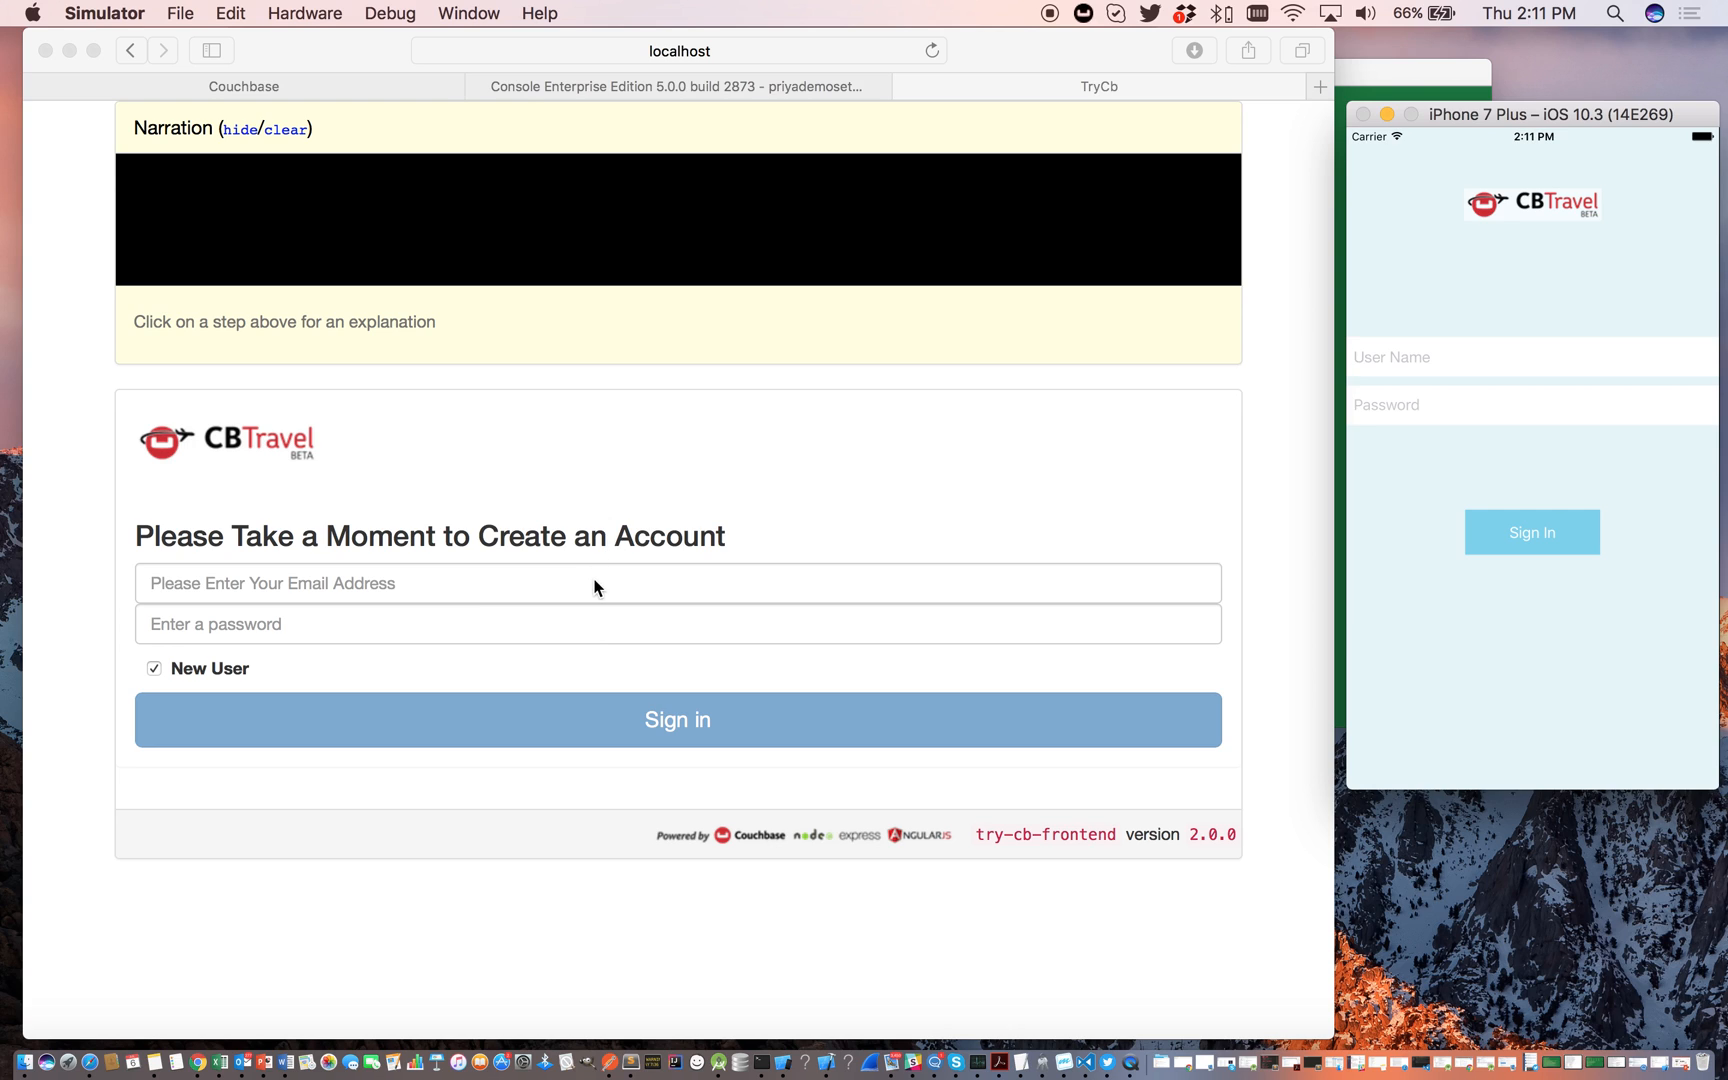
{"action": "type", "text": "demo"}
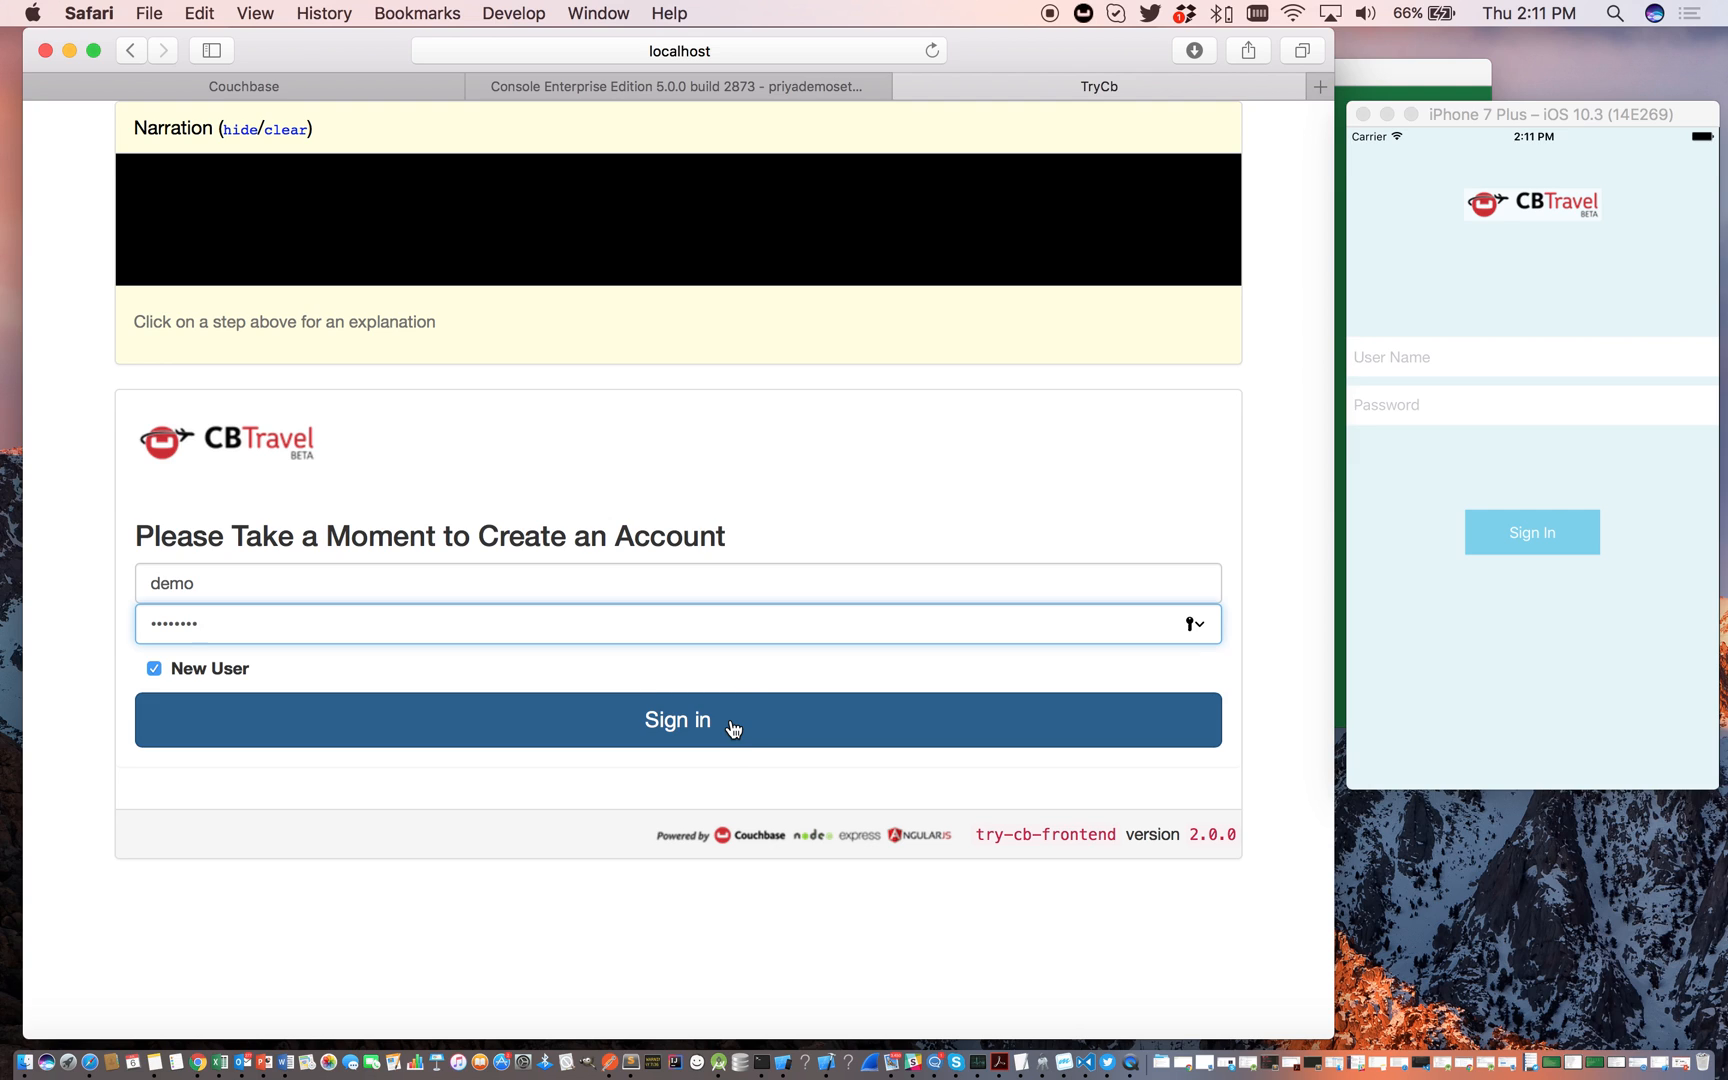
{"action": "left_click", "coordinate": [678, 720]}
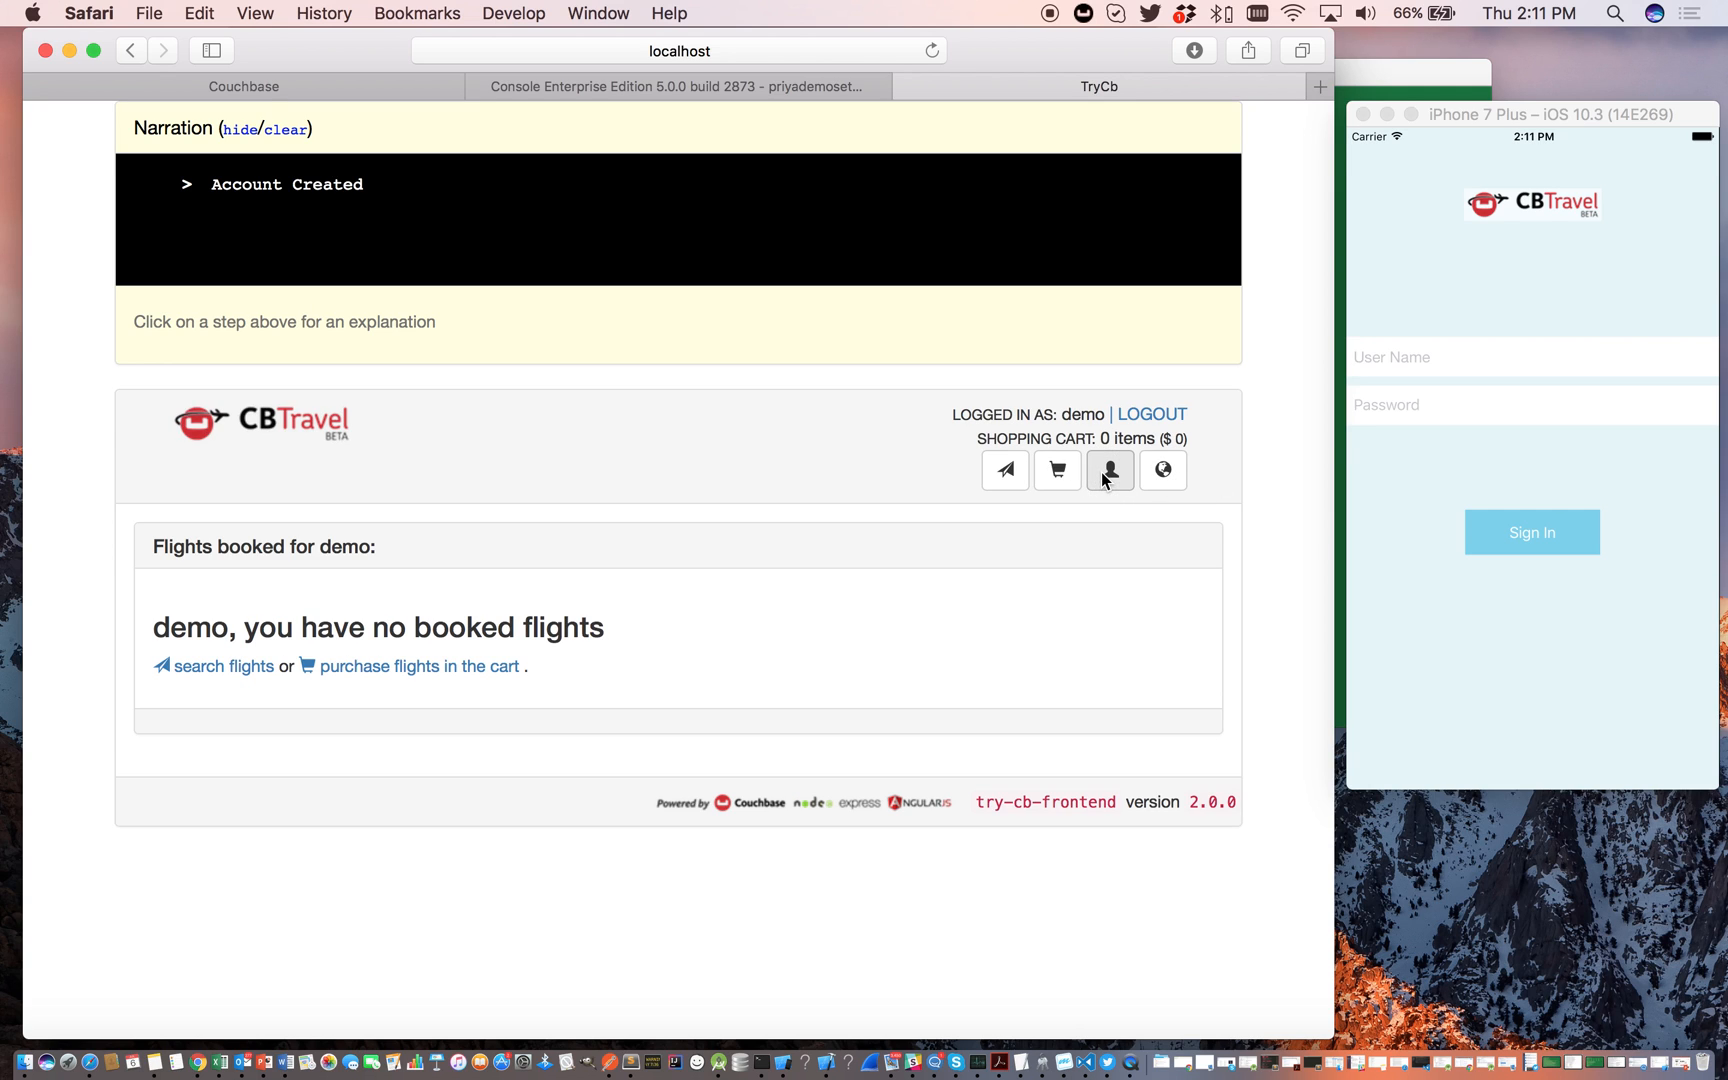
{"action": "mouse_move", "coordinate": [641, 658]}
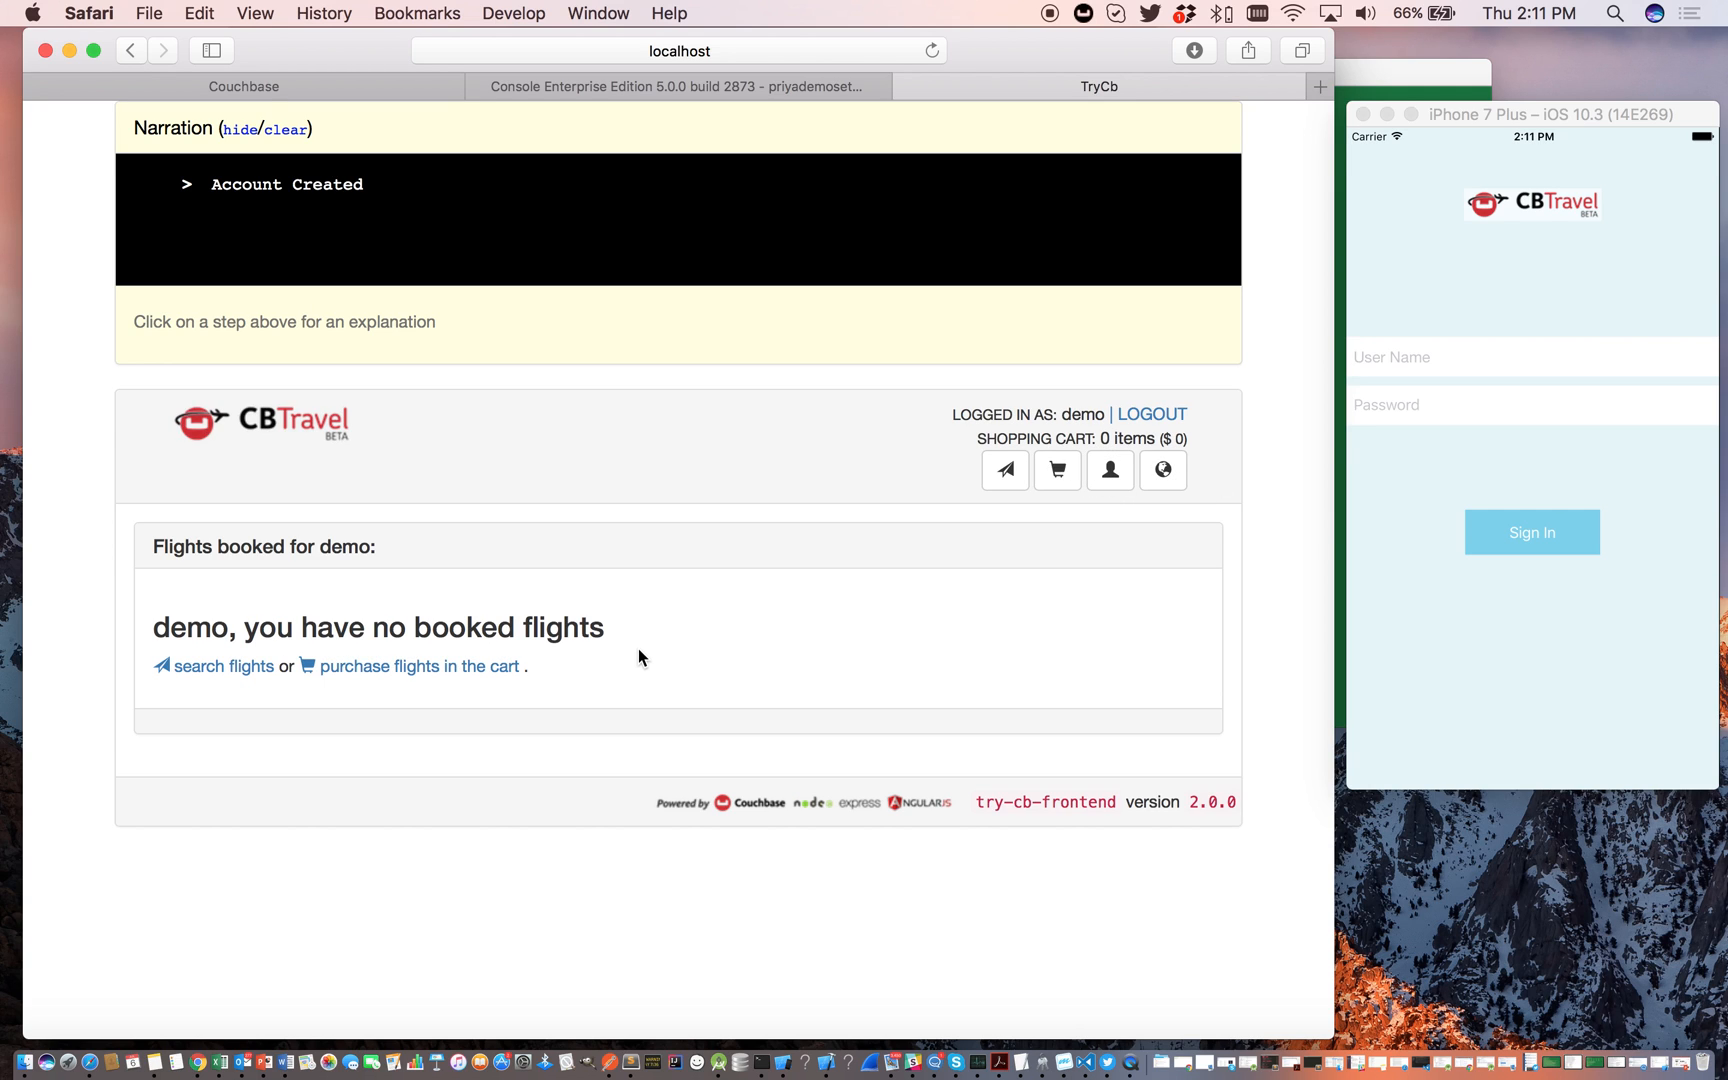
{"action": "mouse_move", "coordinate": [994, 501]}
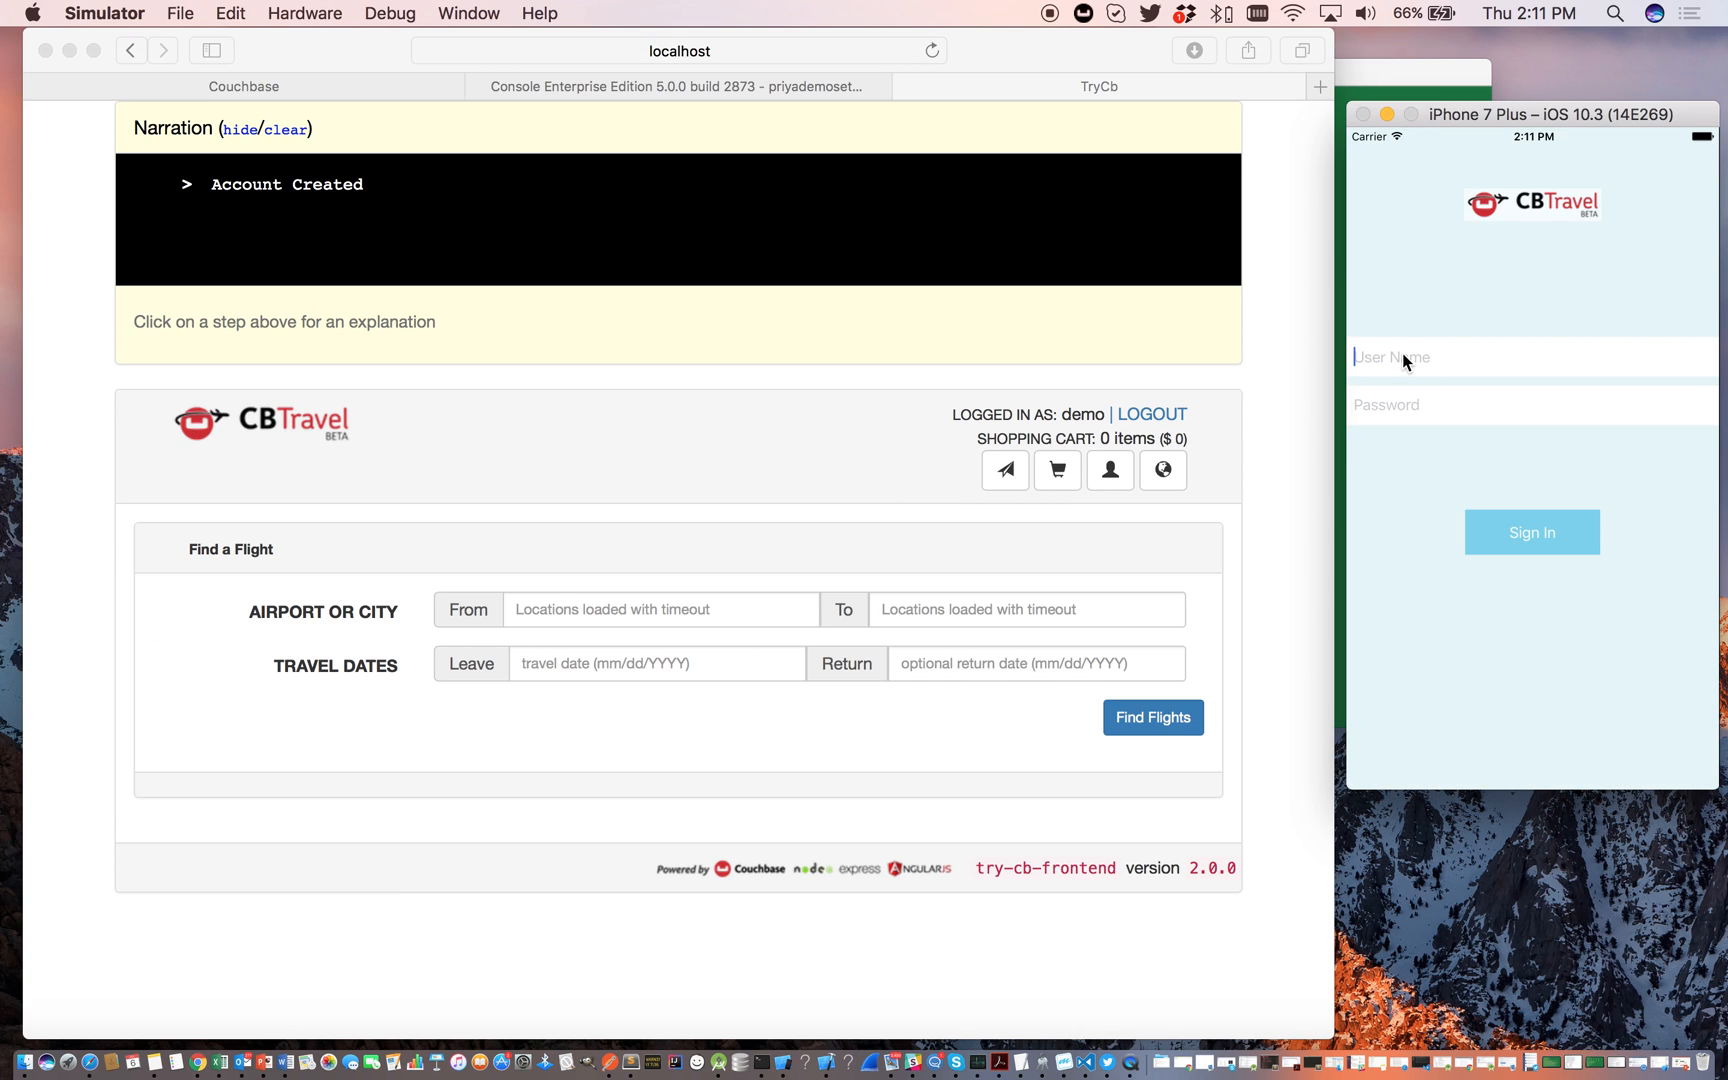
- Sign the simulator app in as demo with 'password' and start an empty flight reservation
{"action": "type", "text": "a"}
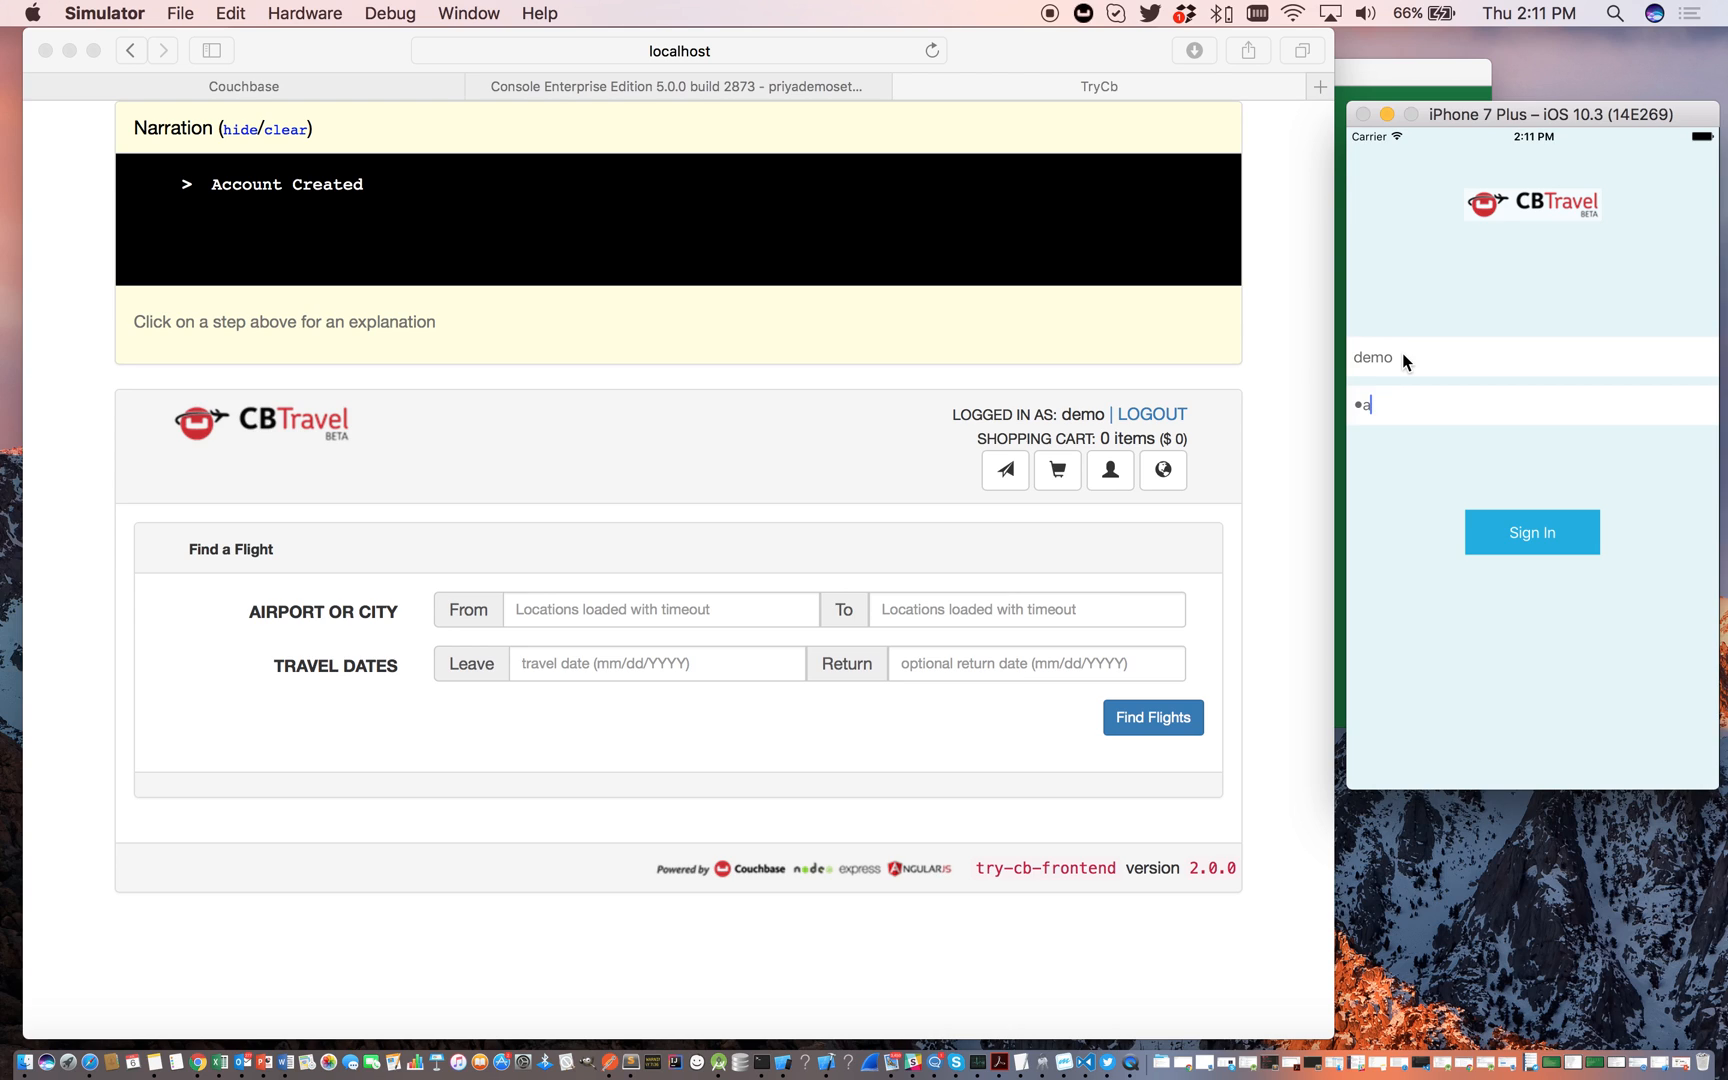
{"action": "type", "text": "password"}
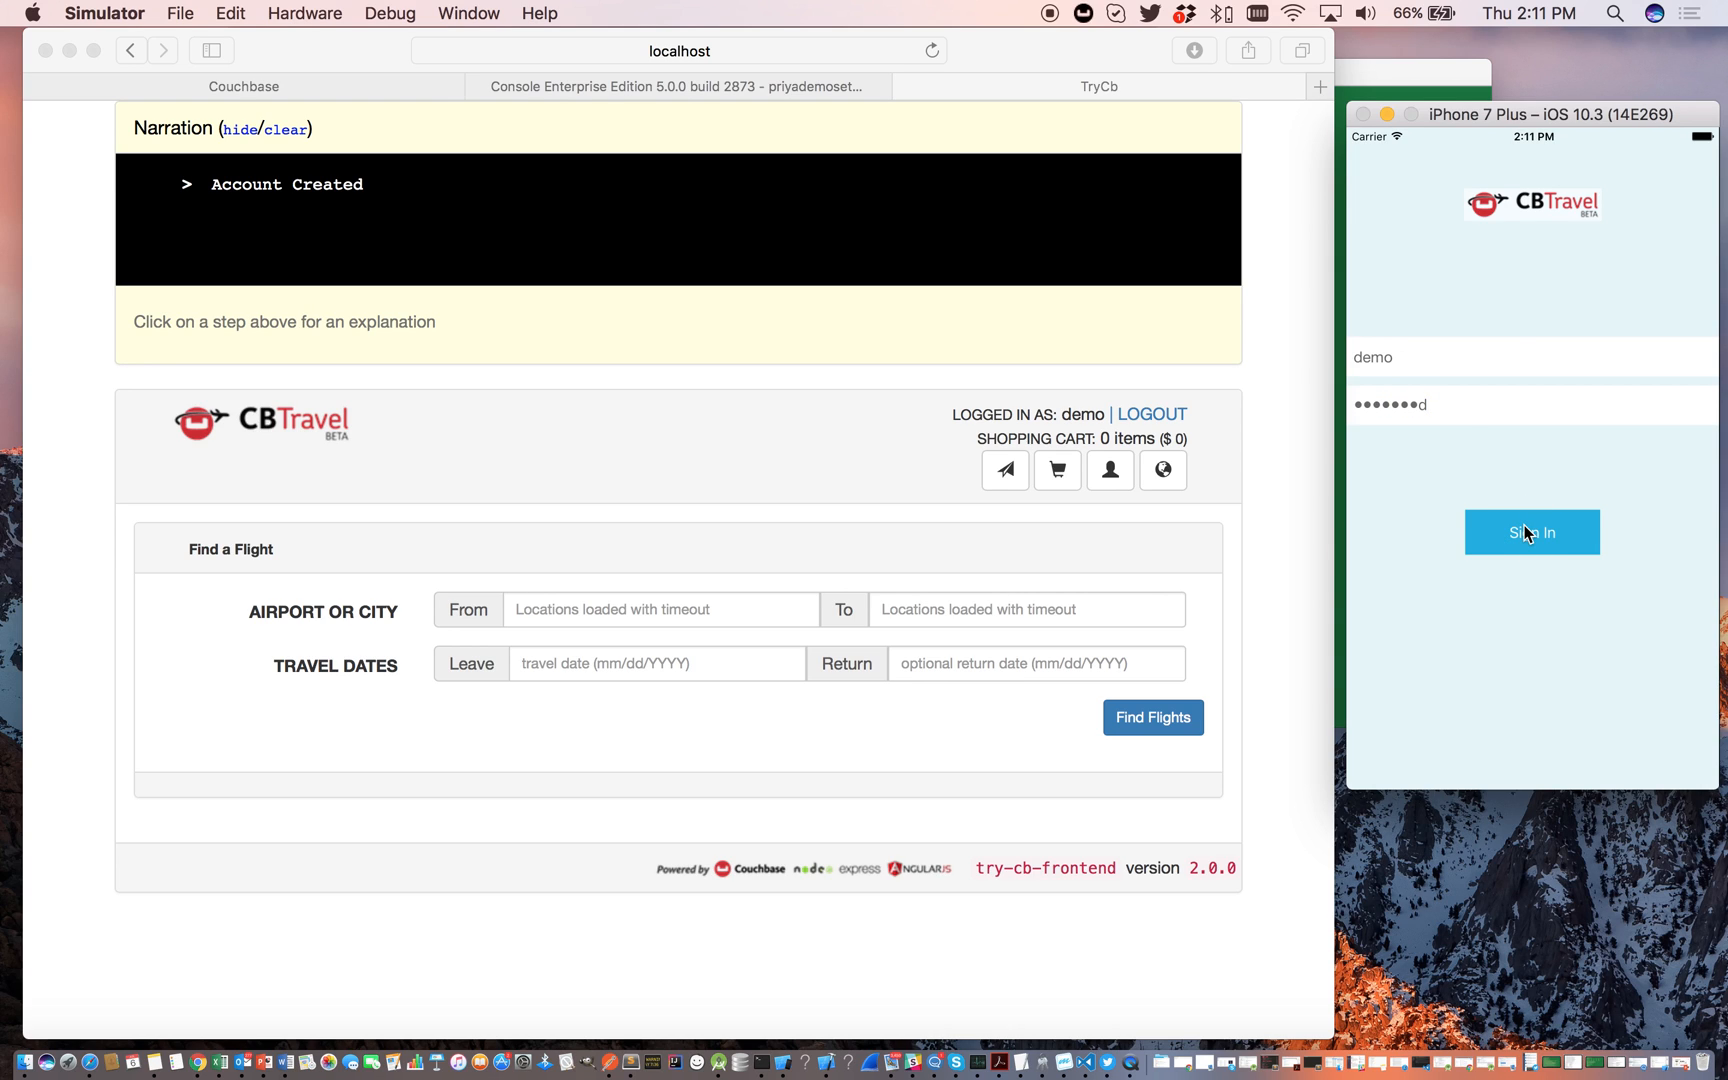
{"action": "left_click", "coordinate": [1531, 532]}
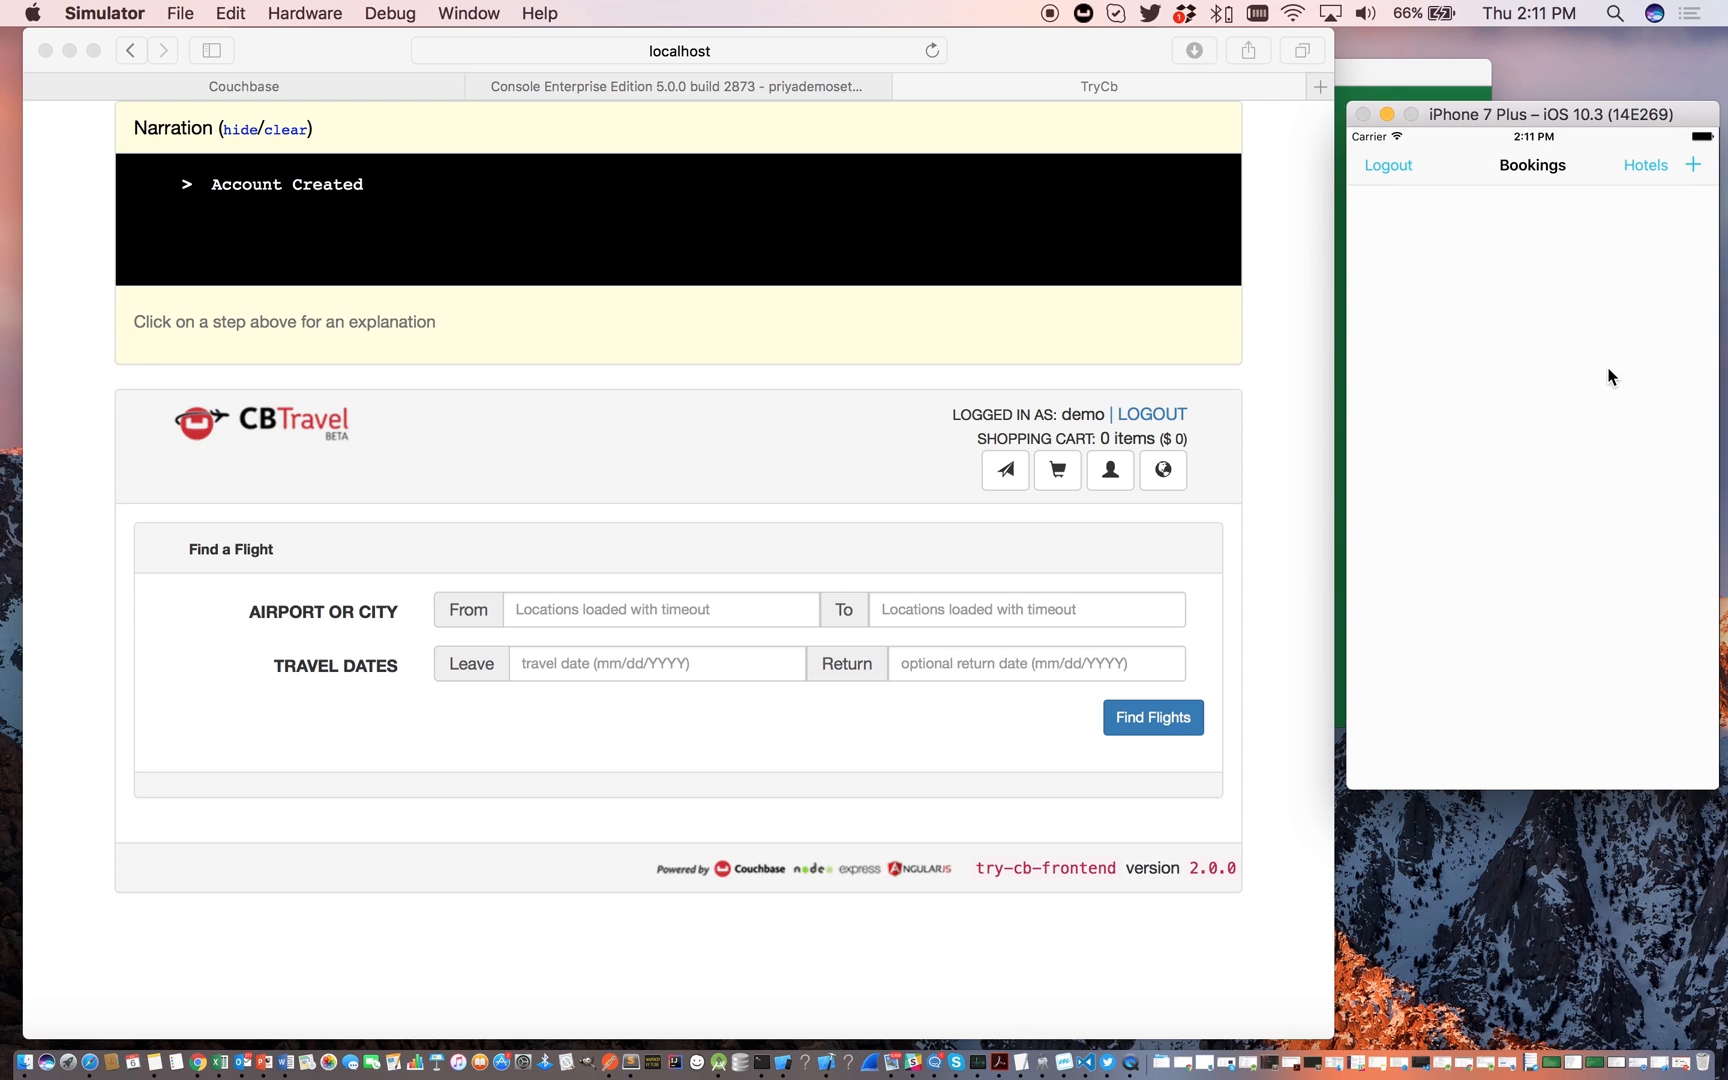
{"action": "mouse_move", "coordinate": [1643, 302]}
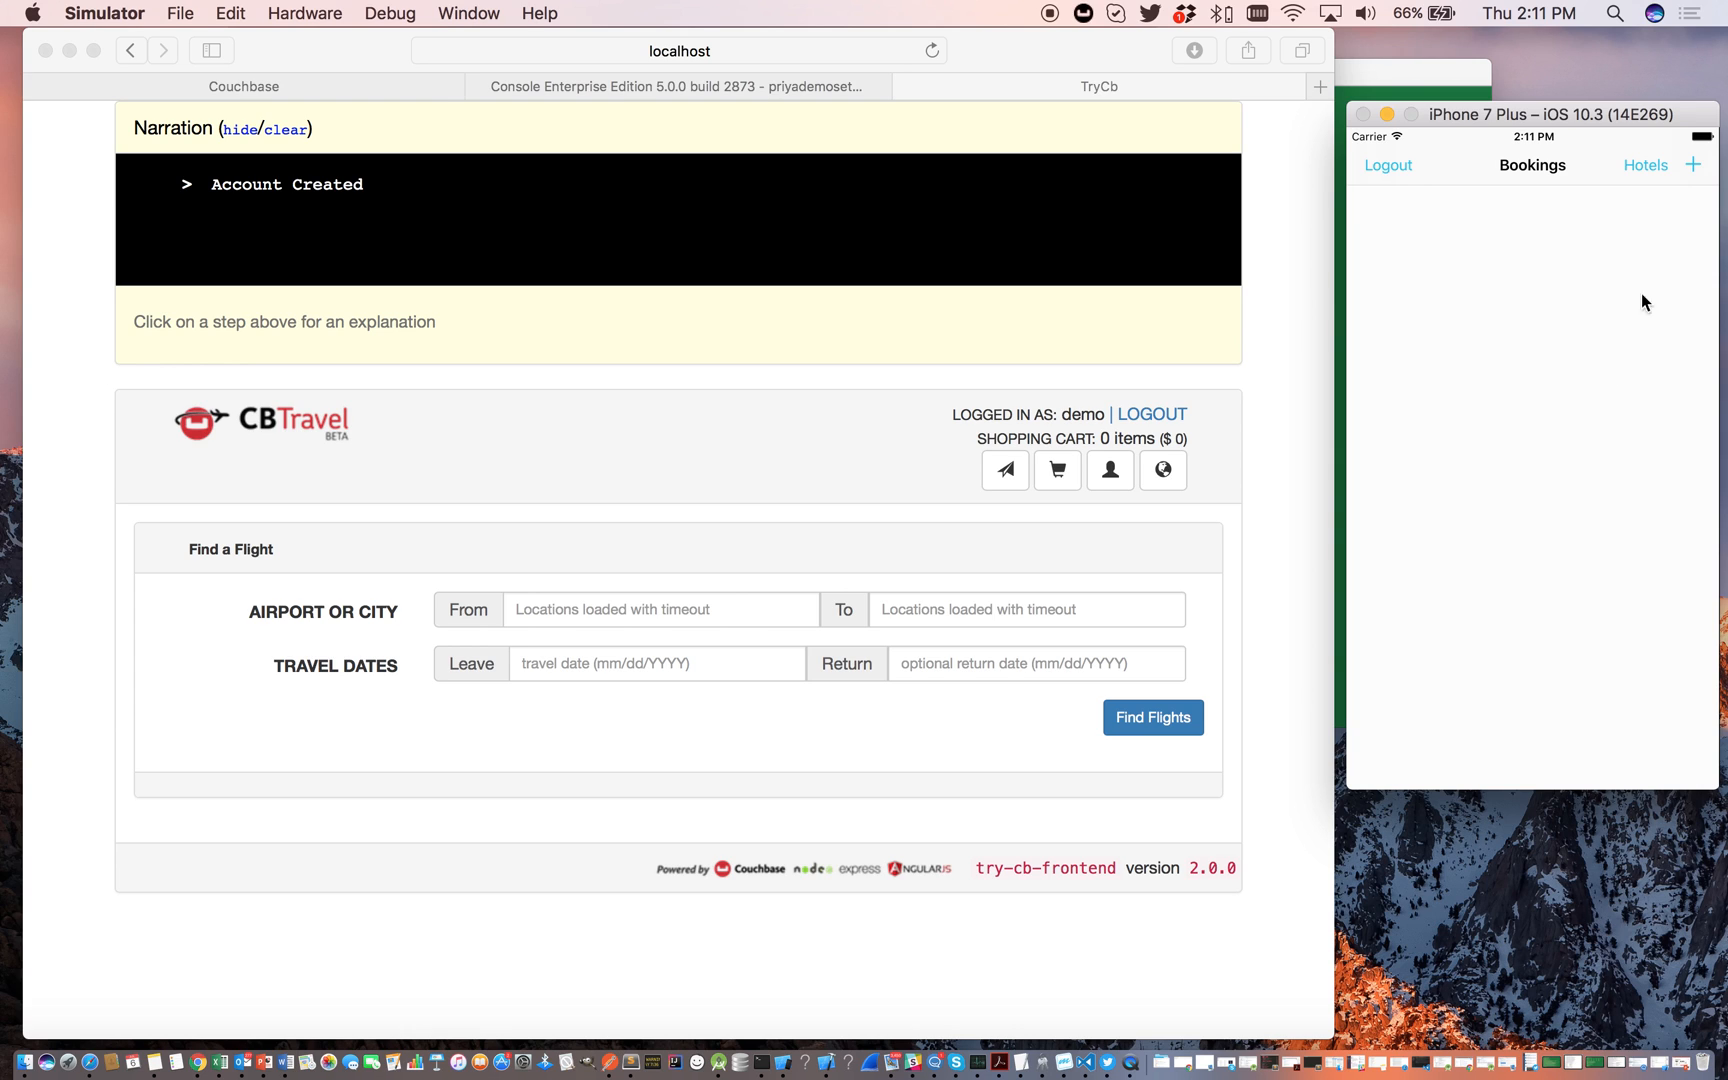
{"action": "left_click", "coordinate": [1694, 164]}
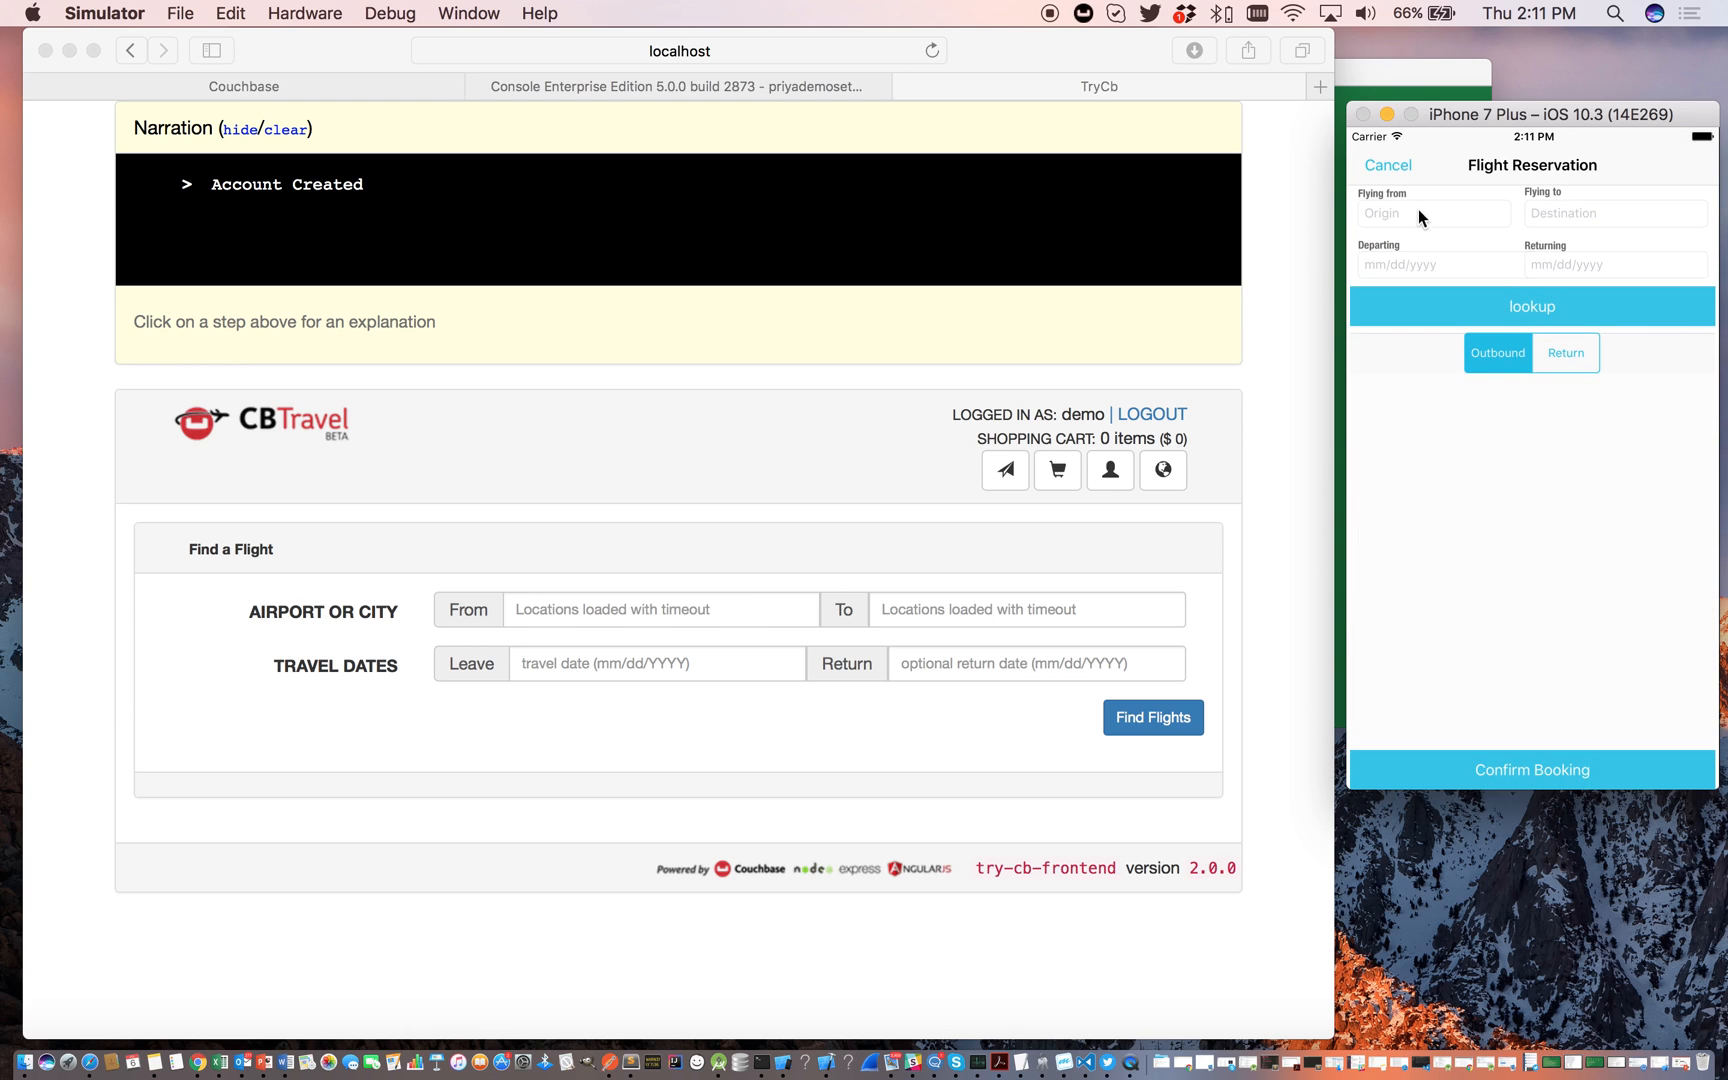
- Fill the reservation: Detroit Metro to San Francisco Intl, departing 12/12/2017, returning 12/25/2017
{"action": "type", "text": "D"}
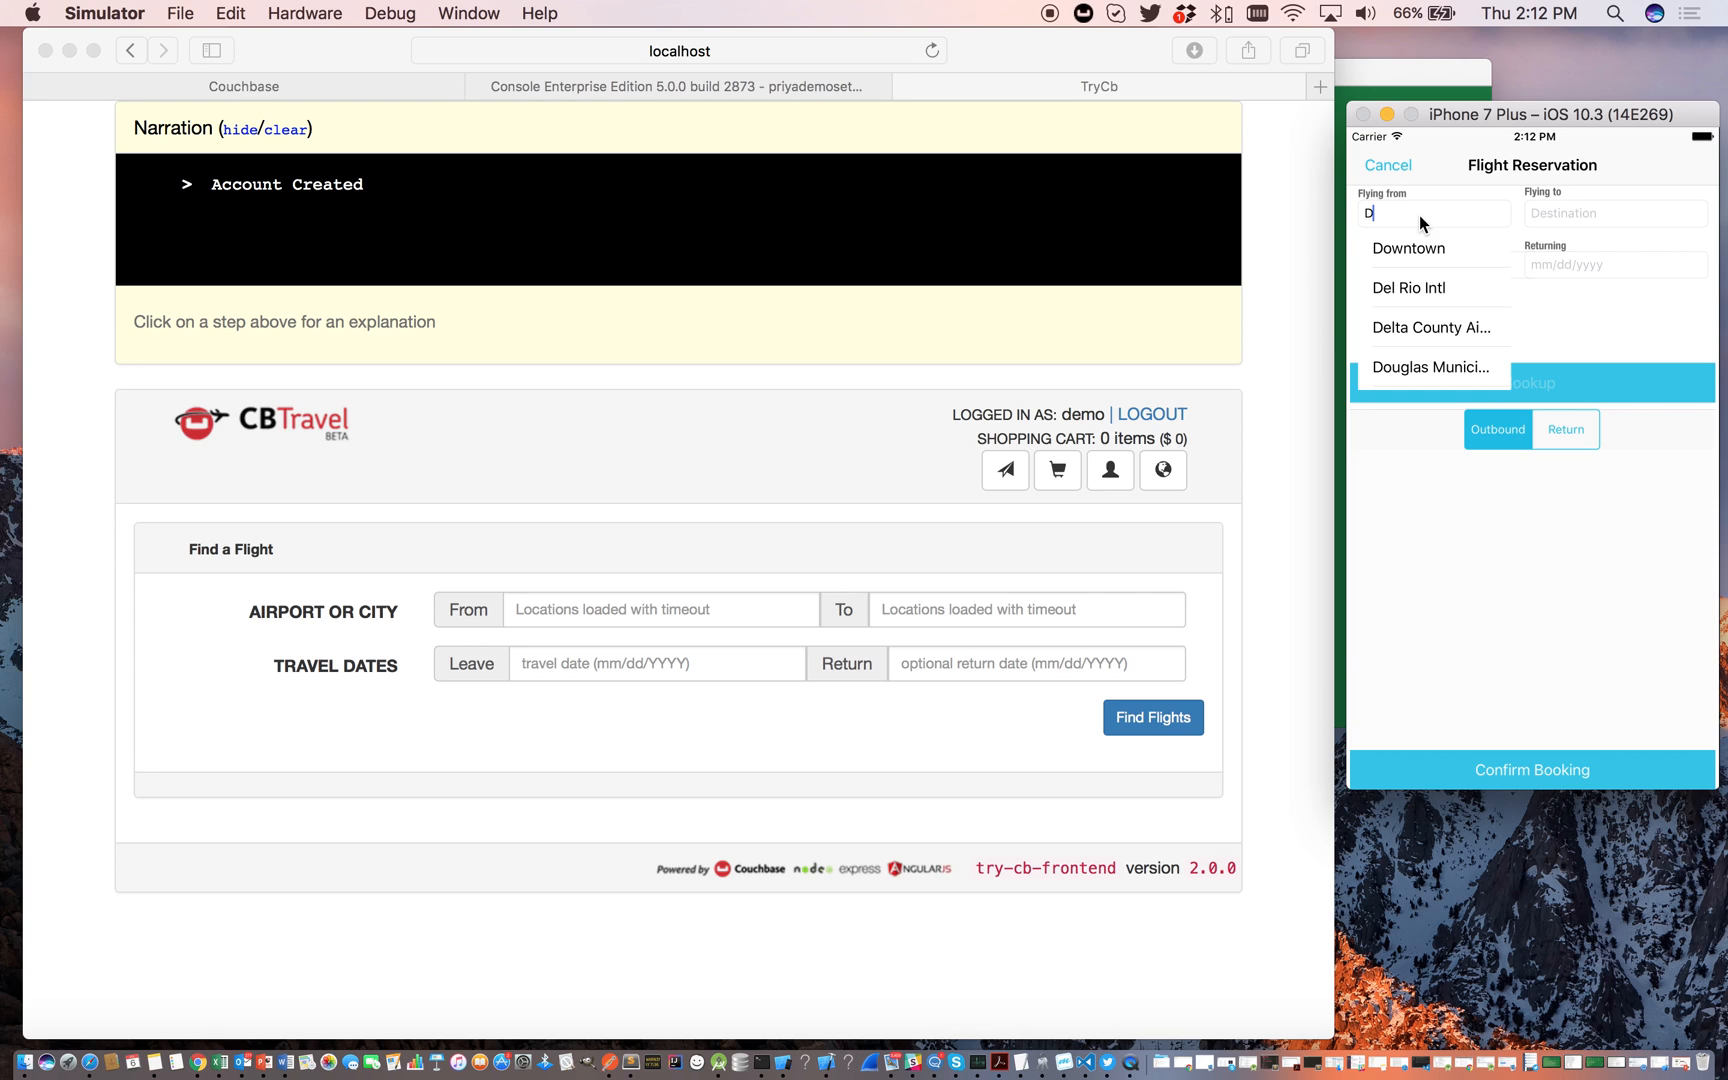
{"action": "type", "text": "T"}
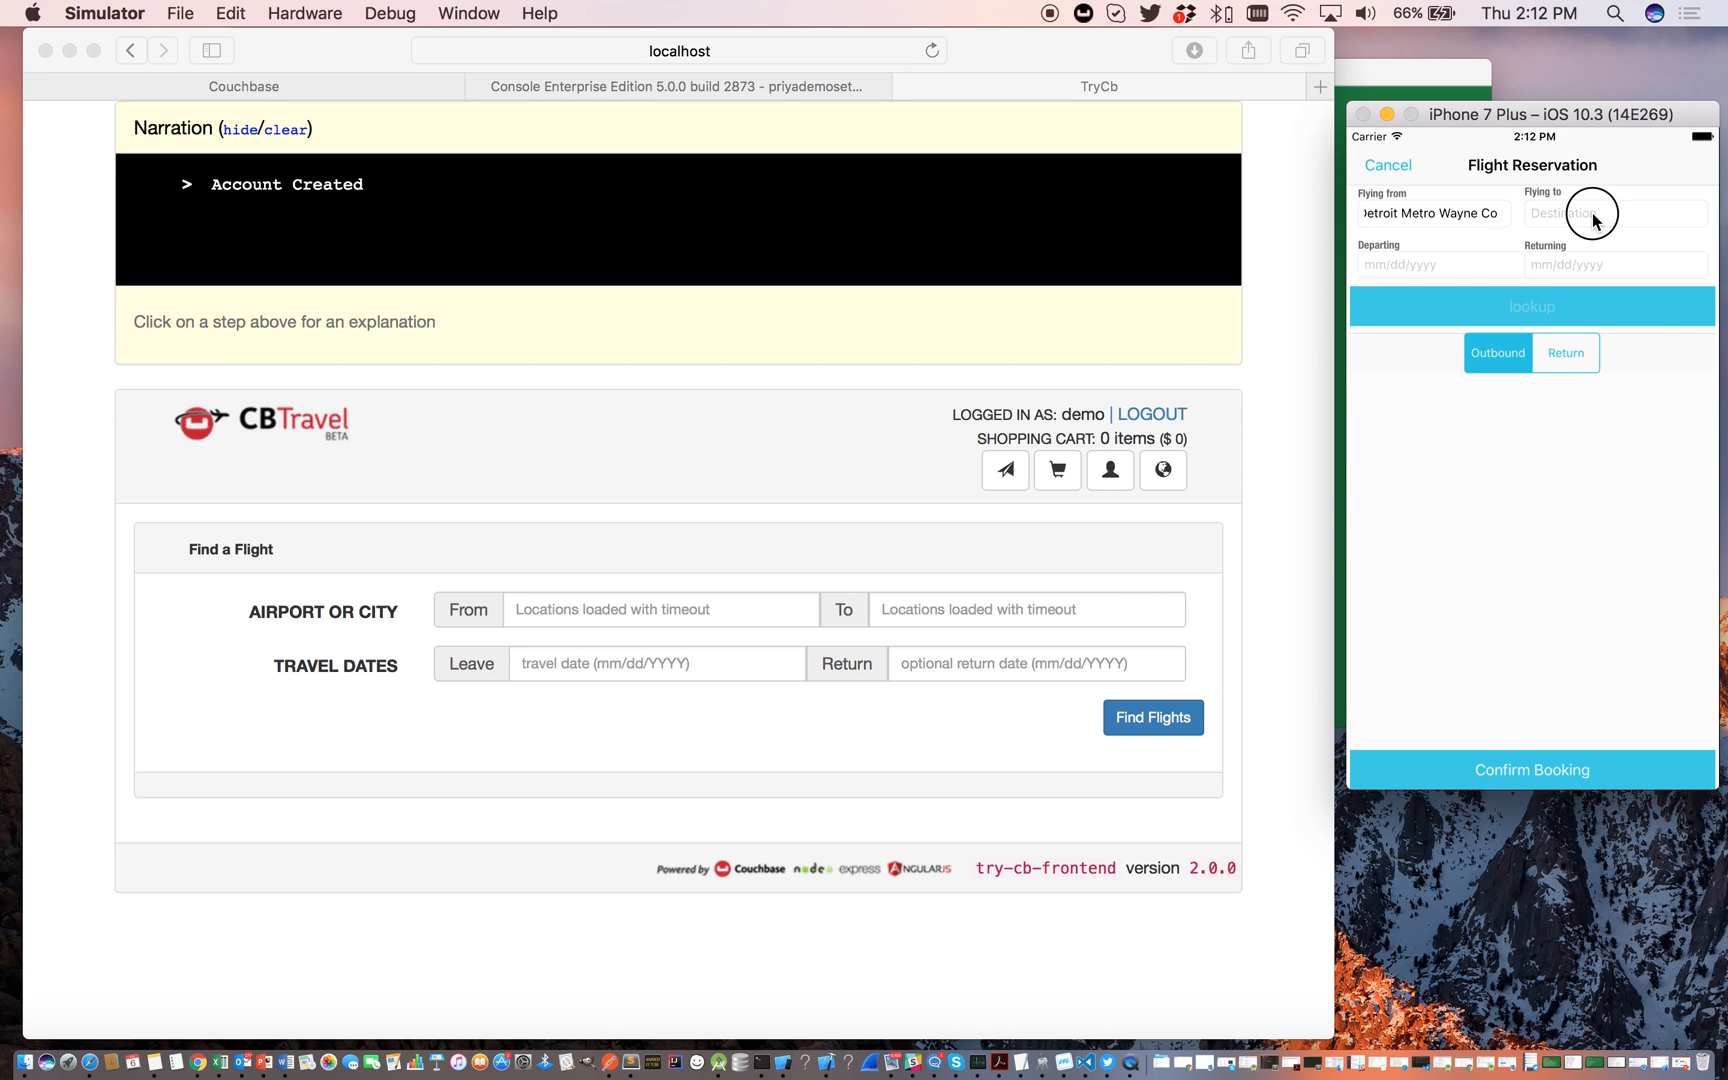
{"action": "type", "text": "SF"}
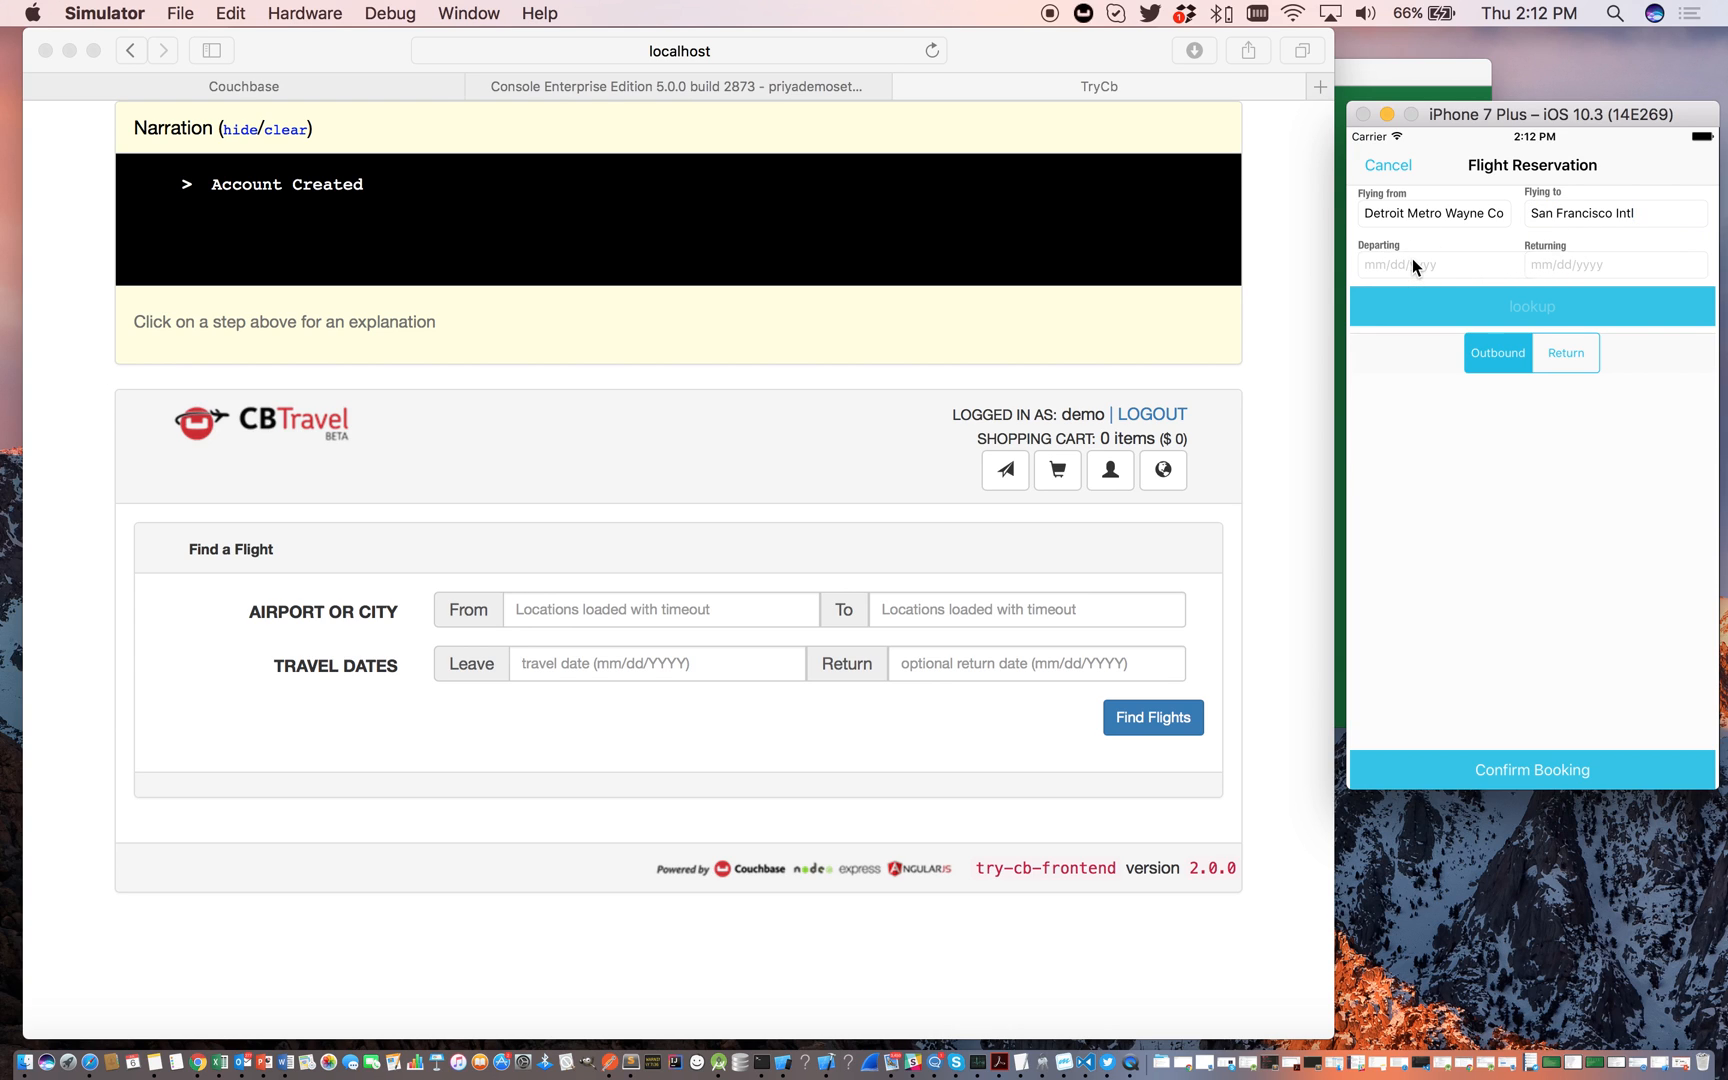
{"action": "type", "text": "12/12/2017"}
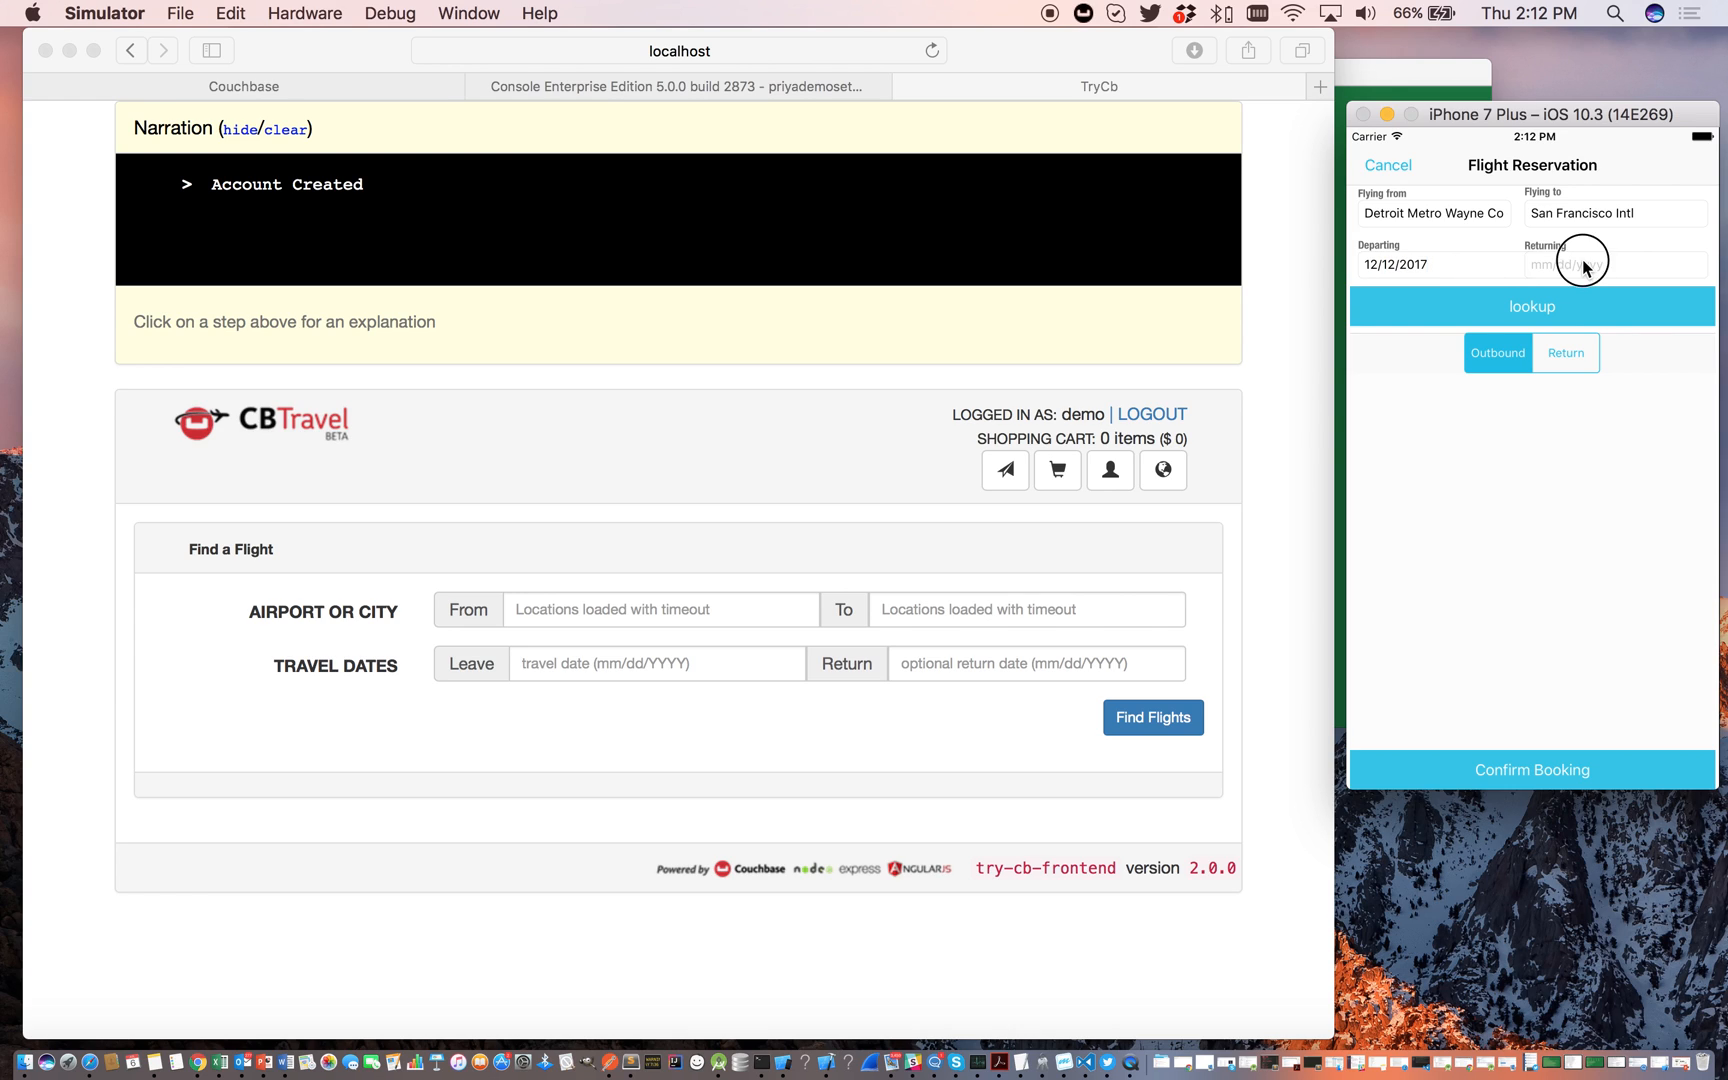
{"action": "type", "text": "12/25/2017"}
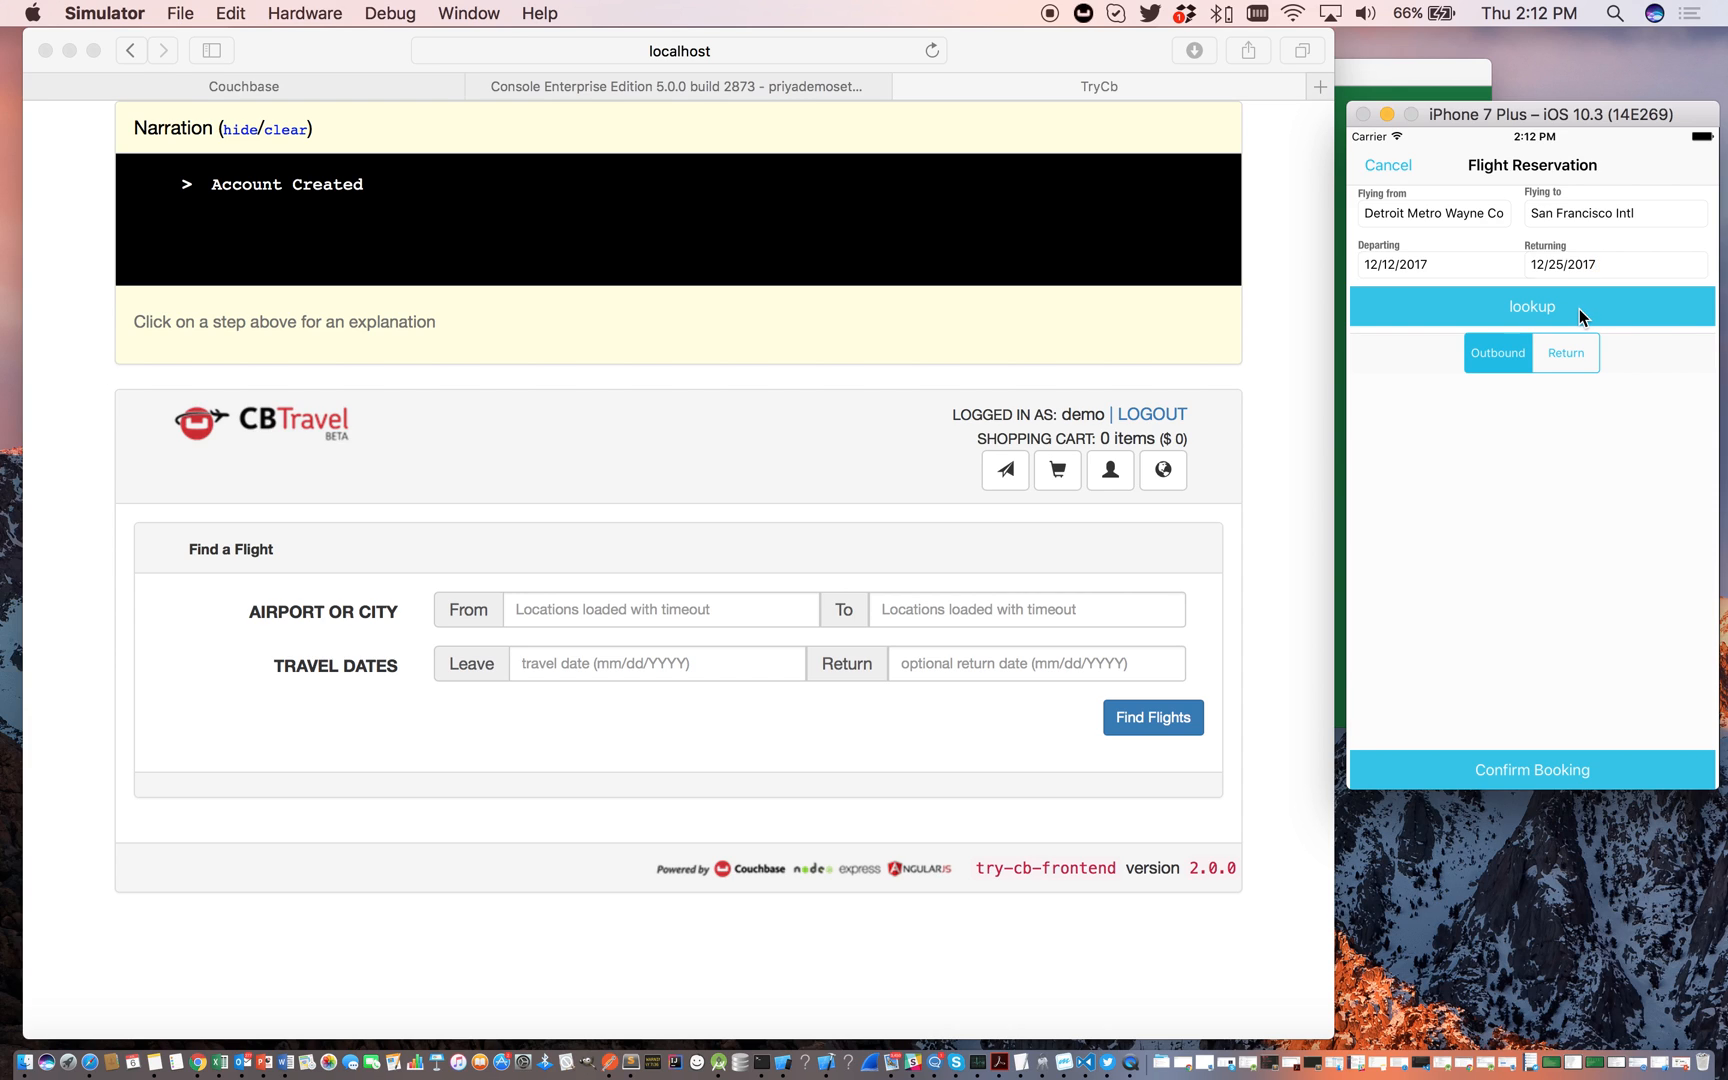
- Search flights, select outbound DL250 and return DL553, and confirm both bookings
{"action": "left_click", "coordinate": [1531, 305]}
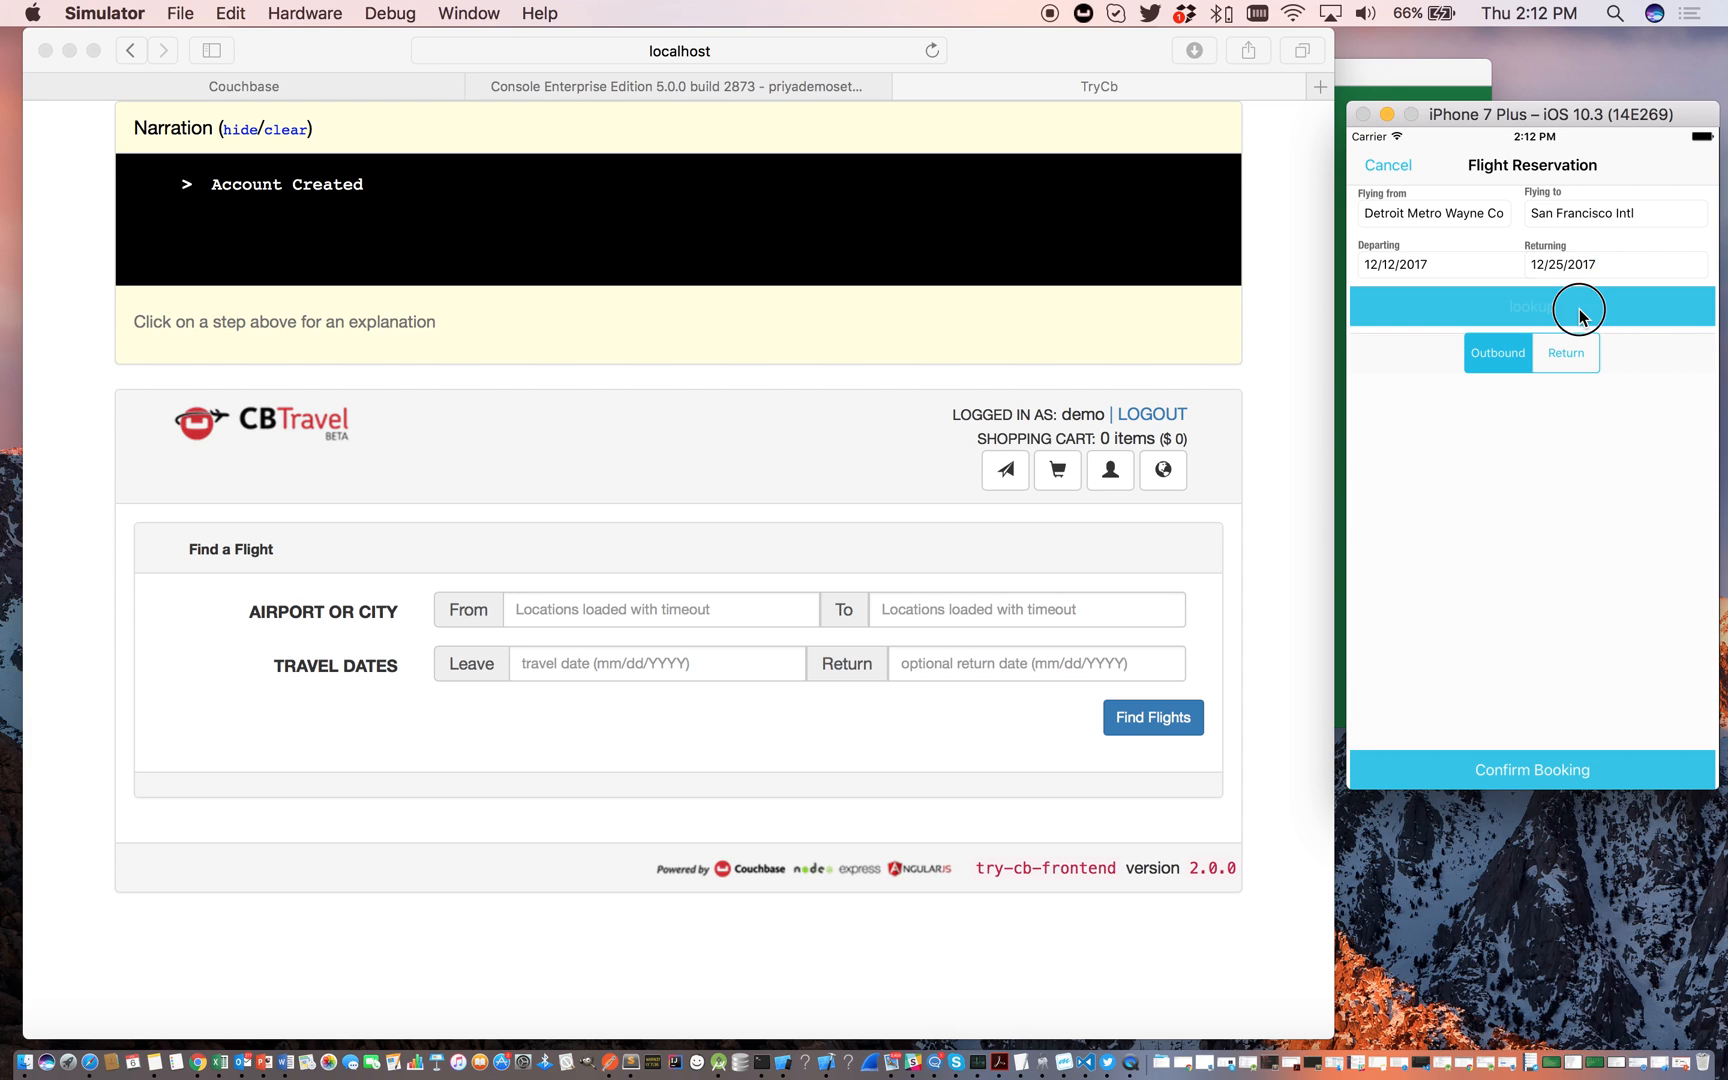
{"action": "left_click", "coordinate": [1530, 306]}
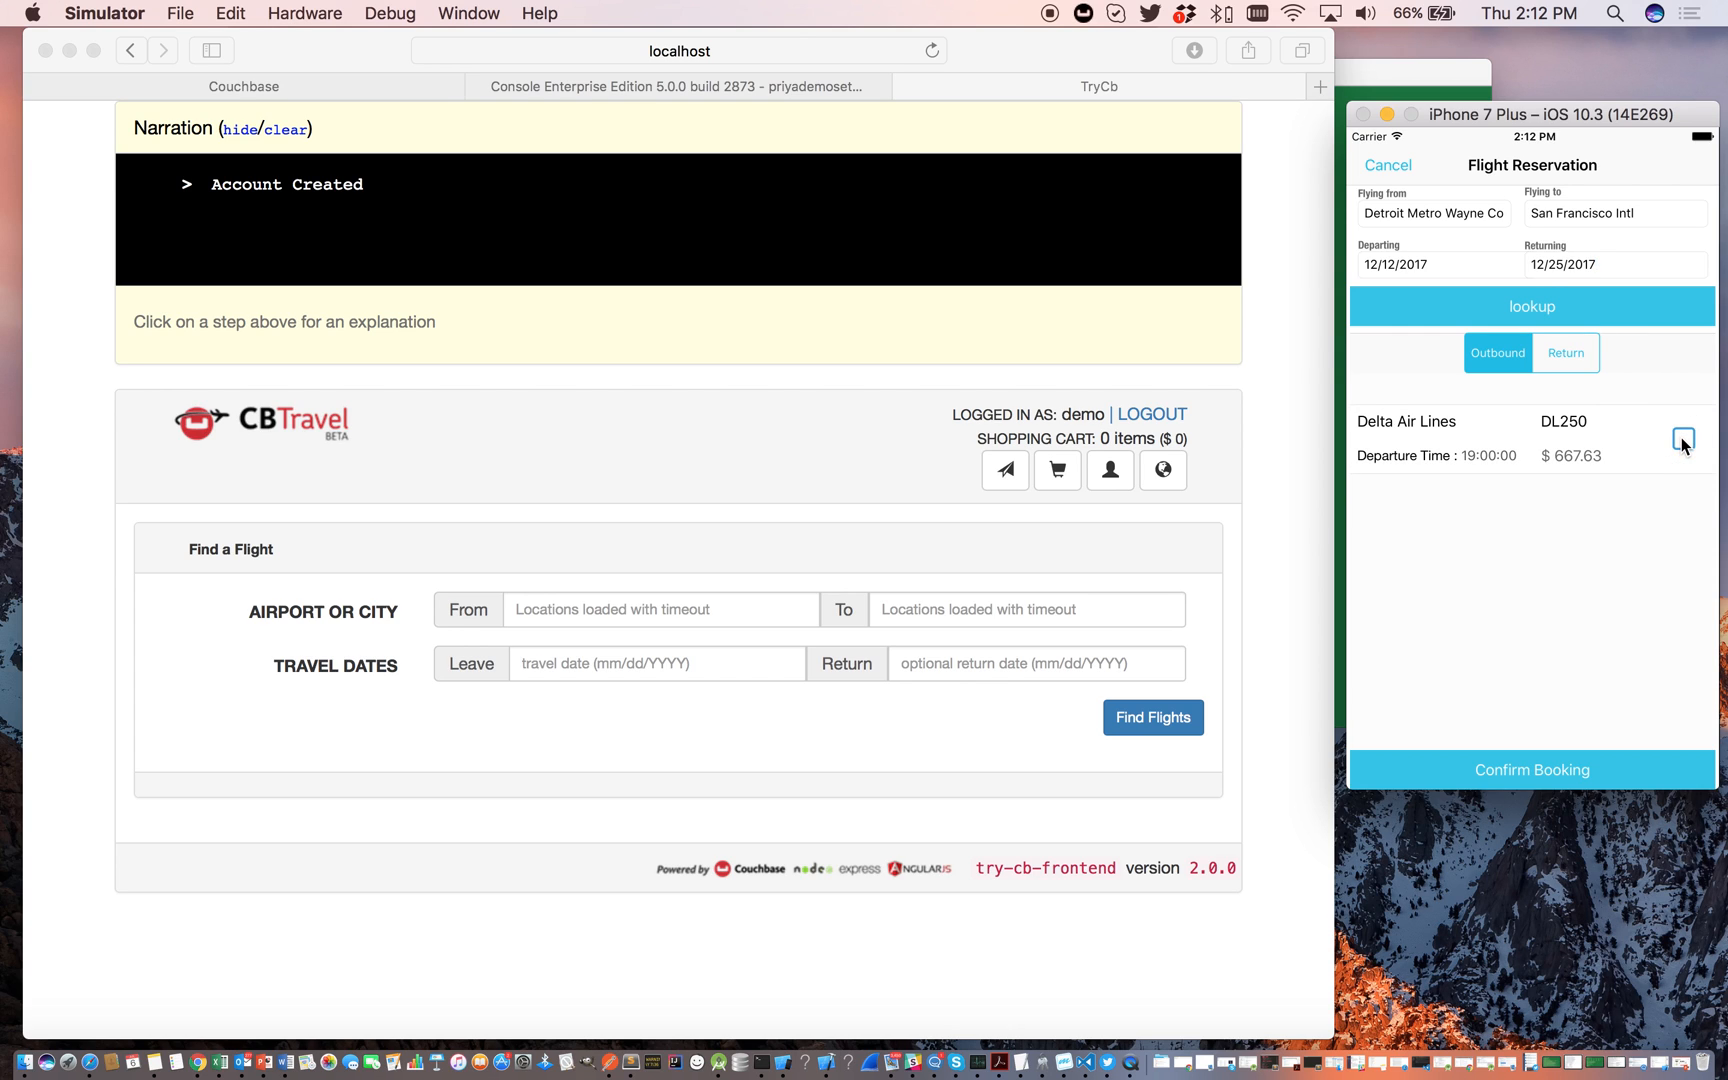
{"action": "left_click", "coordinate": [1564, 353]}
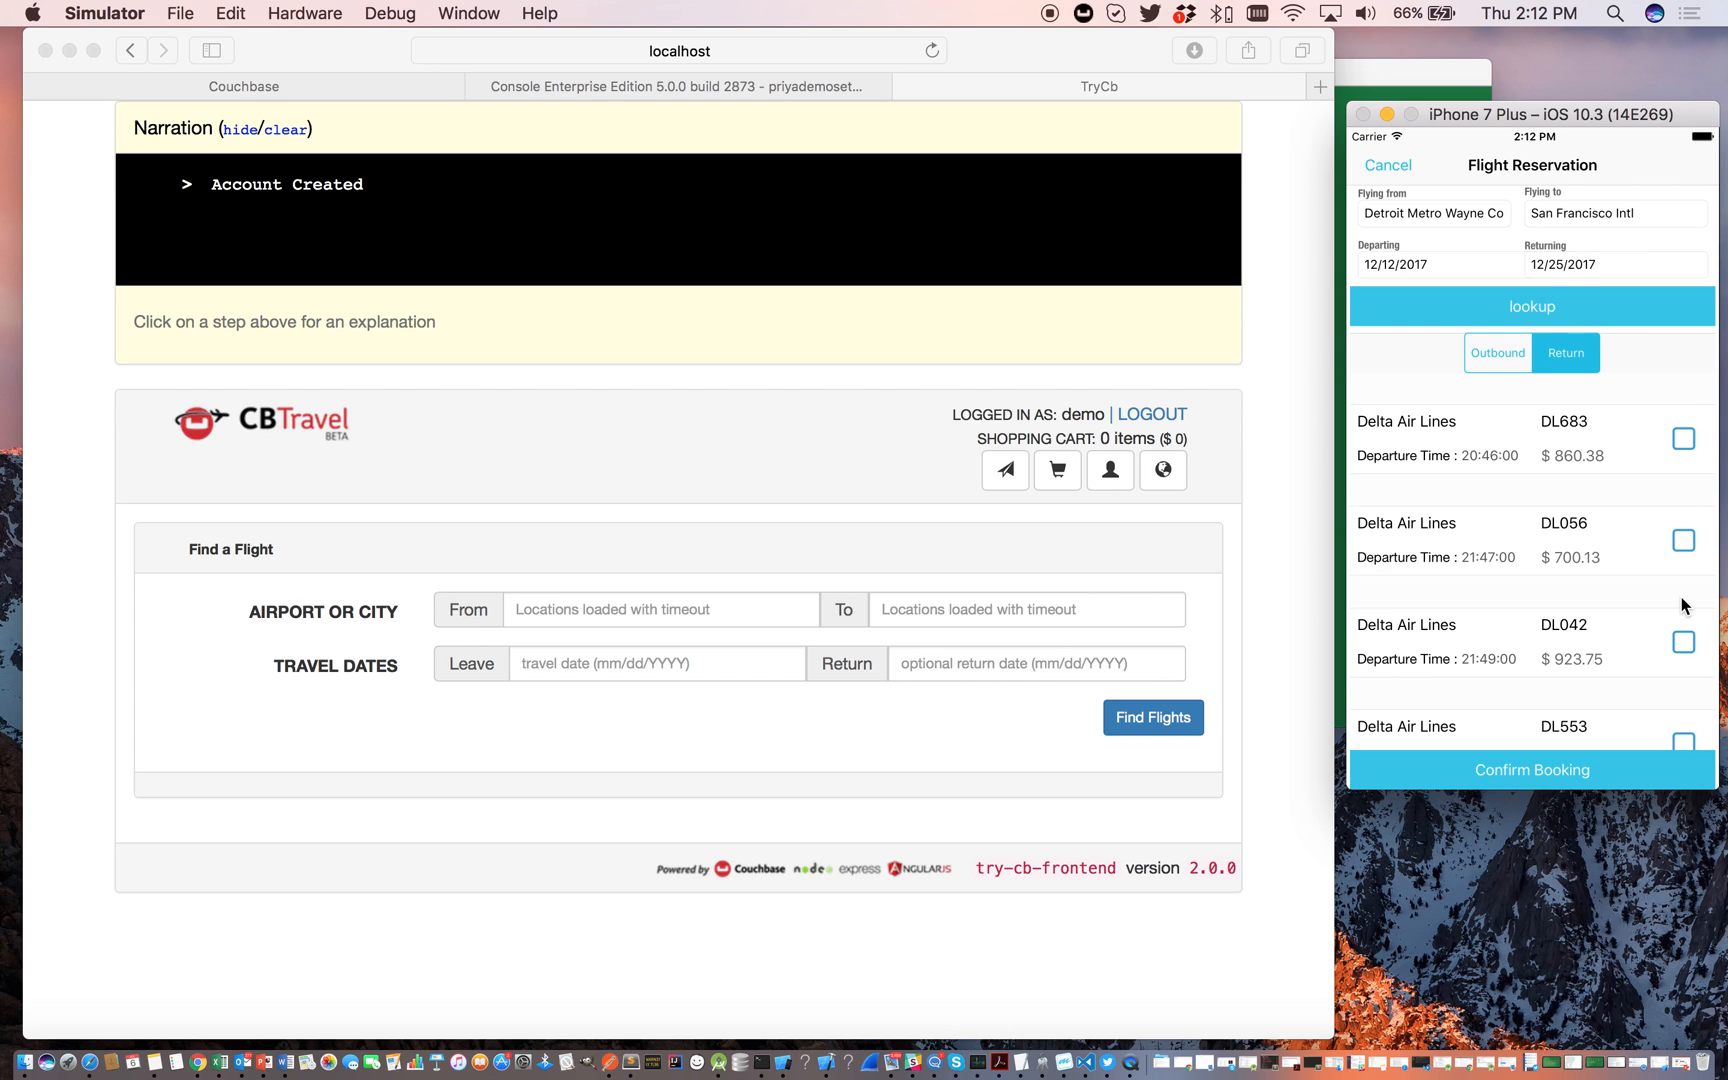
{"action": "mouse_move", "coordinate": [1650, 672]}
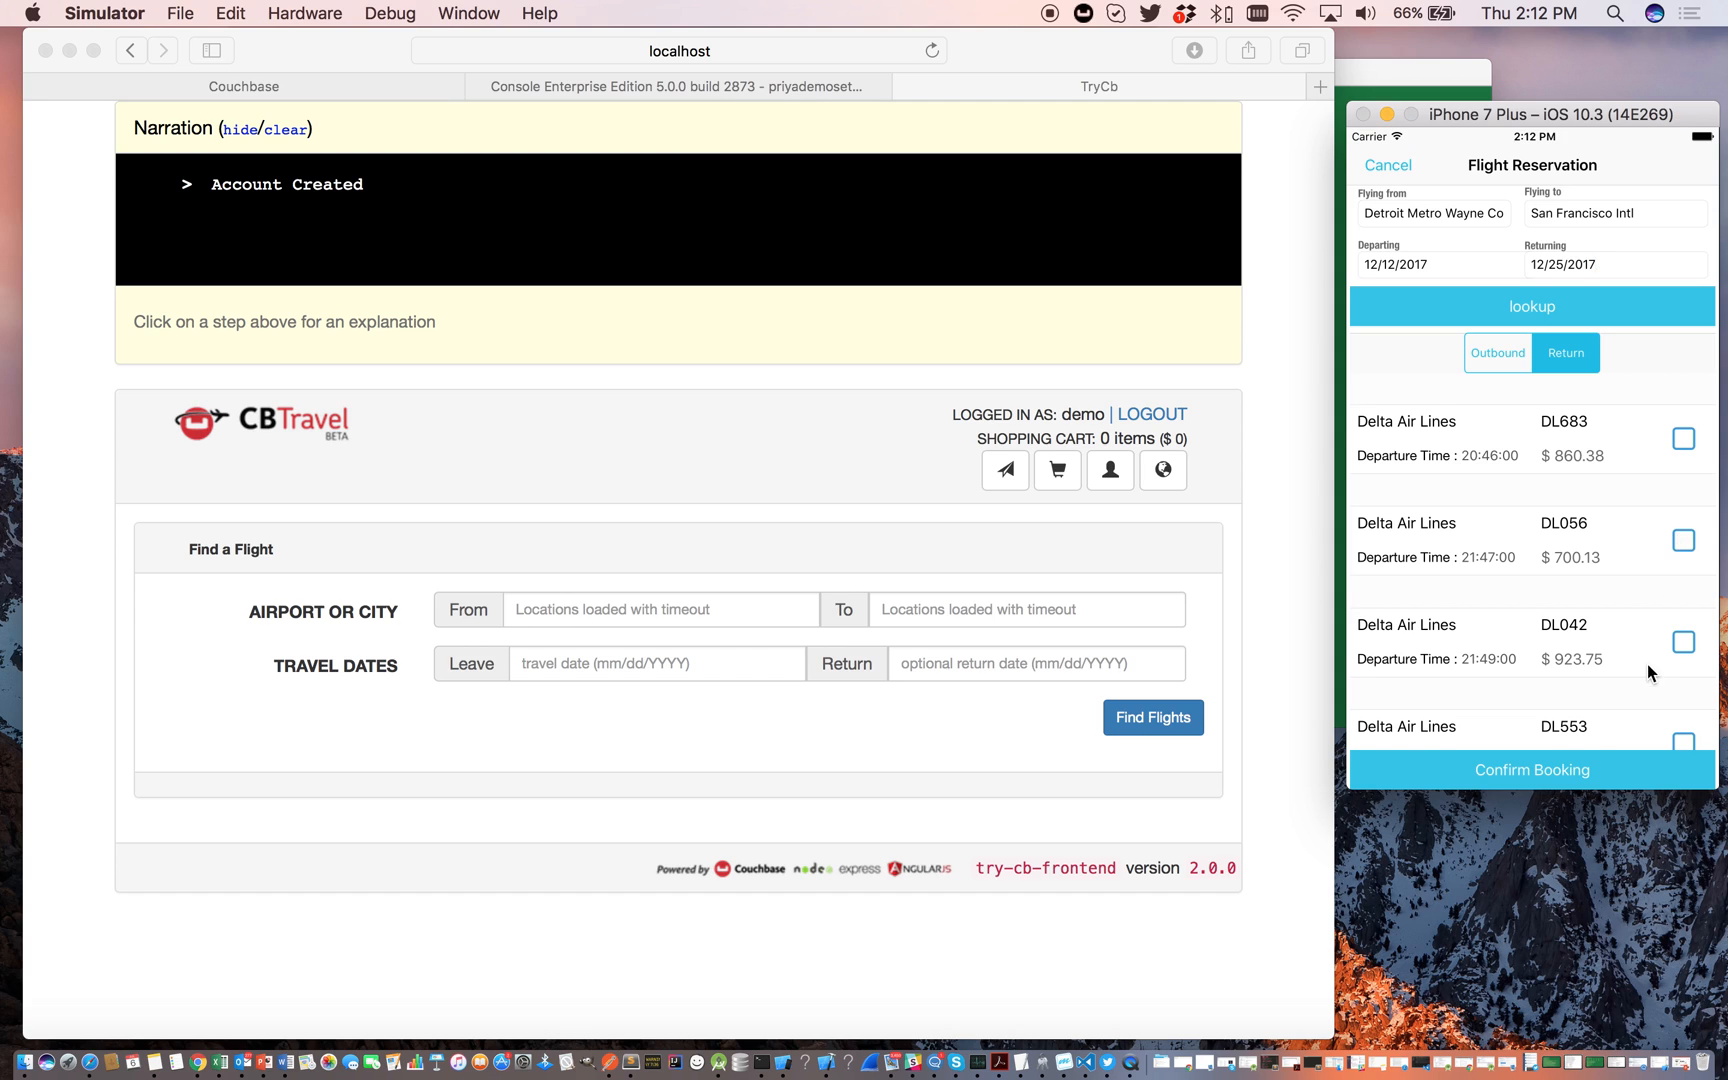
{"action": "scroll", "scroll_direction": "down", "scroll_amount": 3}
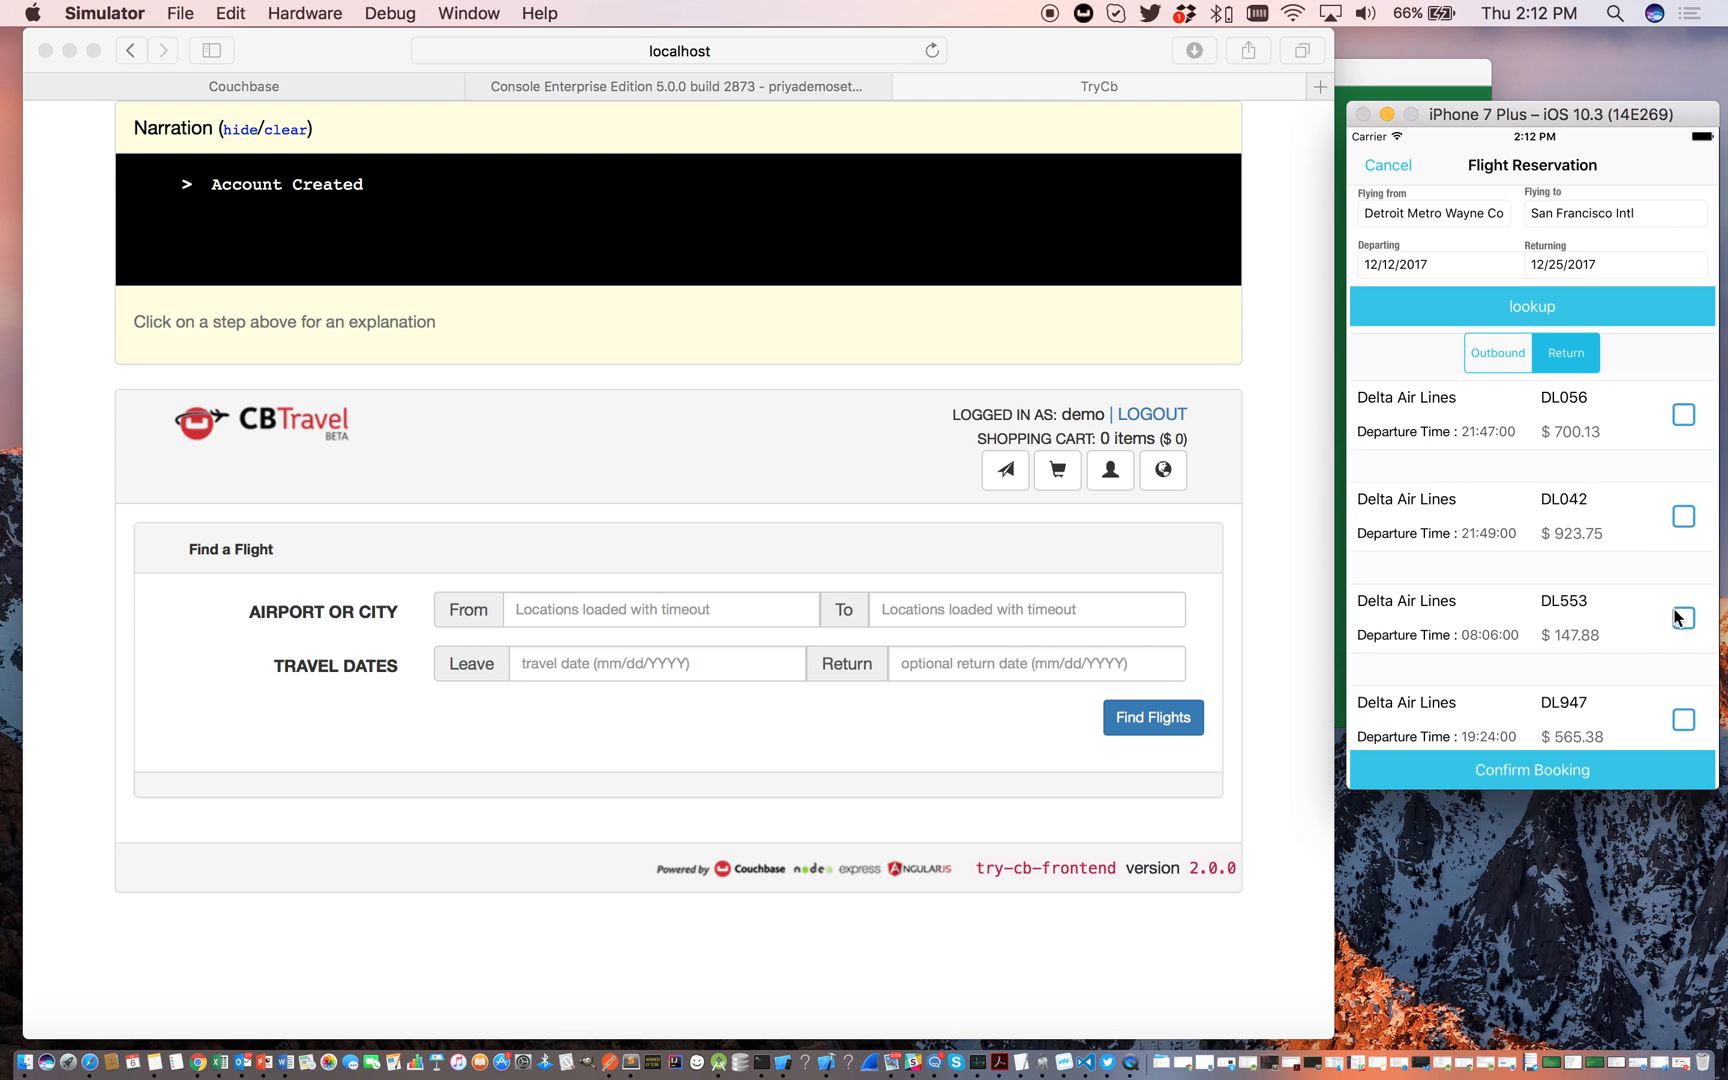
{"action": "left_click", "coordinate": [1682, 618]}
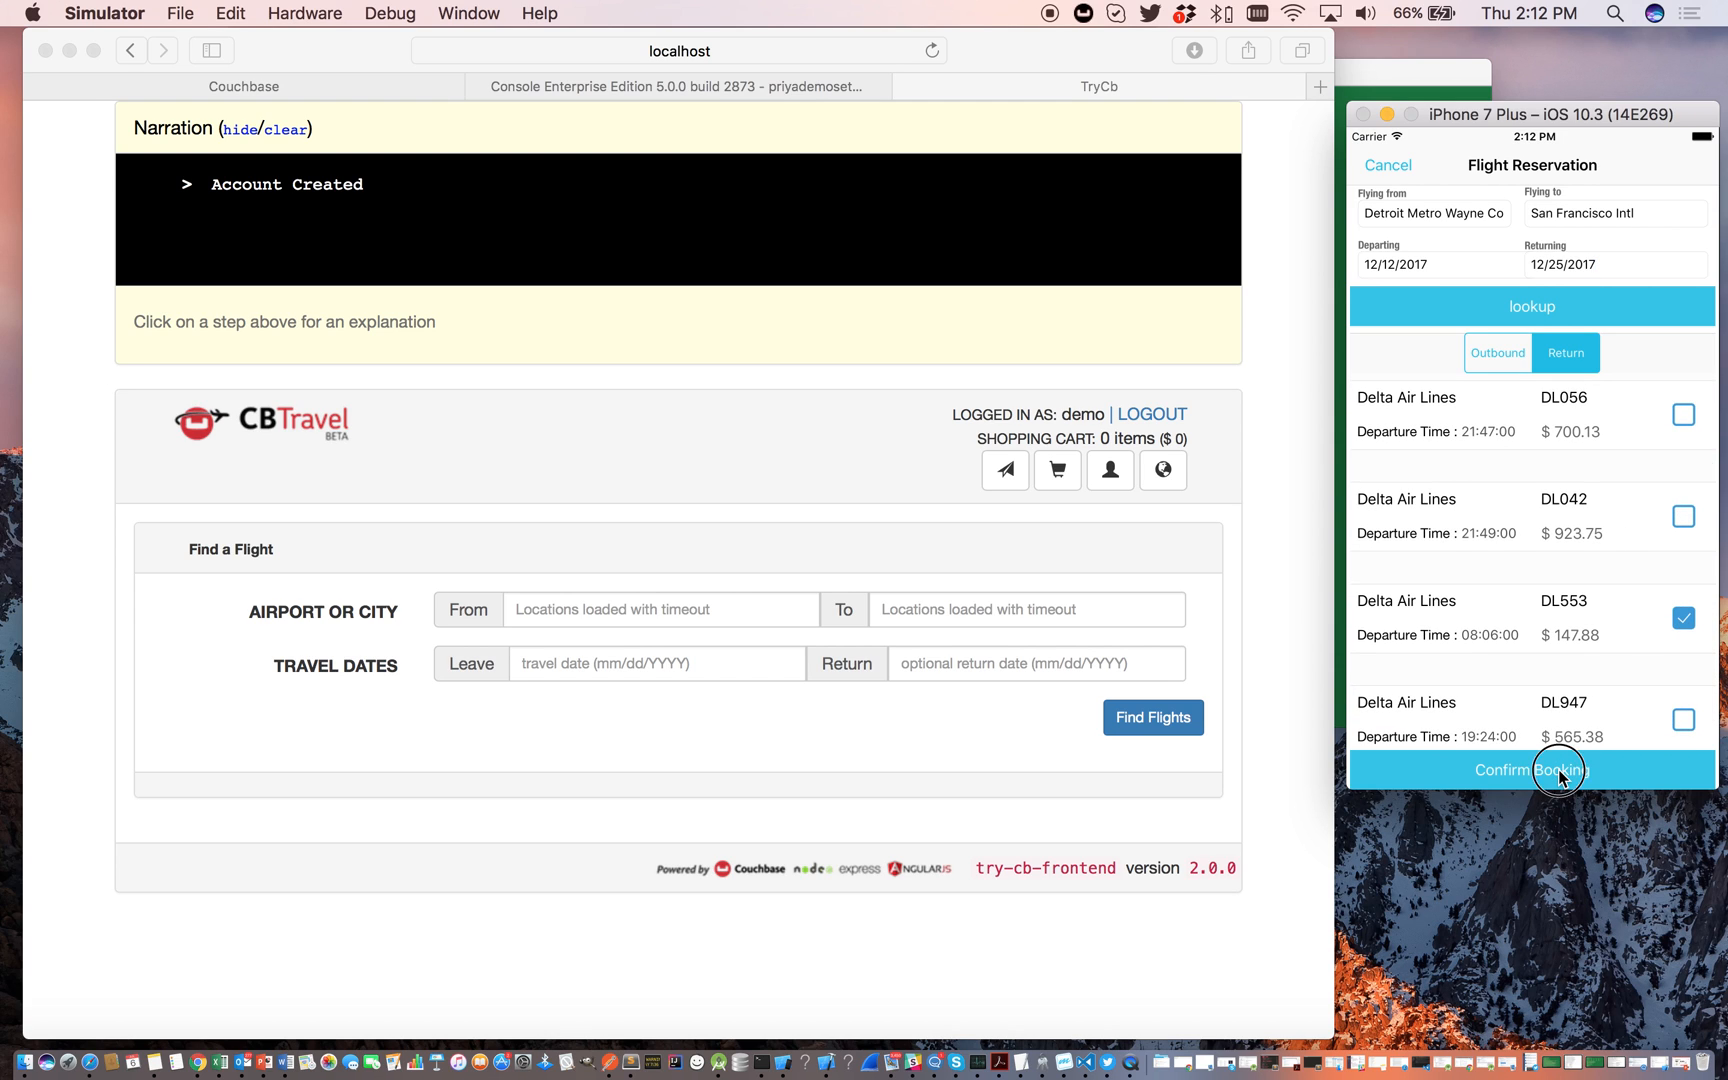
{"action": "left_click", "coordinate": [1530, 769]}
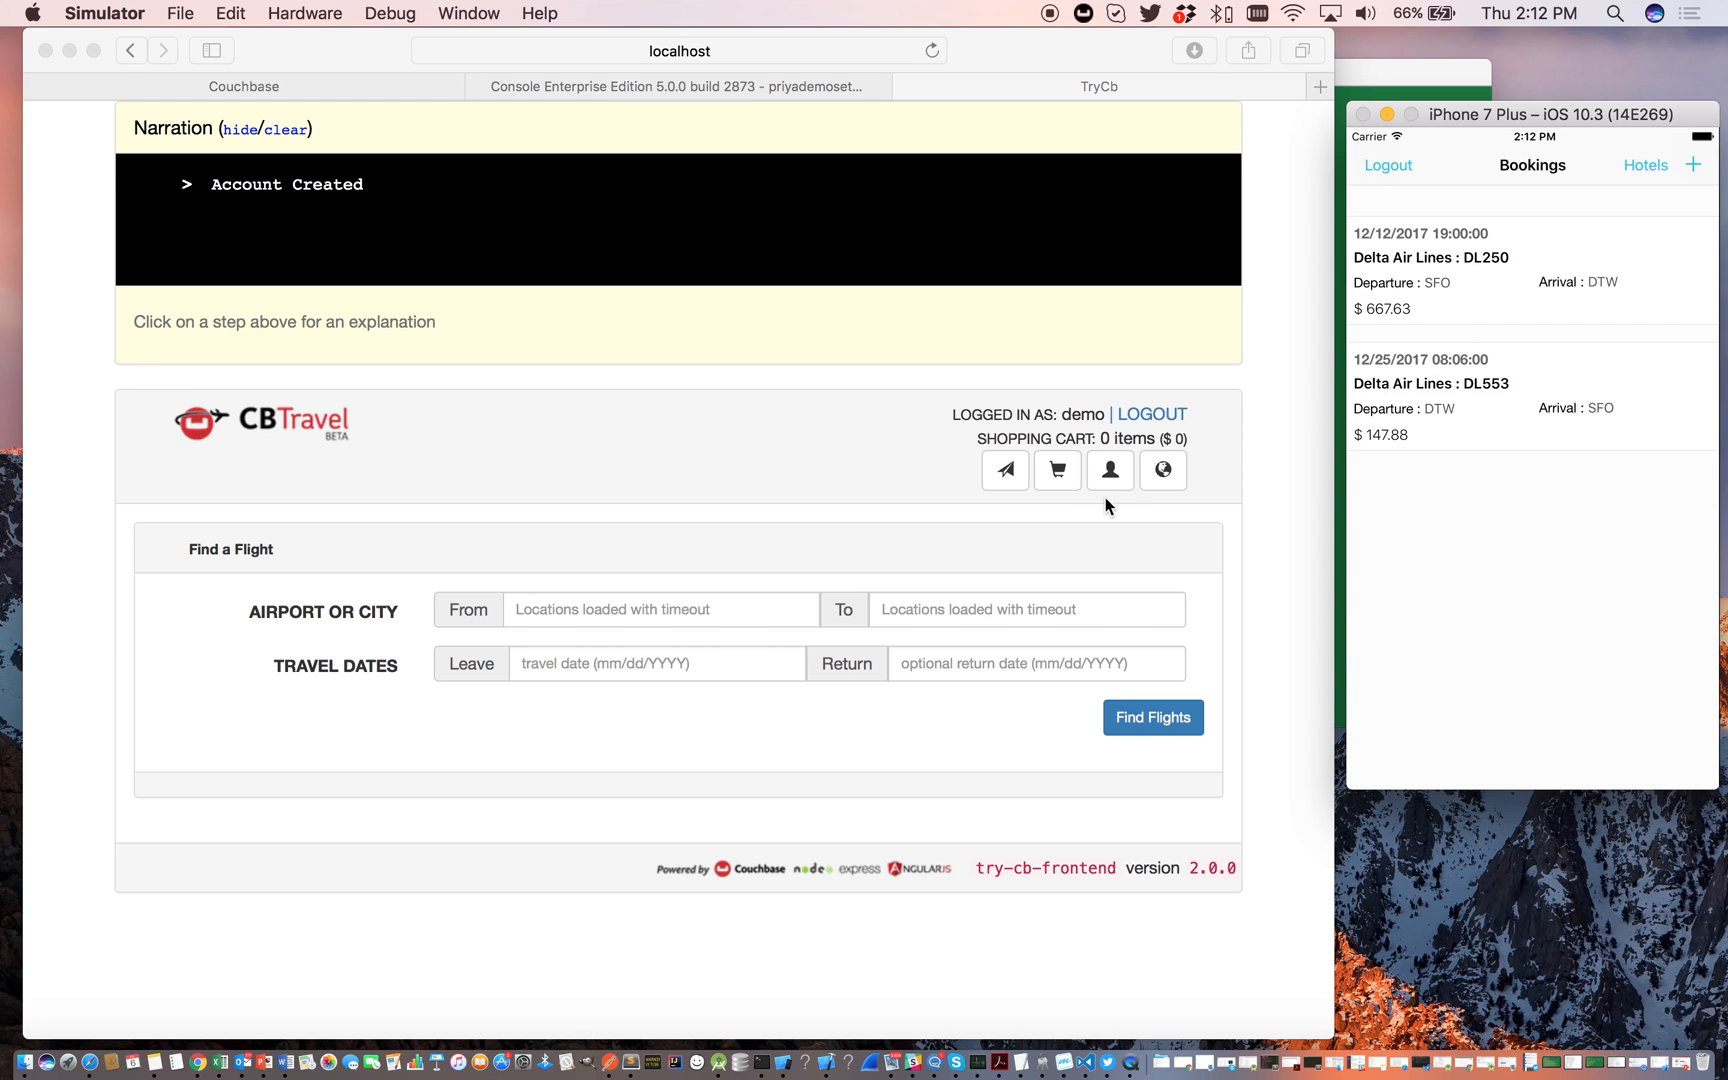
- Show the demo user's booked web flights, DL250 and DL553
{"action": "left_click", "coordinate": [1110, 471]}
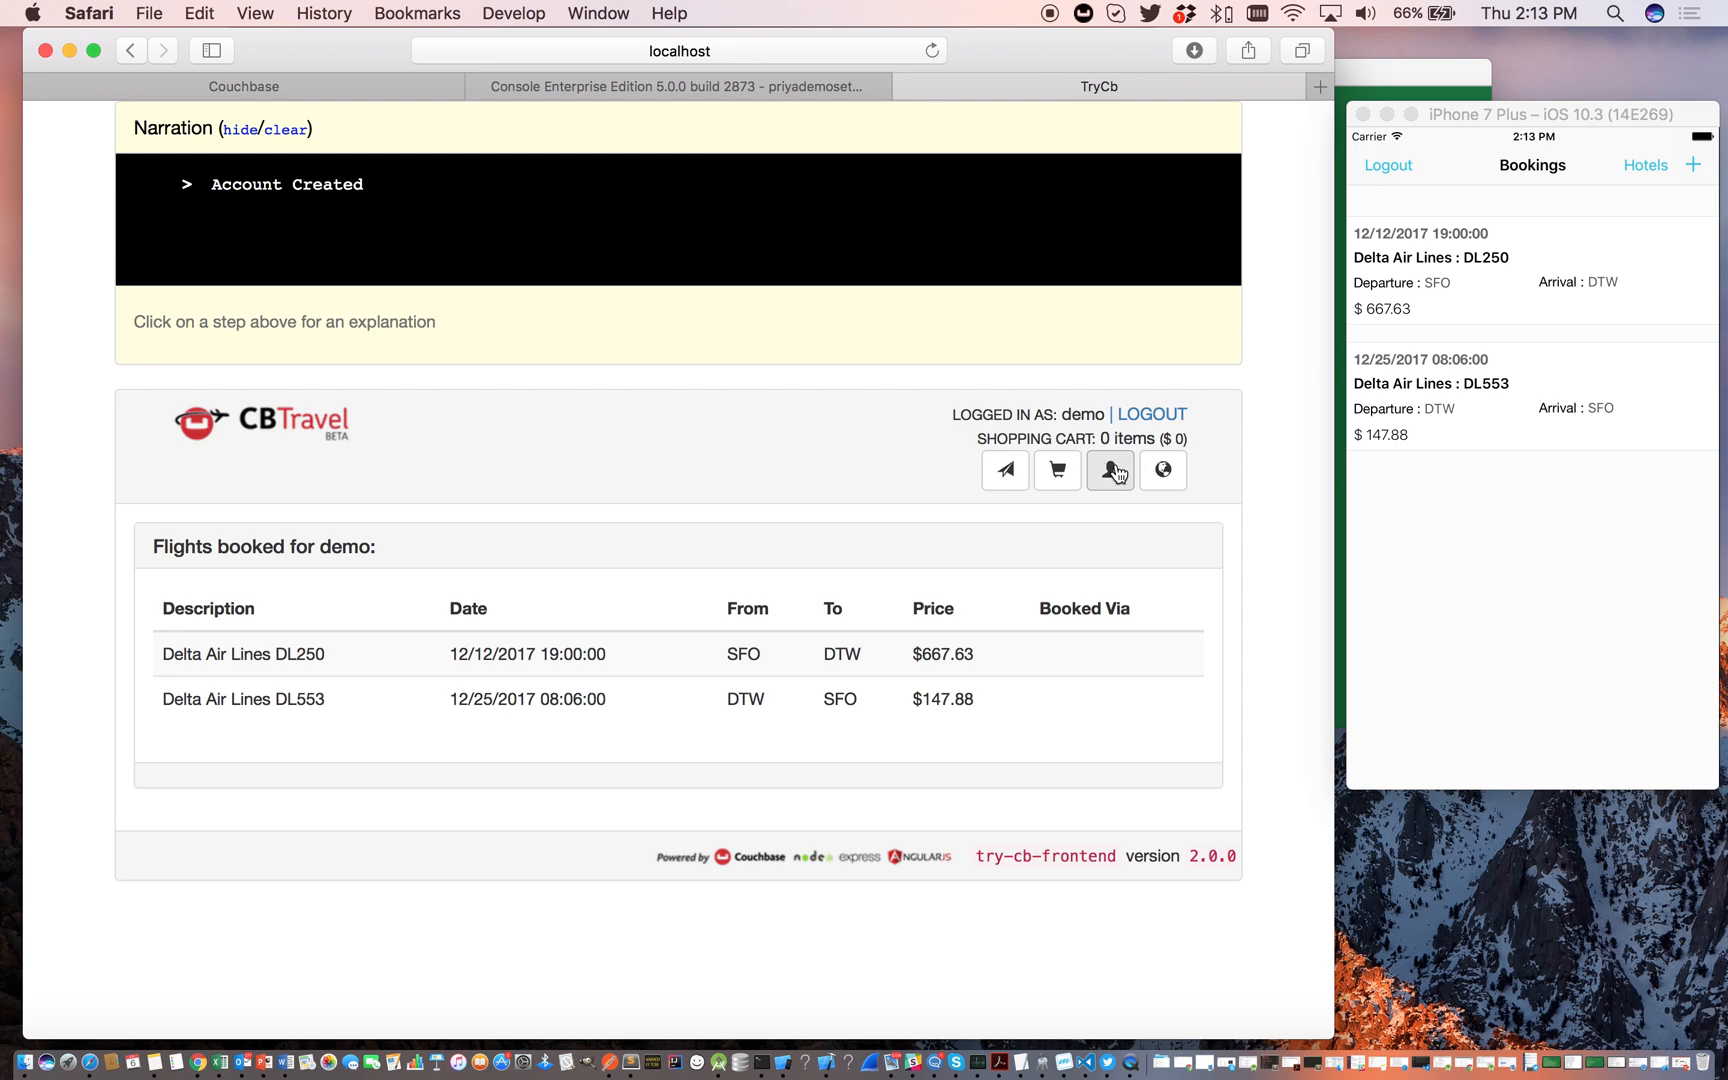
{"action": "mouse_move", "coordinate": [1004, 469]}
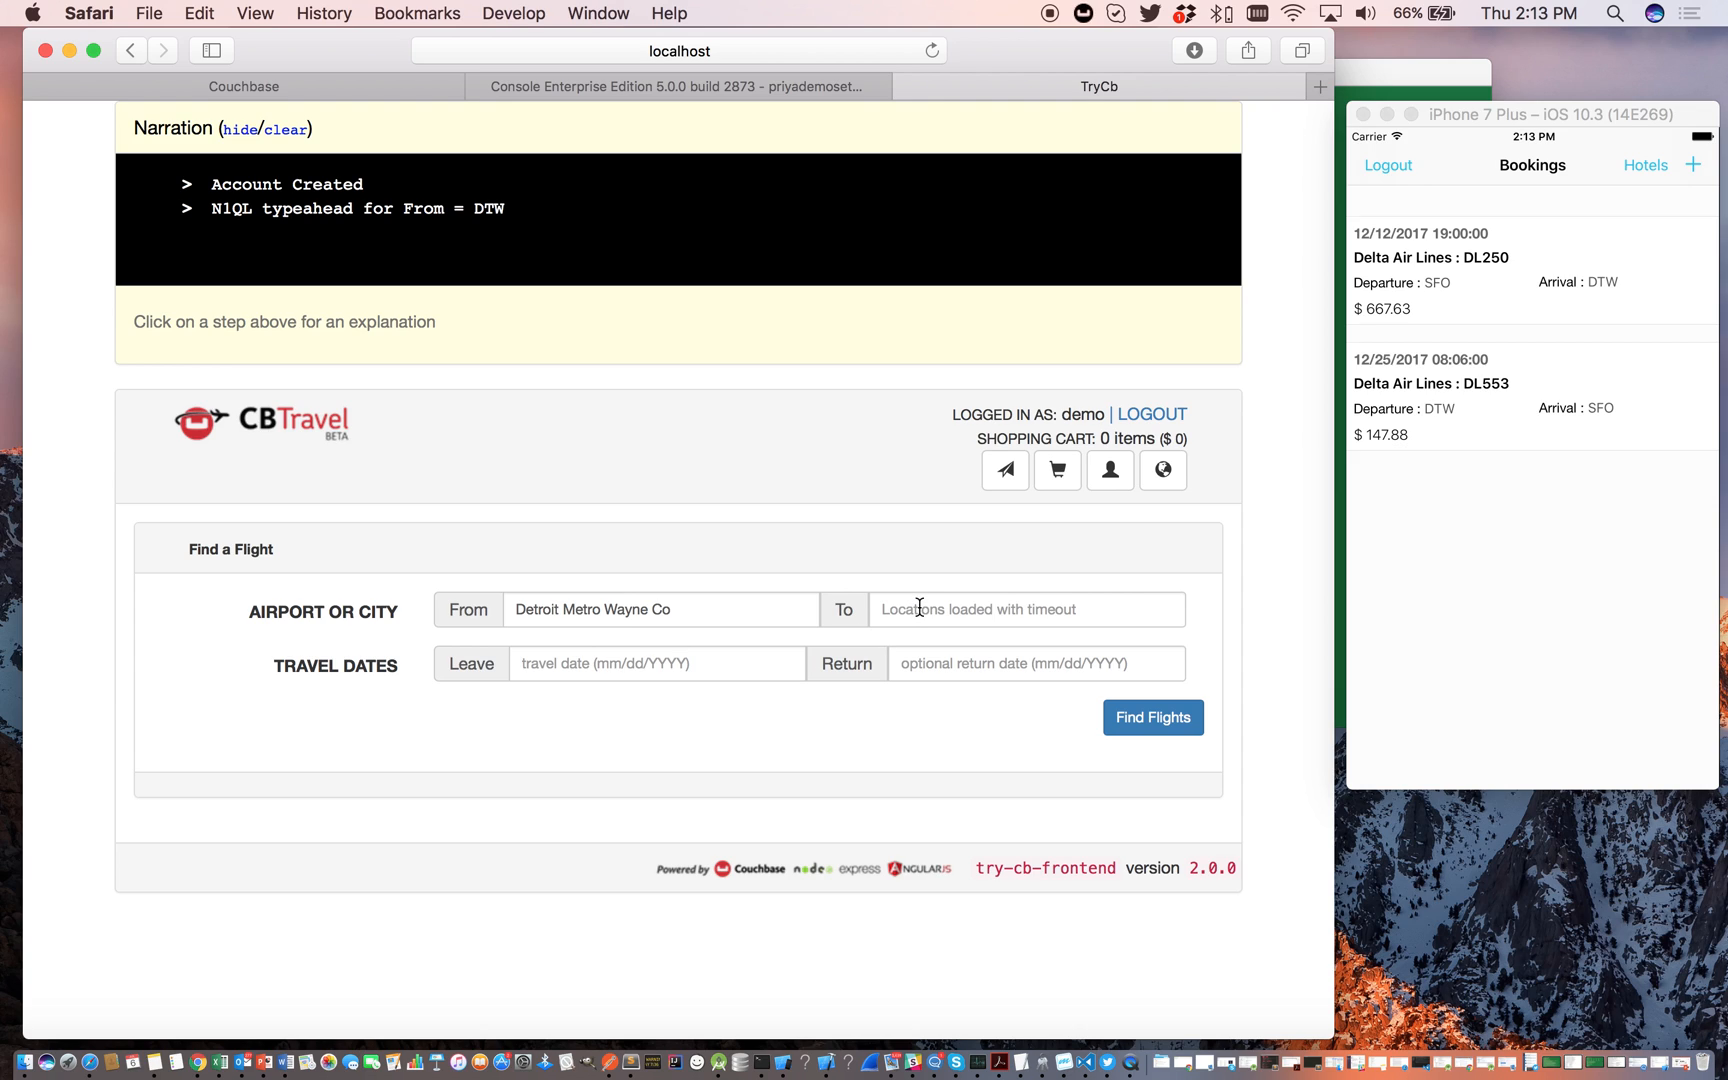
- Set the web flight search to San Diego Intl, leaving 09/10/2017 and returning 09/15/2017
{"action": "left_click", "coordinate": [1025, 608]}
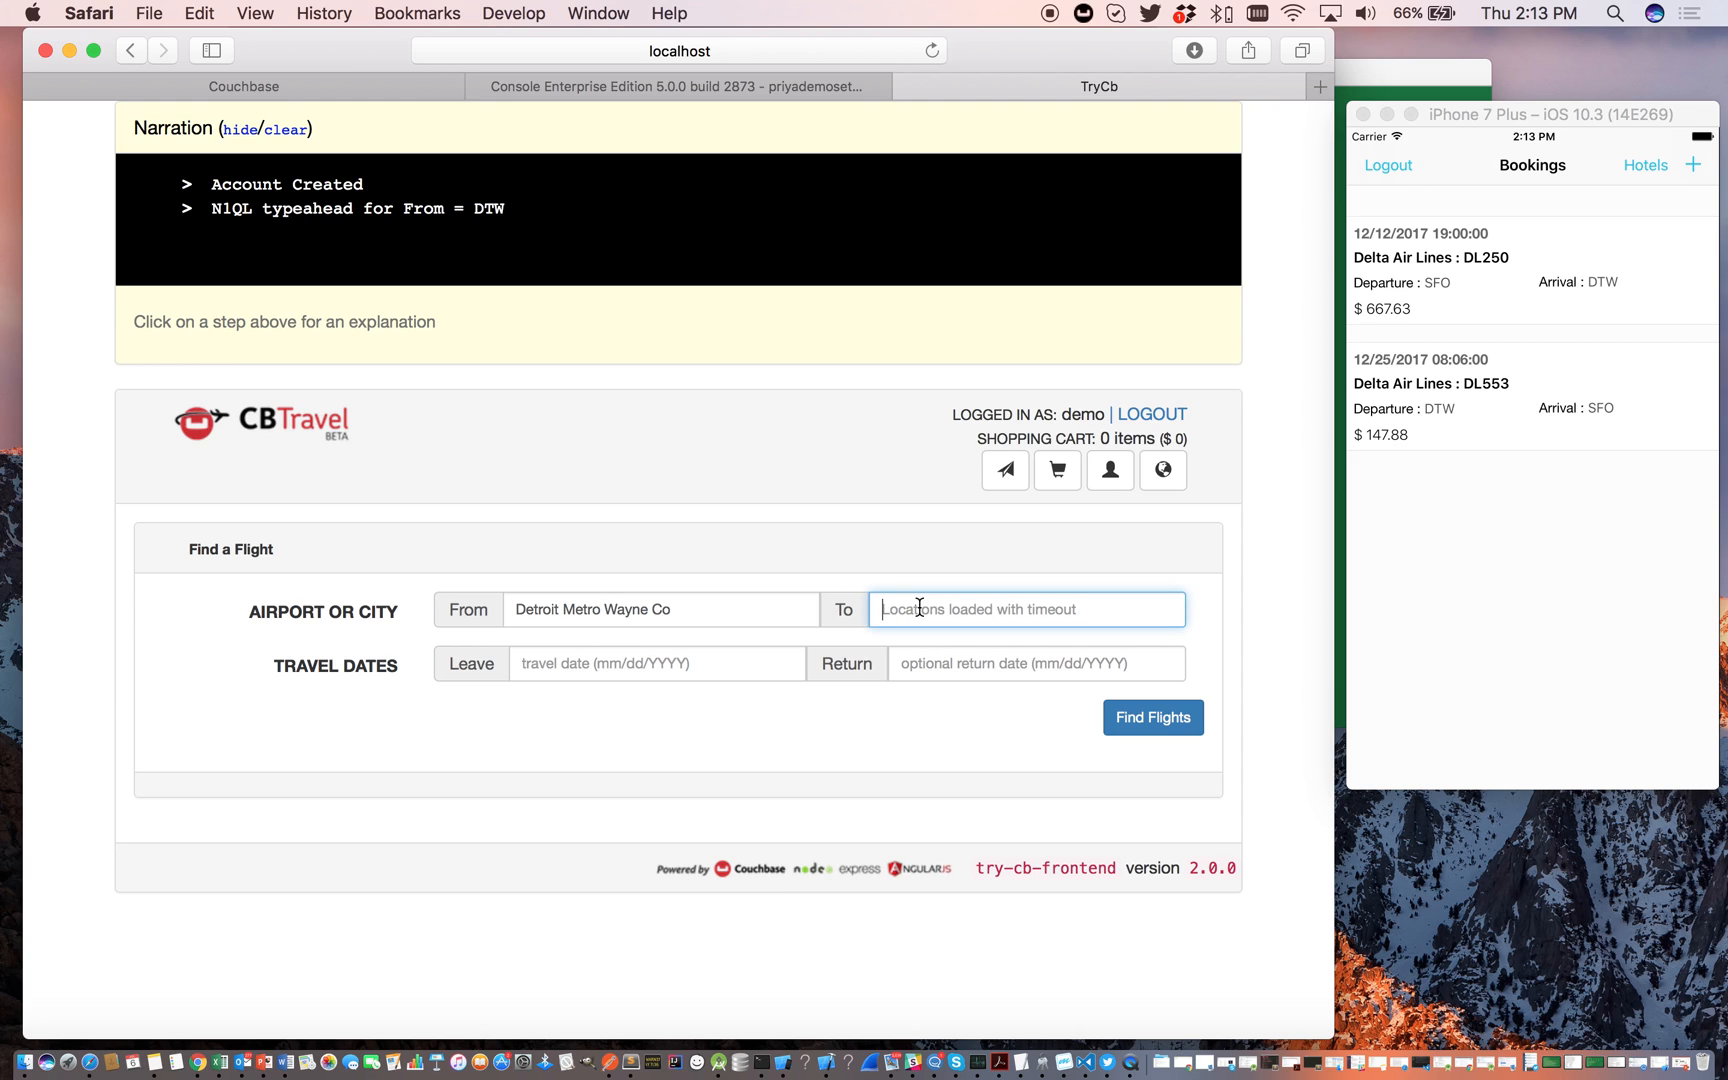
{"action": "type", "text": "San Di"}
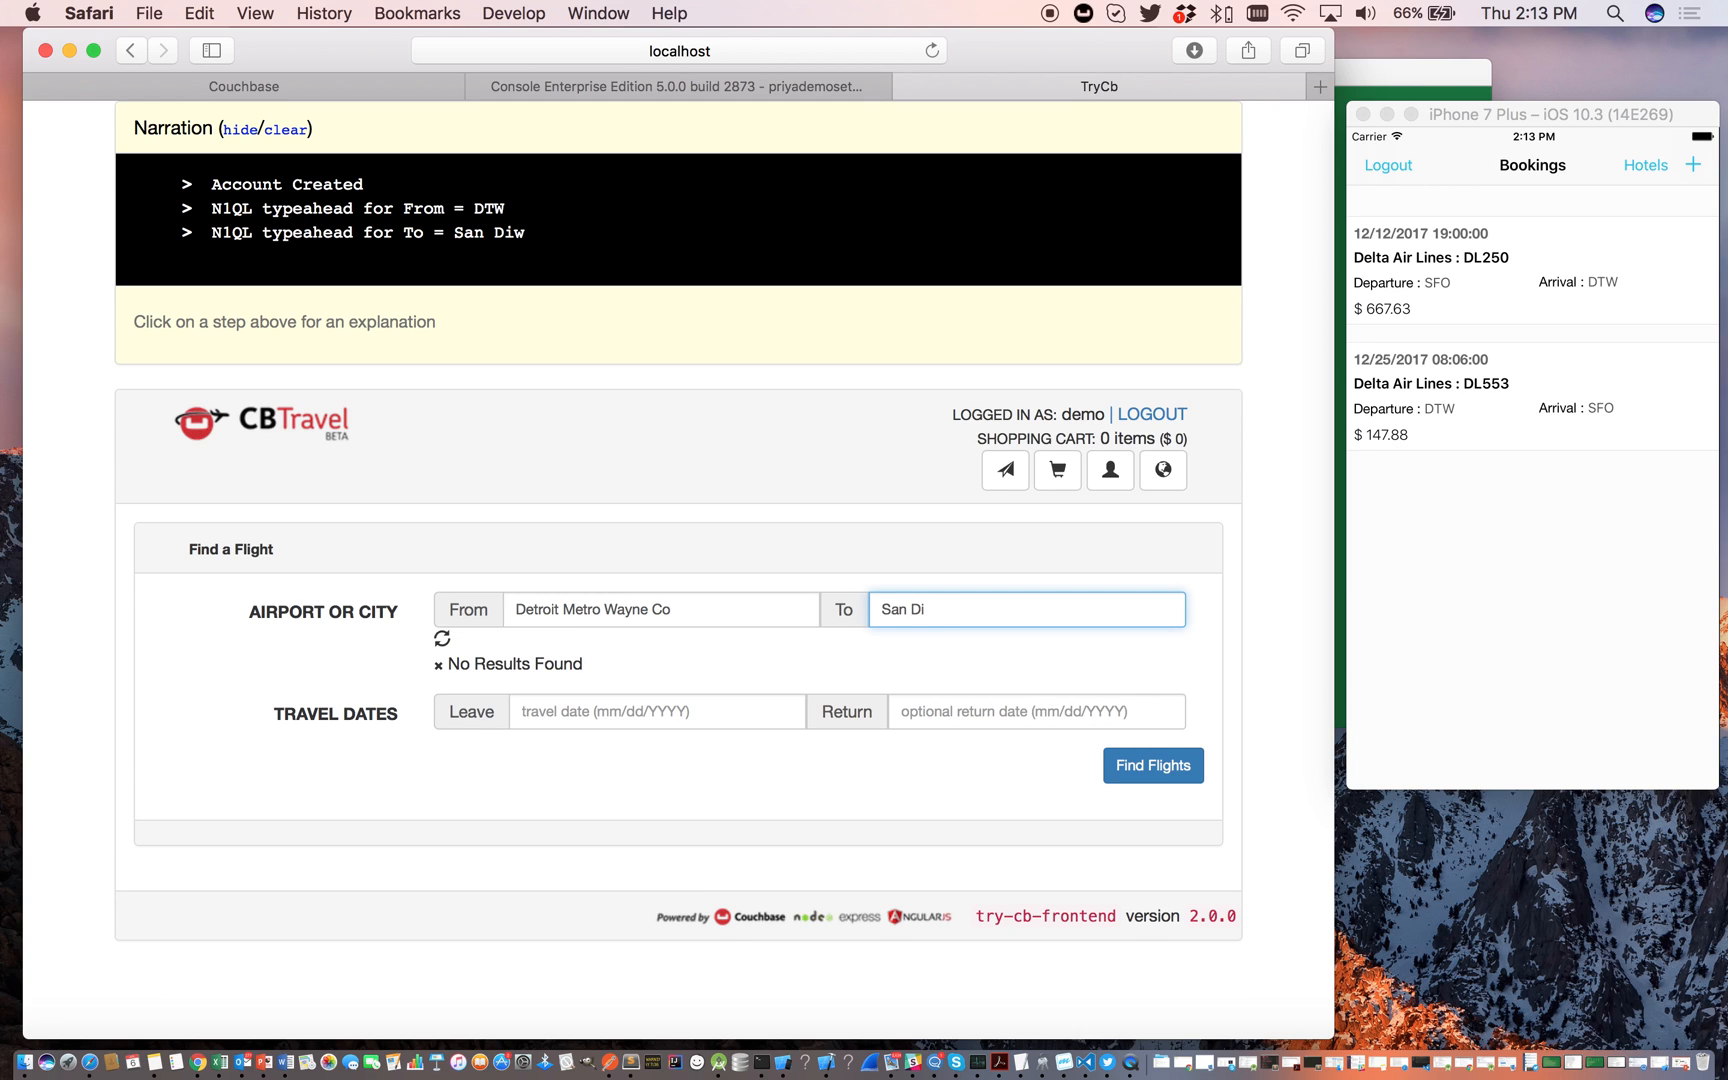
{"action": "left_click", "coordinate": [658, 663]}
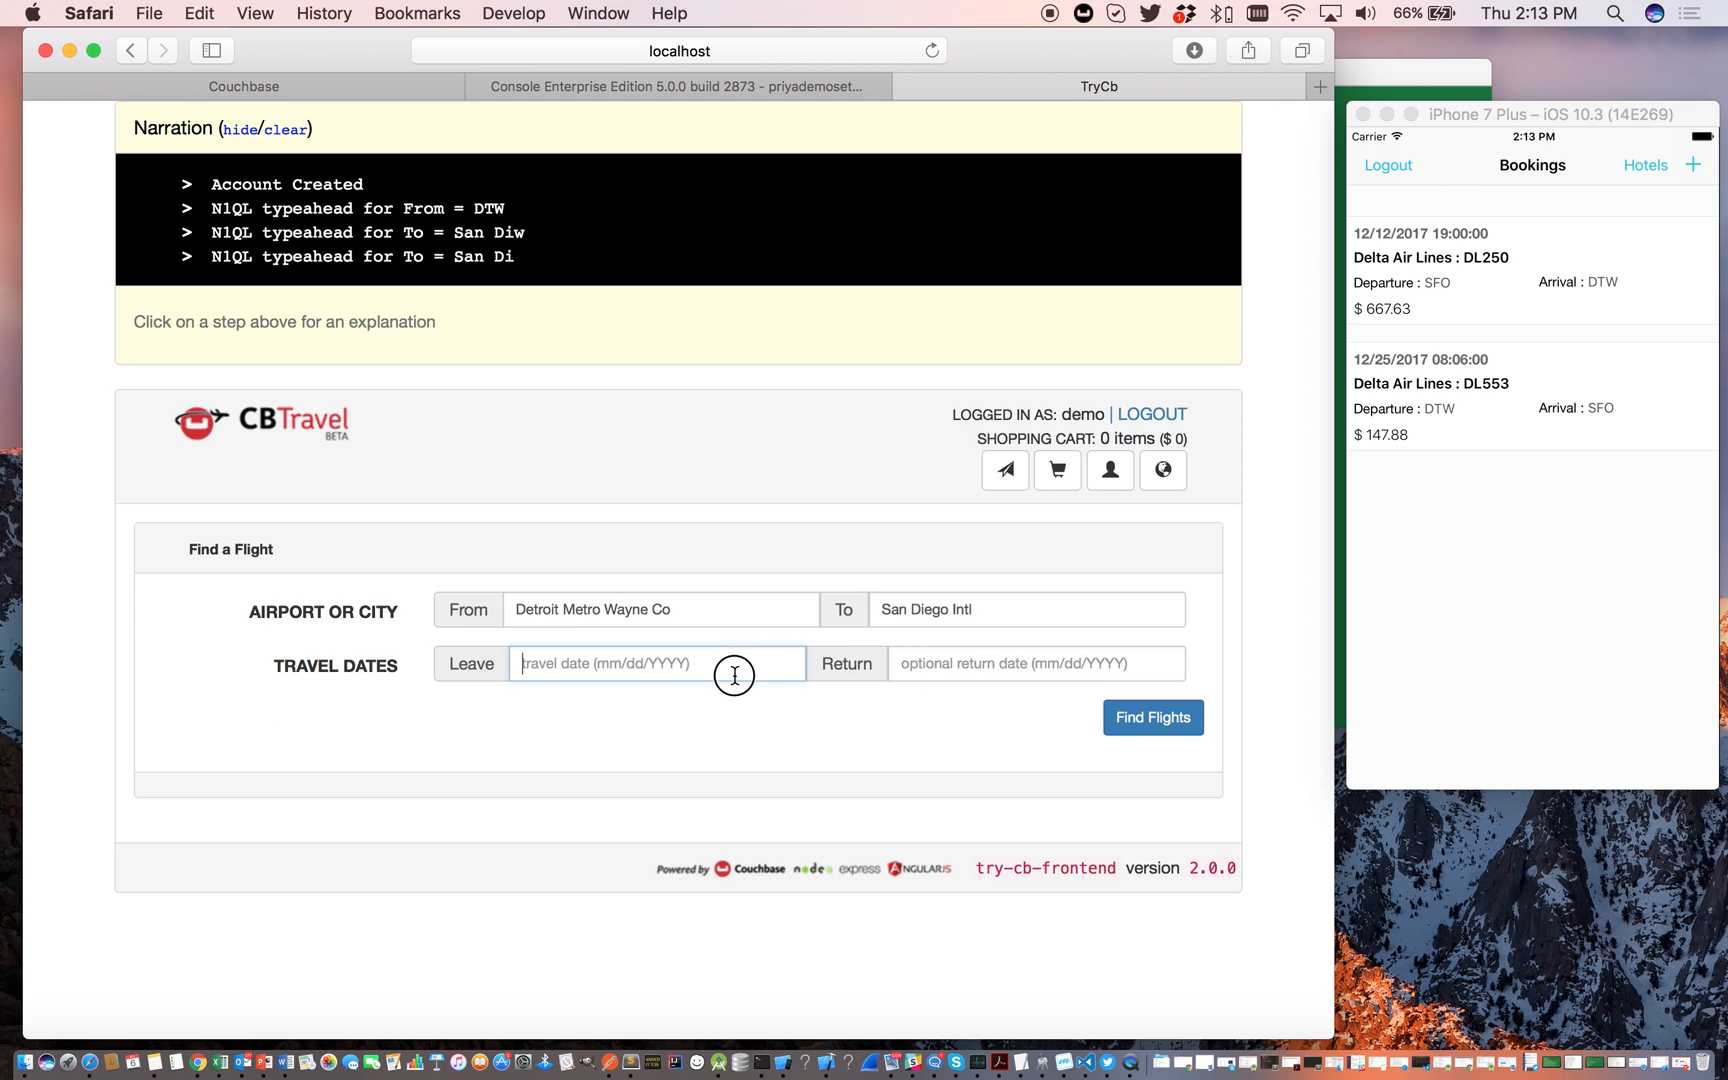
{"action": "type", "text": "09/1"}
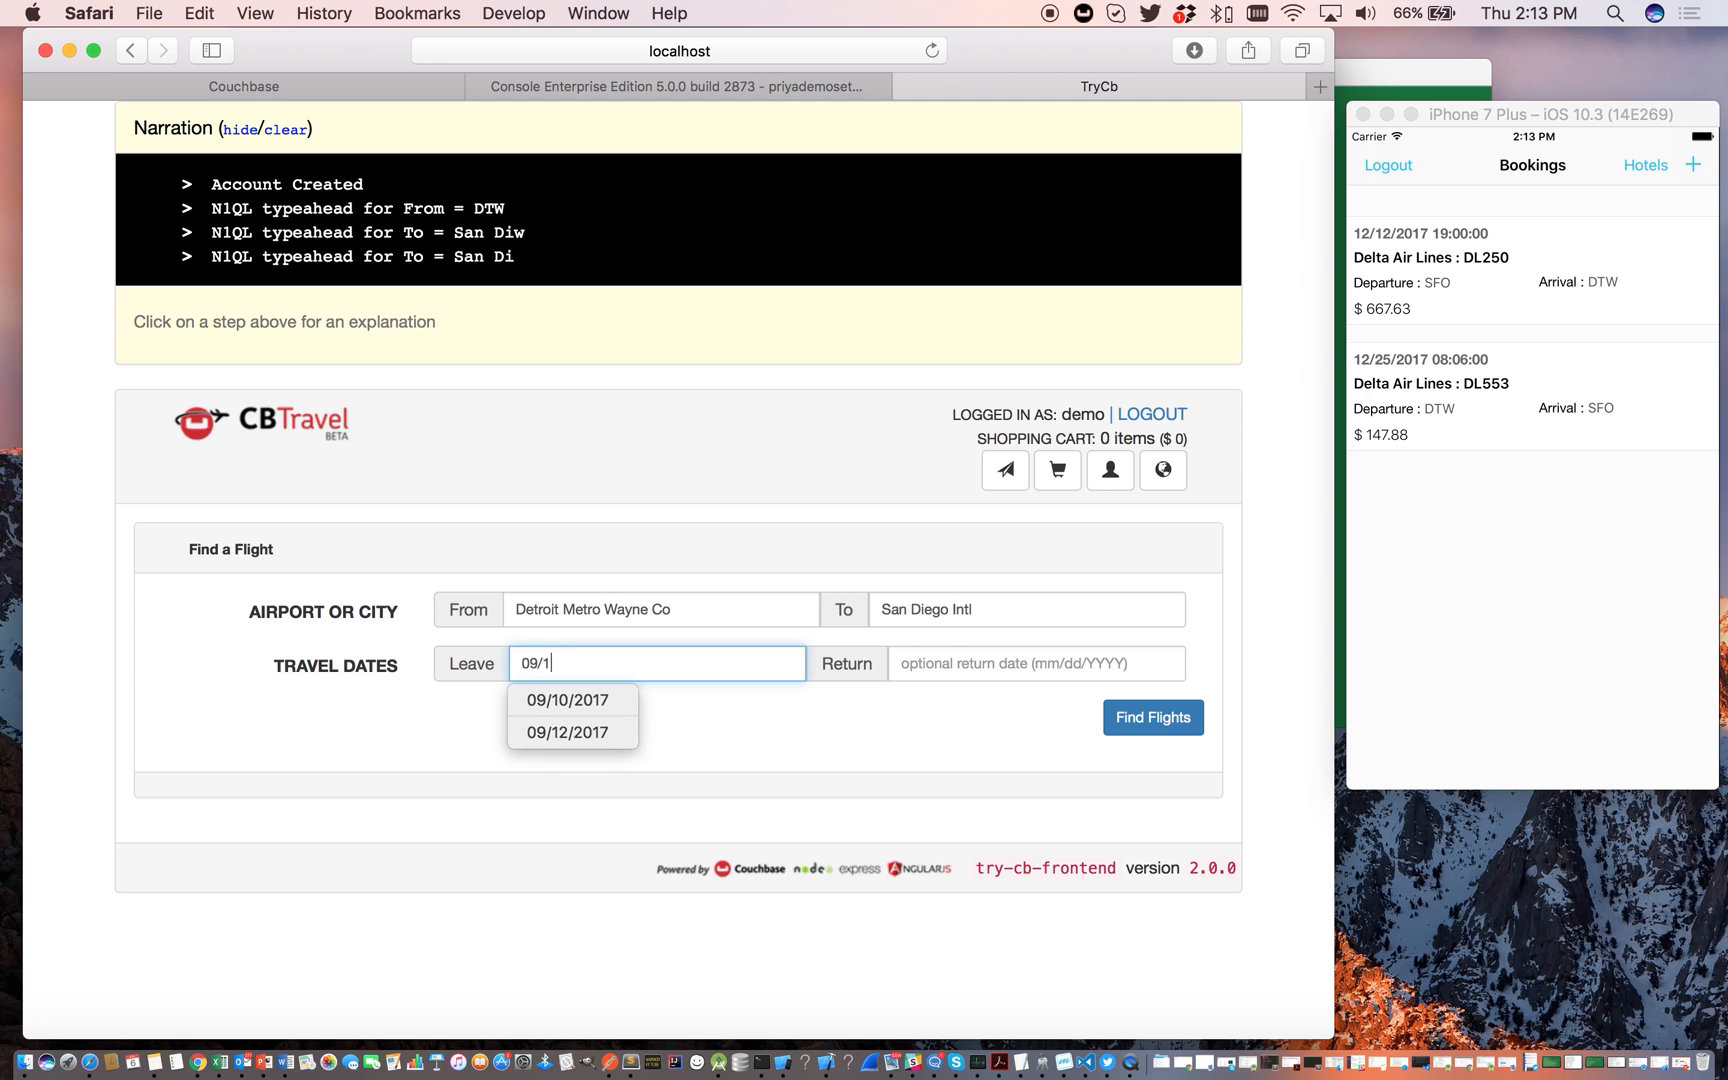
{"action": "left_click", "coordinate": [568, 700]}
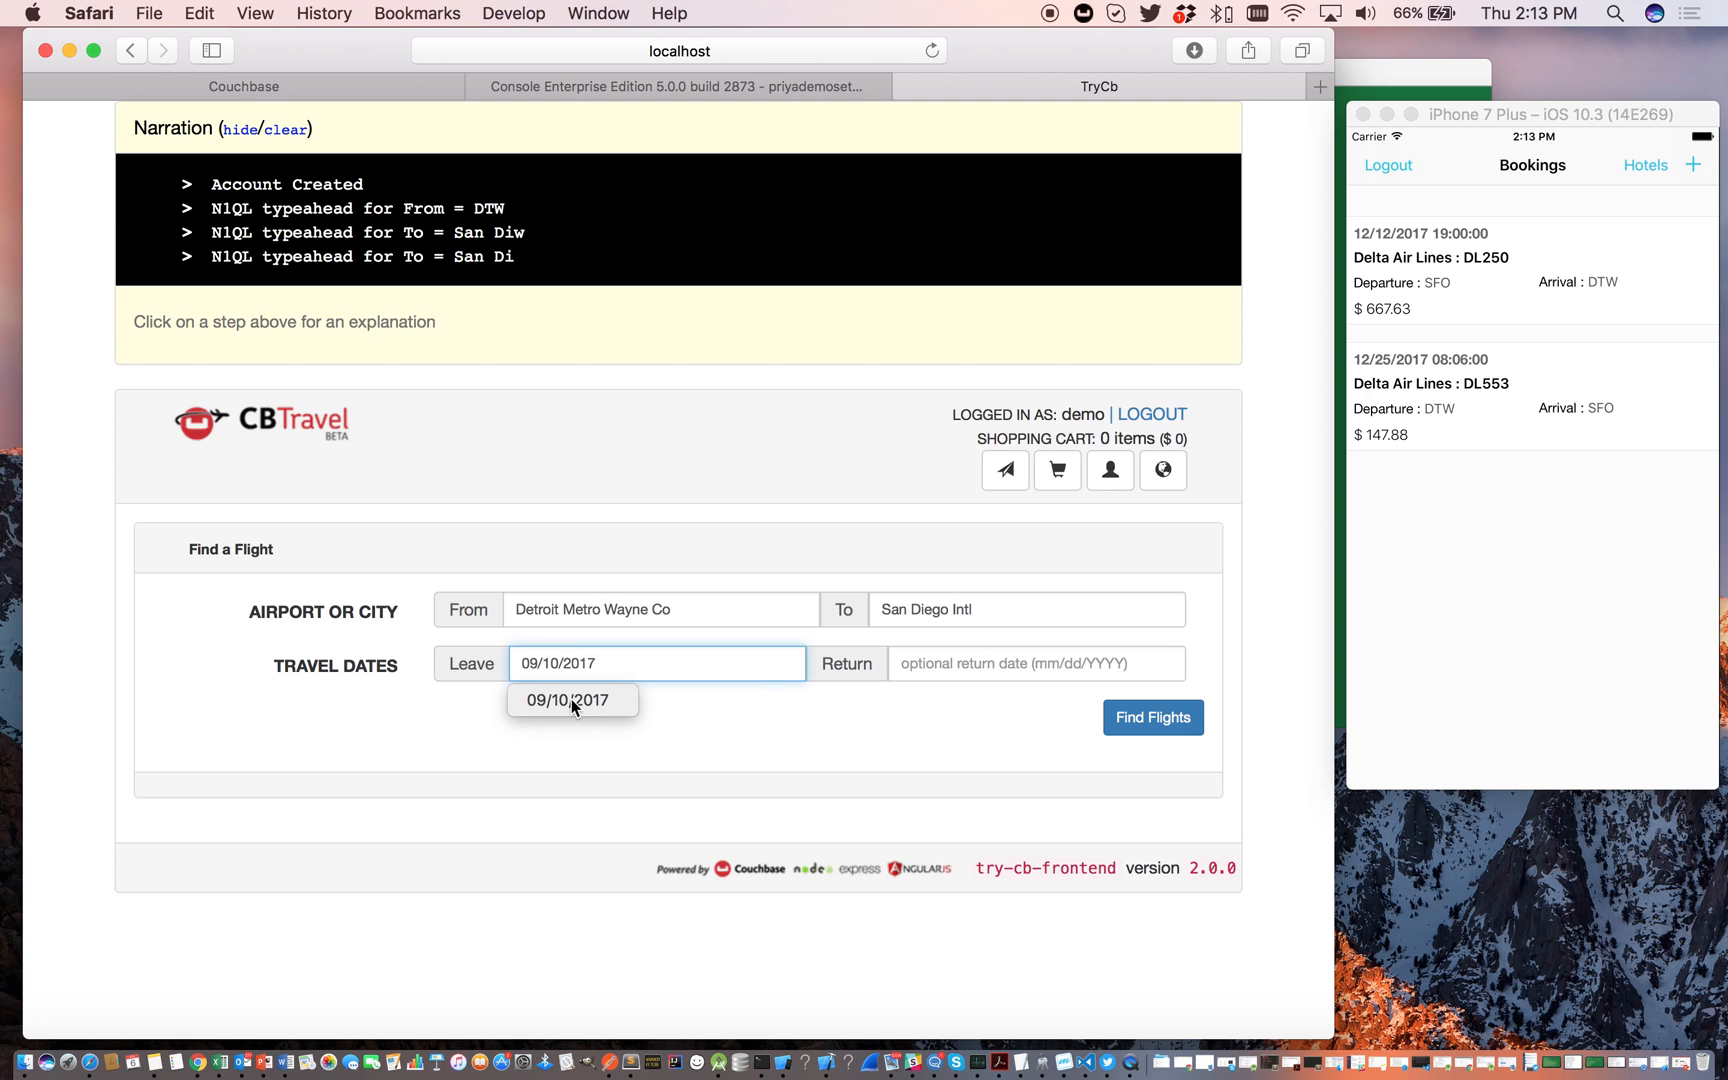
{"action": "left_click", "coordinate": [1034, 662]}
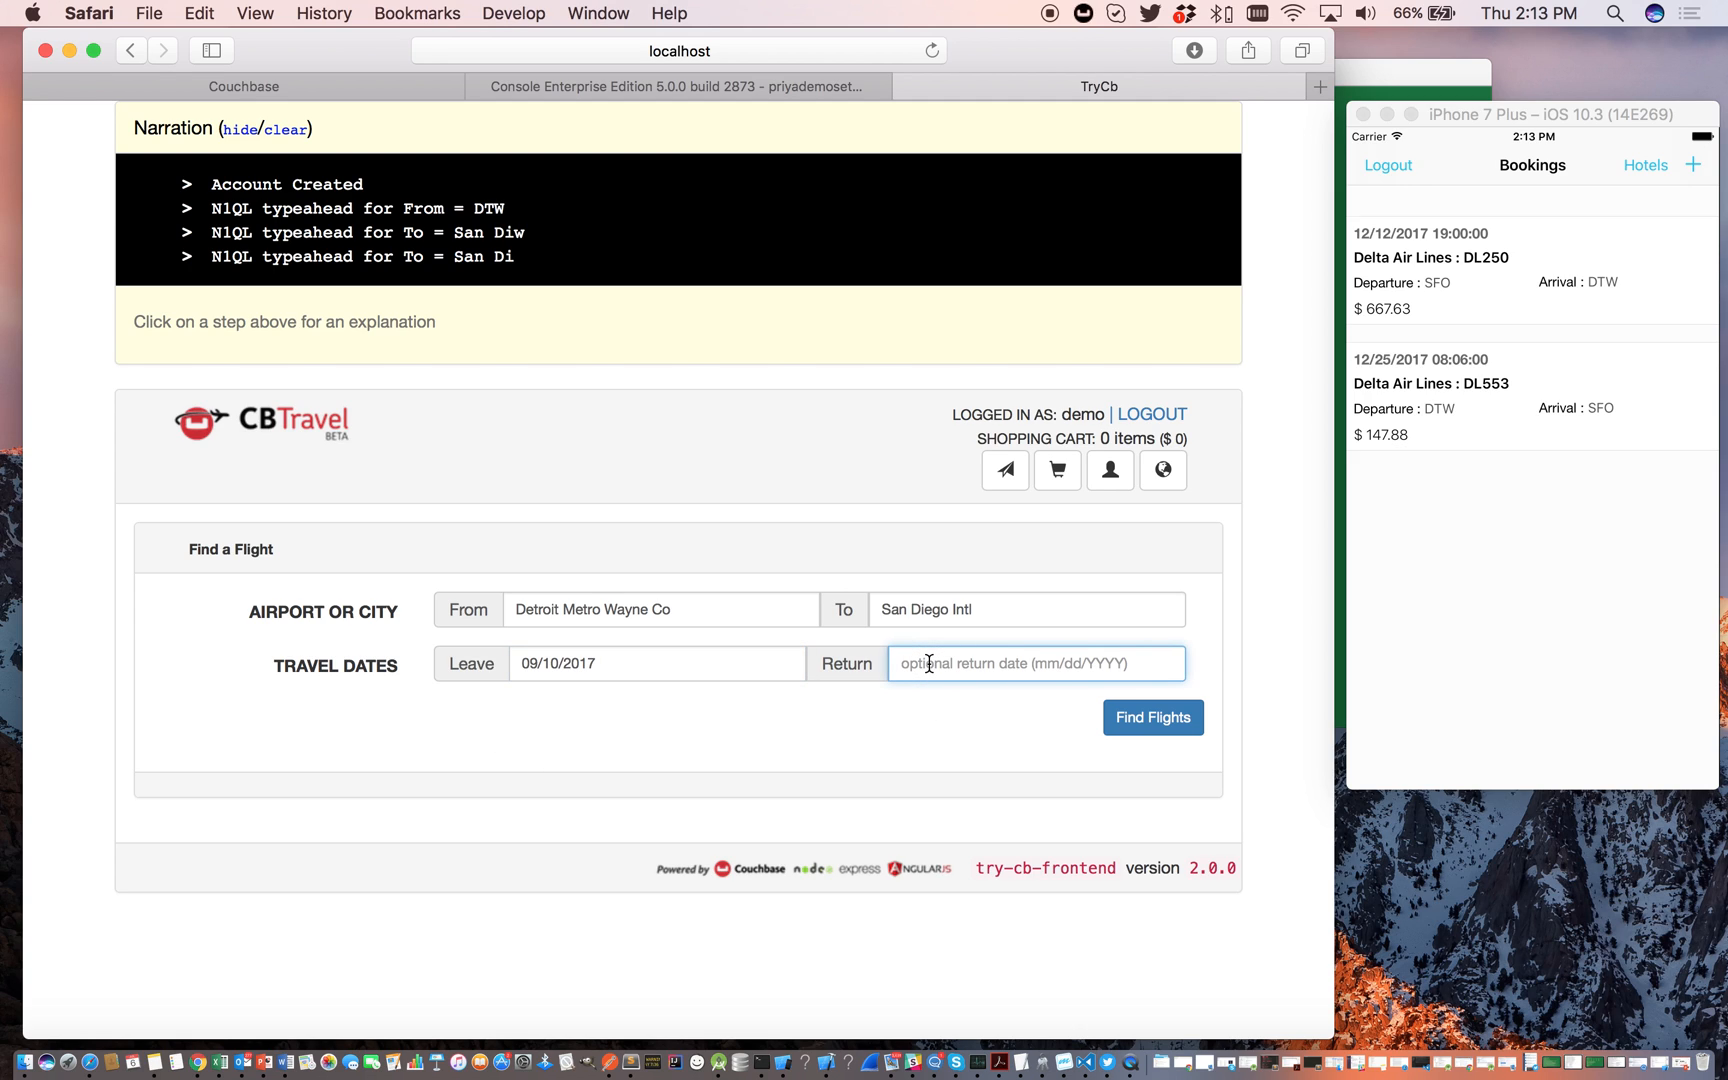
{"action": "type", "text": "09/15/"}
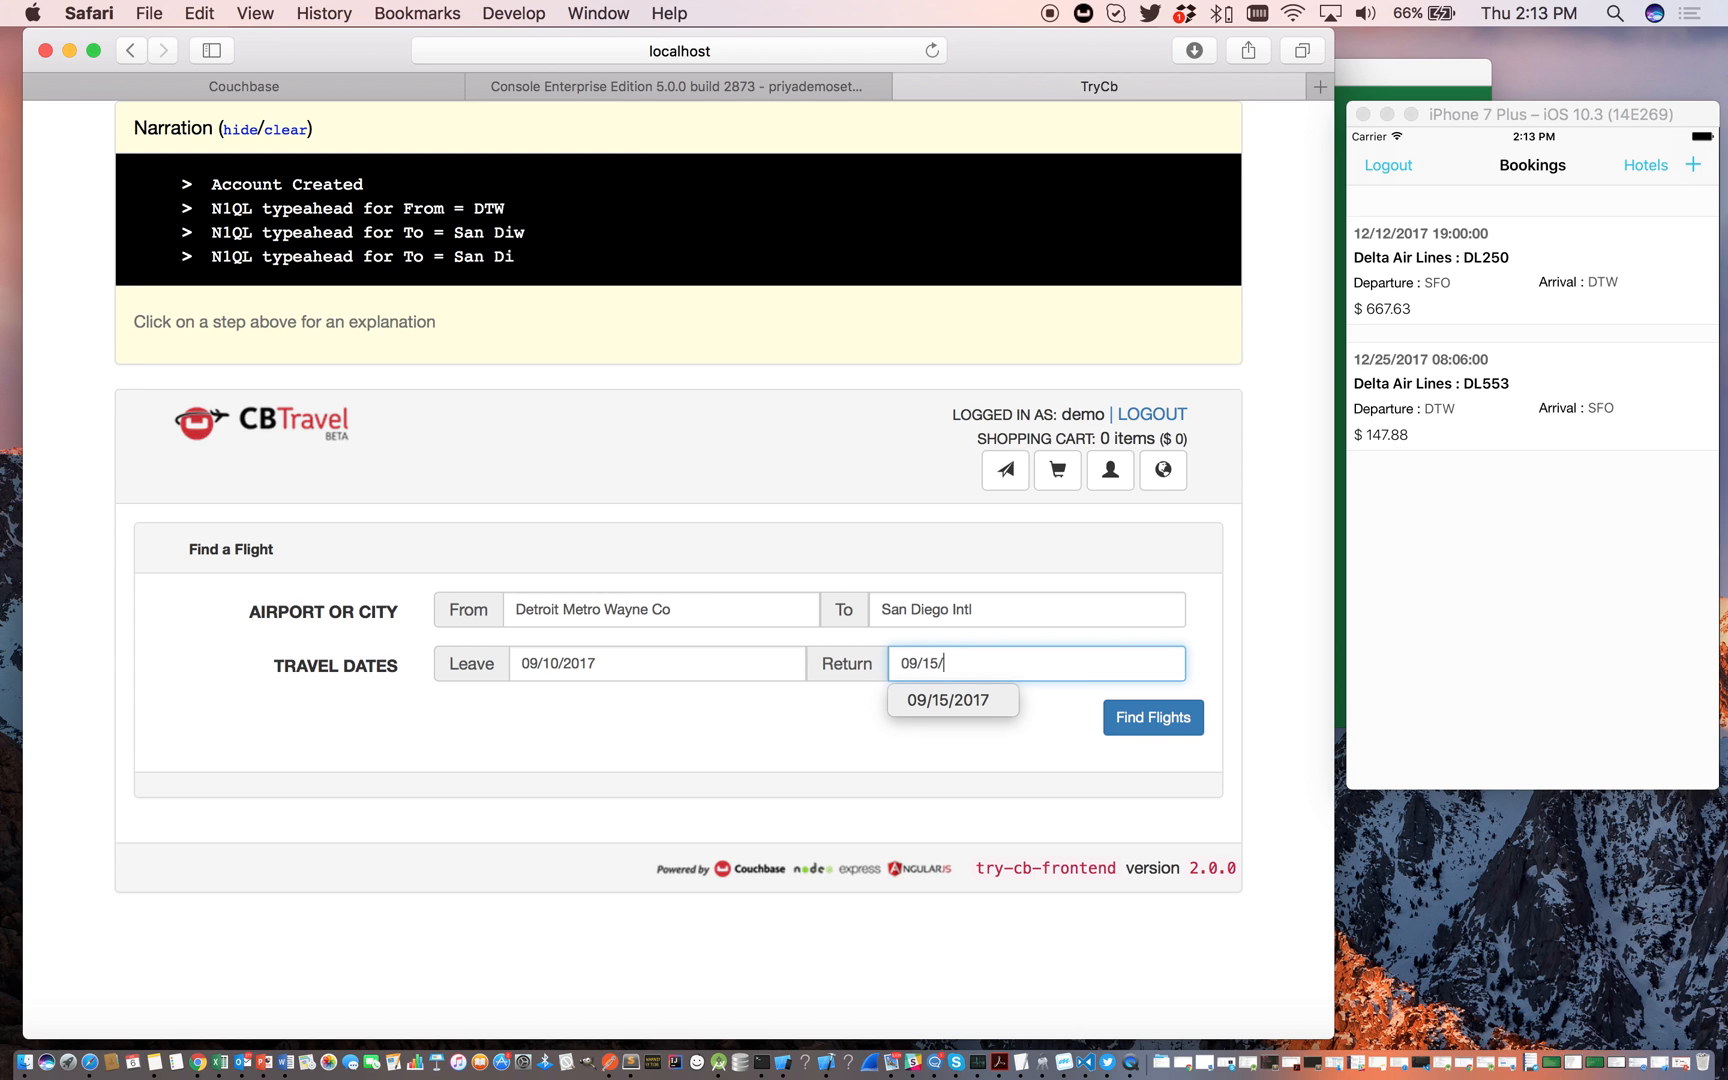
{"action": "type", "text": "2017"}
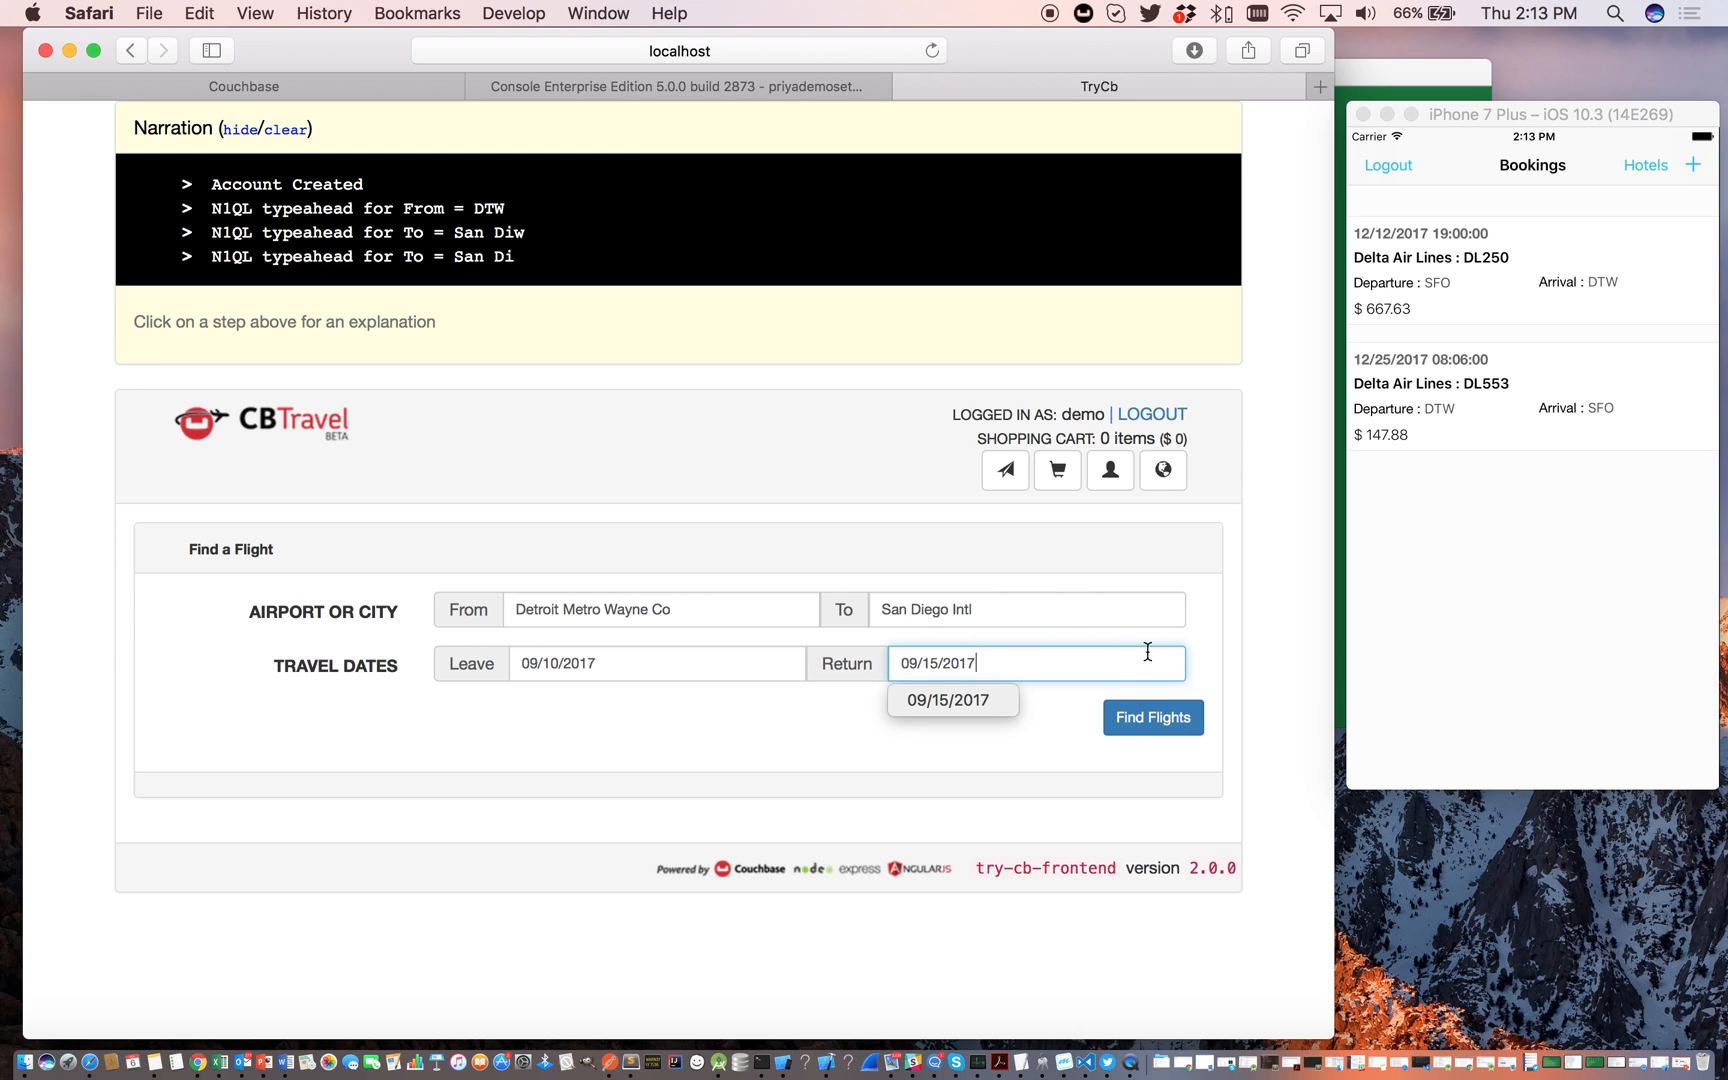
- Find flights, choose DL426 and return DL373, and view the $1130.26 cart
{"action": "left_click", "coordinate": [1152, 717]}
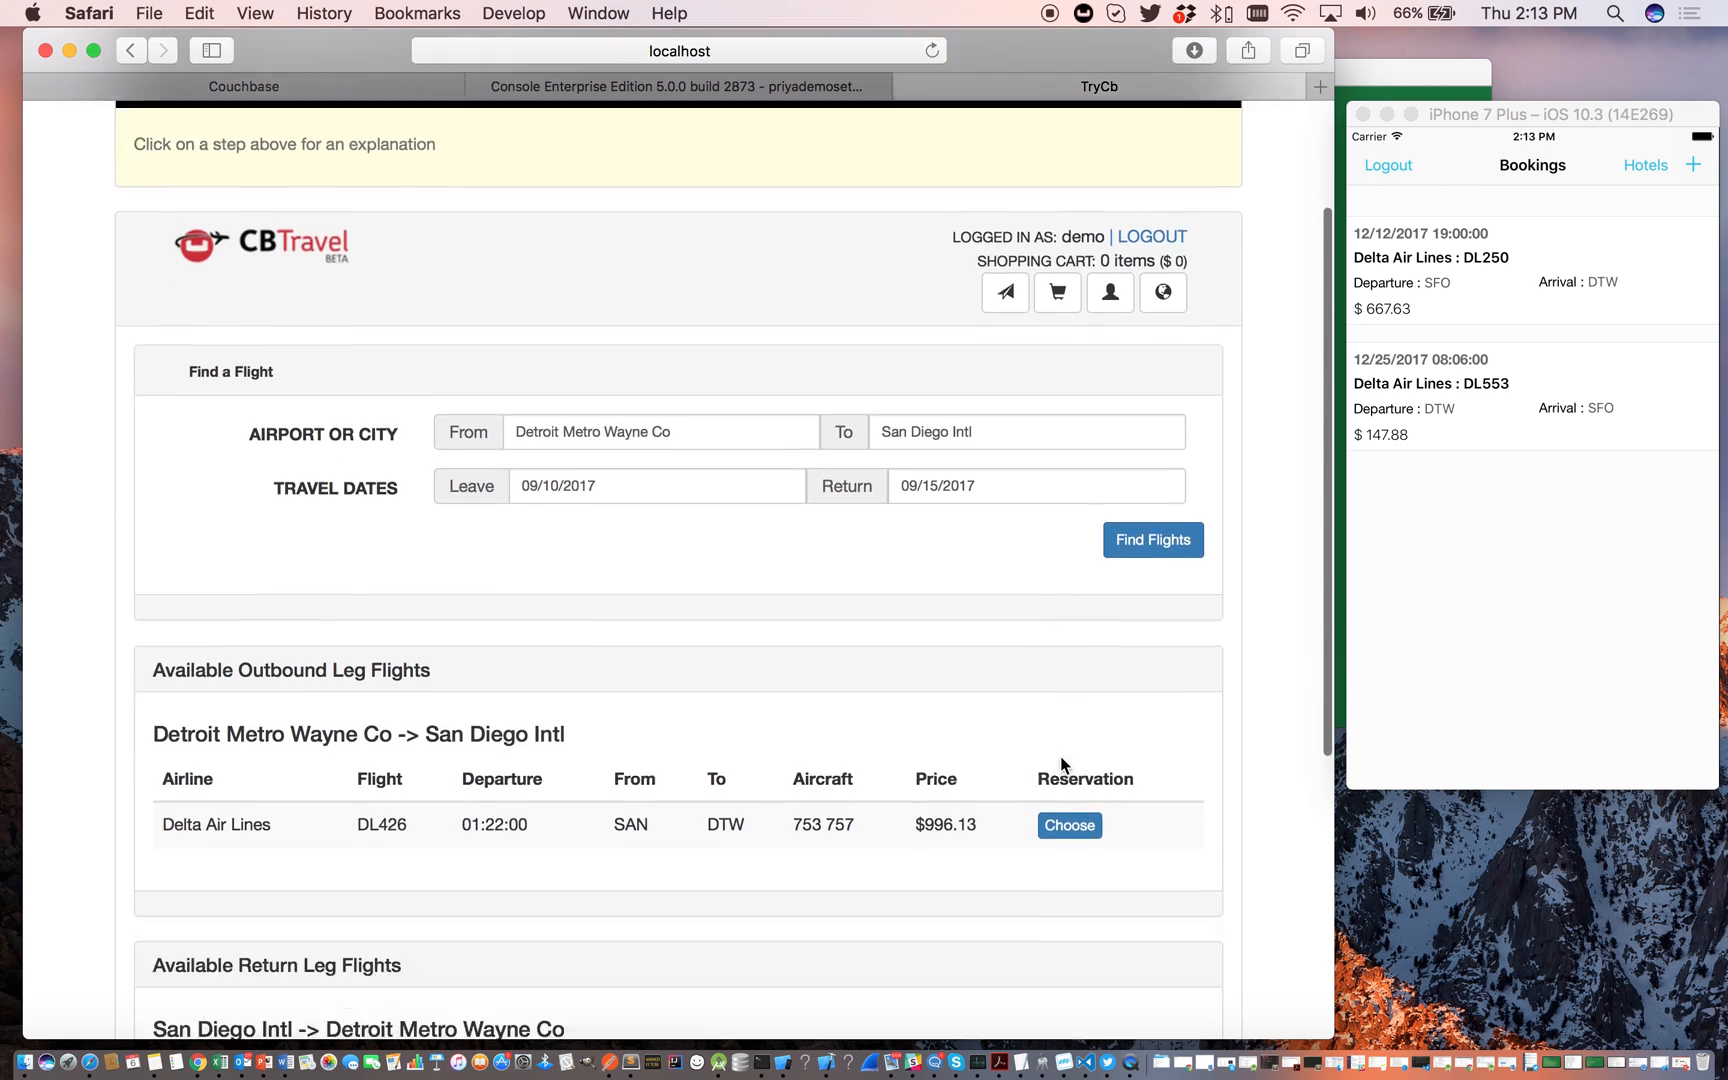
{"action": "left_click", "coordinate": [1067, 824]}
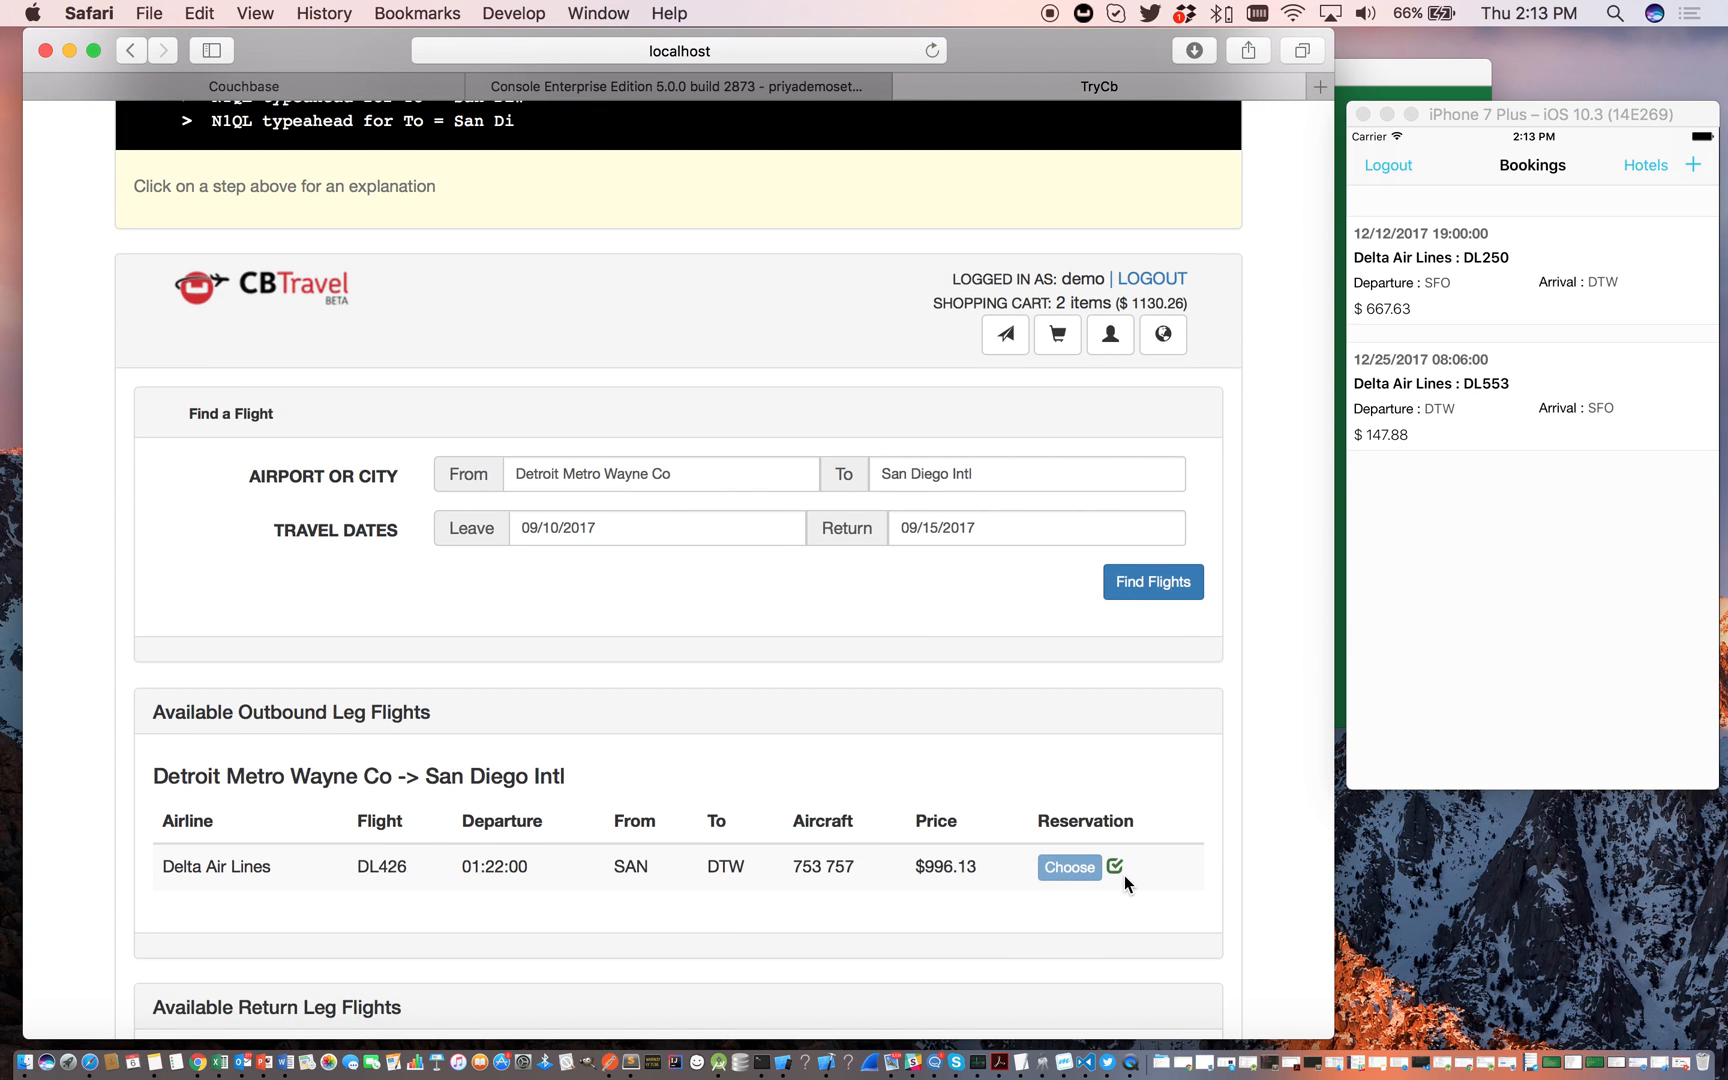
{"action": "mouse_move", "coordinate": [1262, 813]}
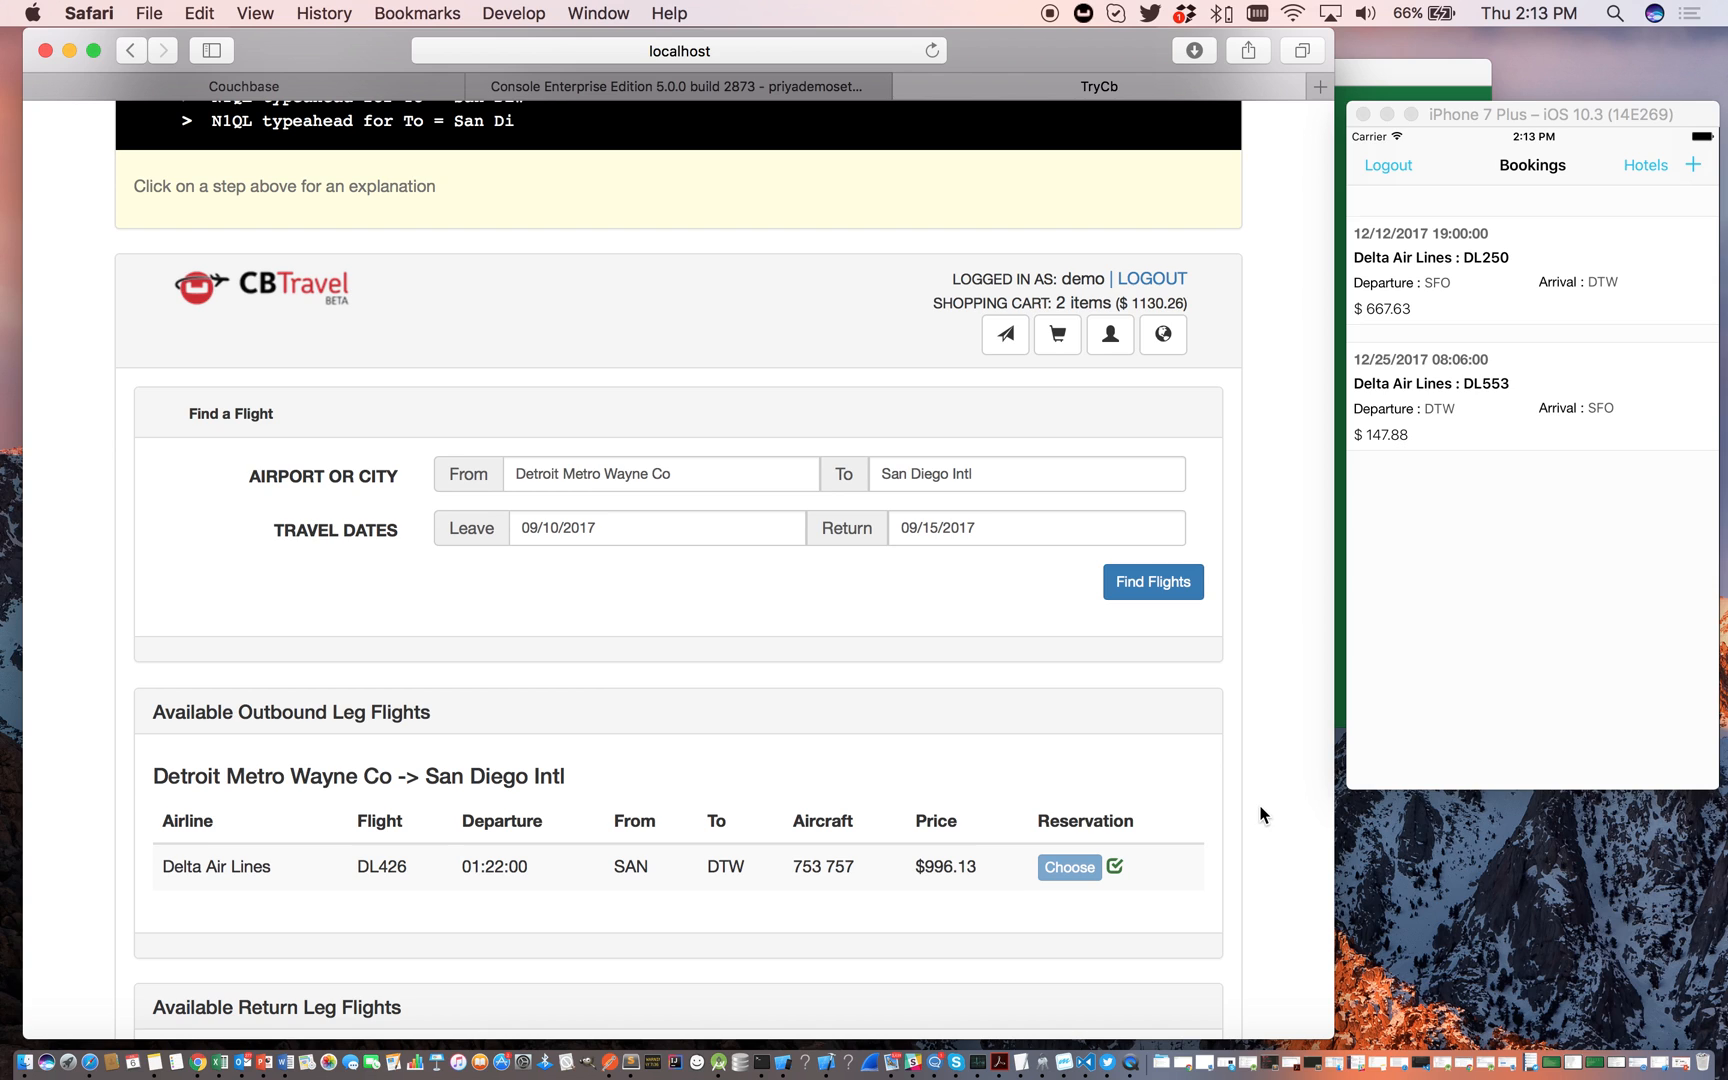
{"action": "left_click", "coordinate": [1055, 335]}
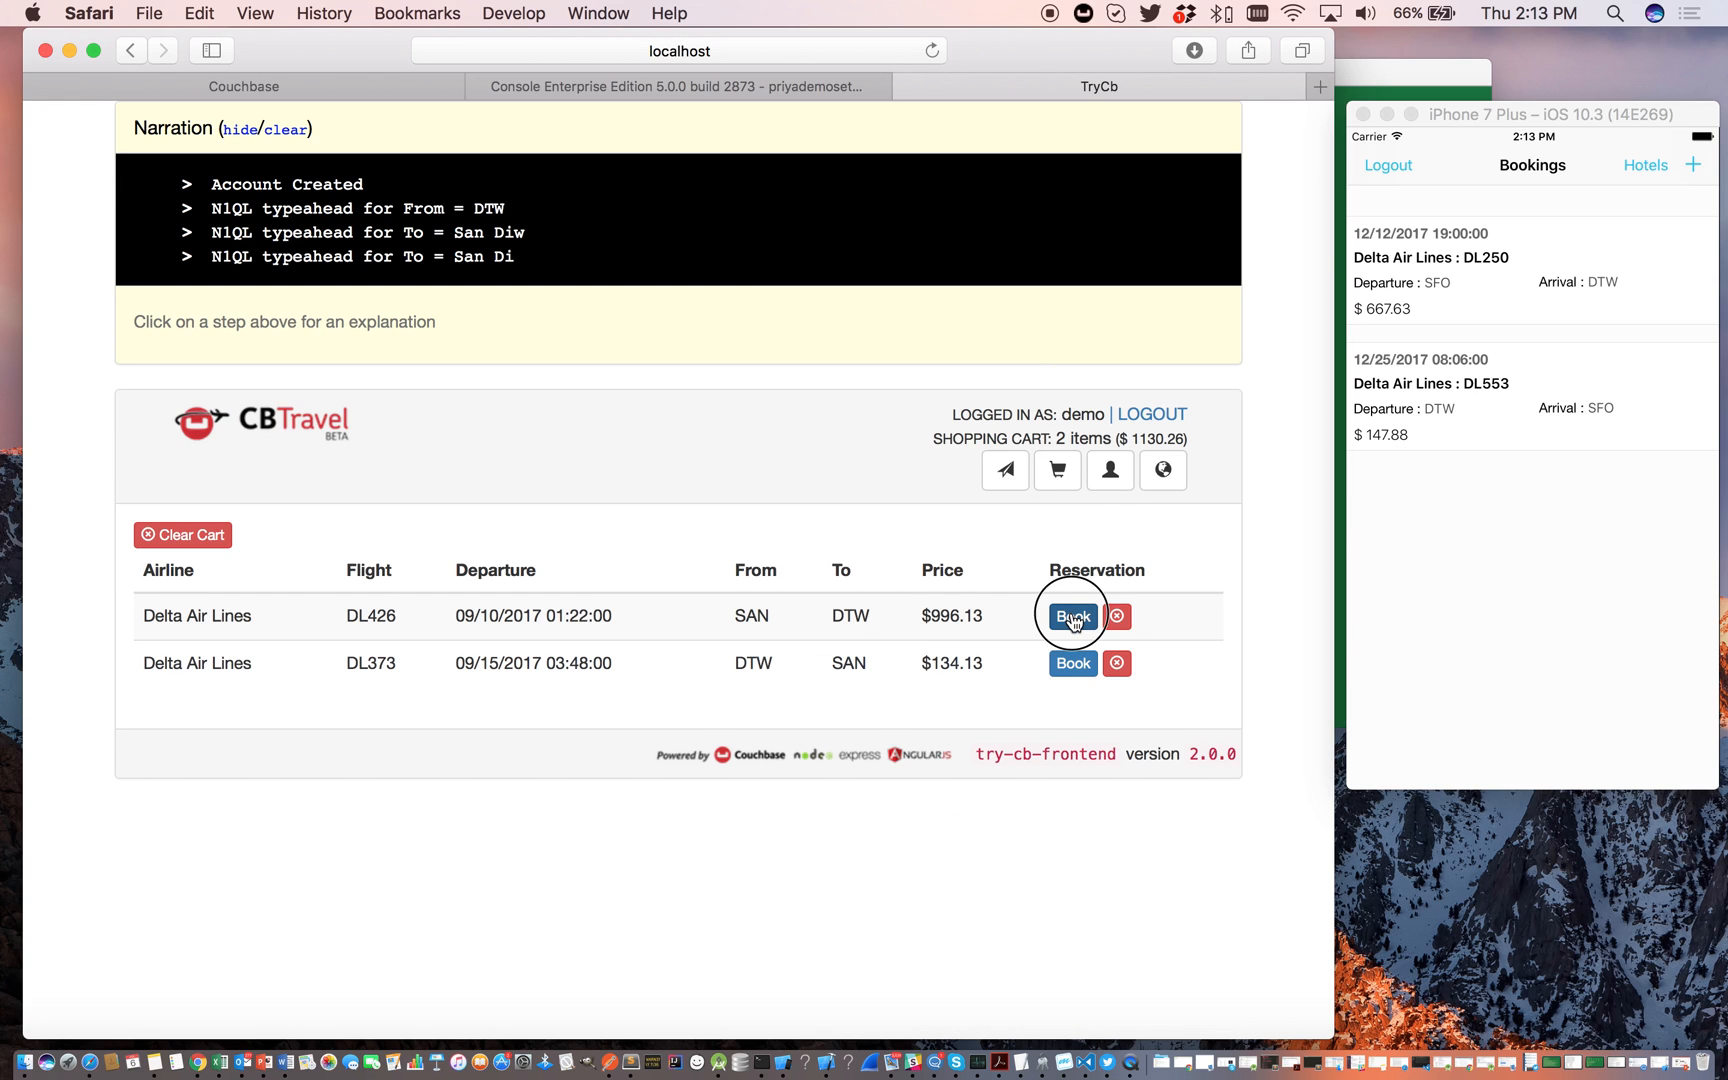
- Book DL426 and DL373 from the cart and refresh the booked flights list
{"action": "left_click", "coordinate": [1070, 615]}
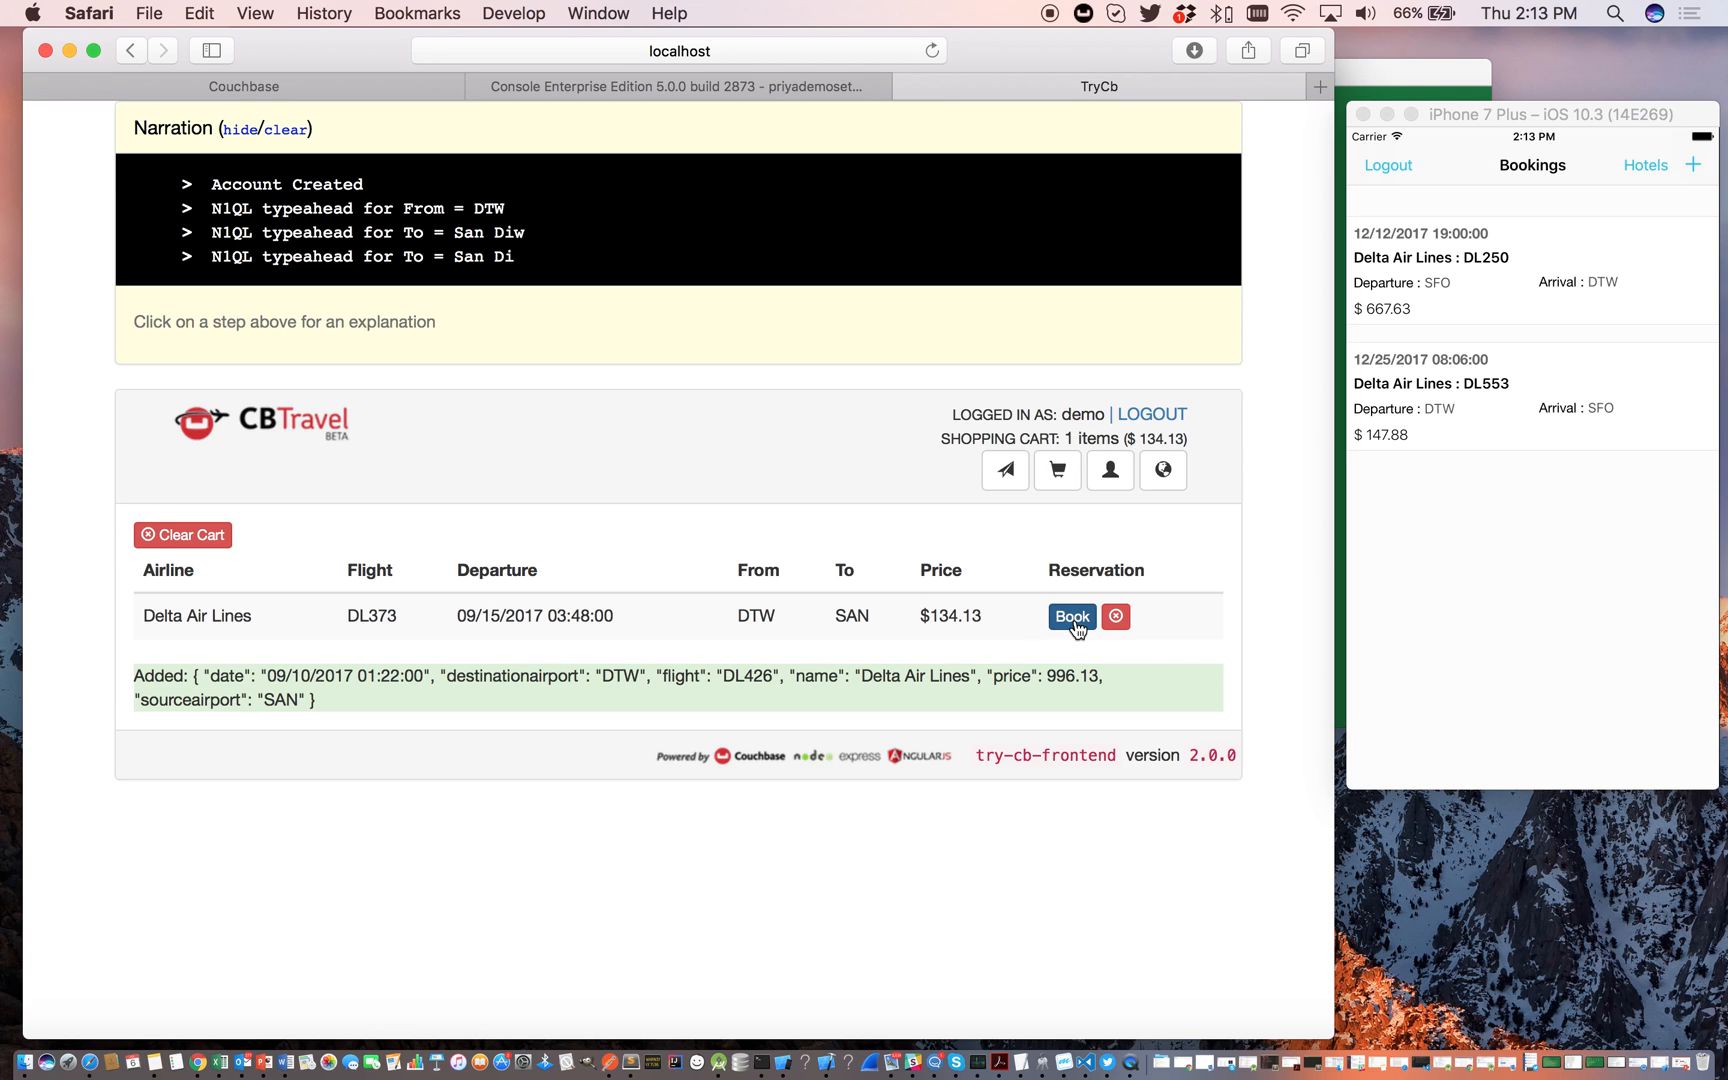
{"action": "left_click", "coordinate": [1070, 616]}
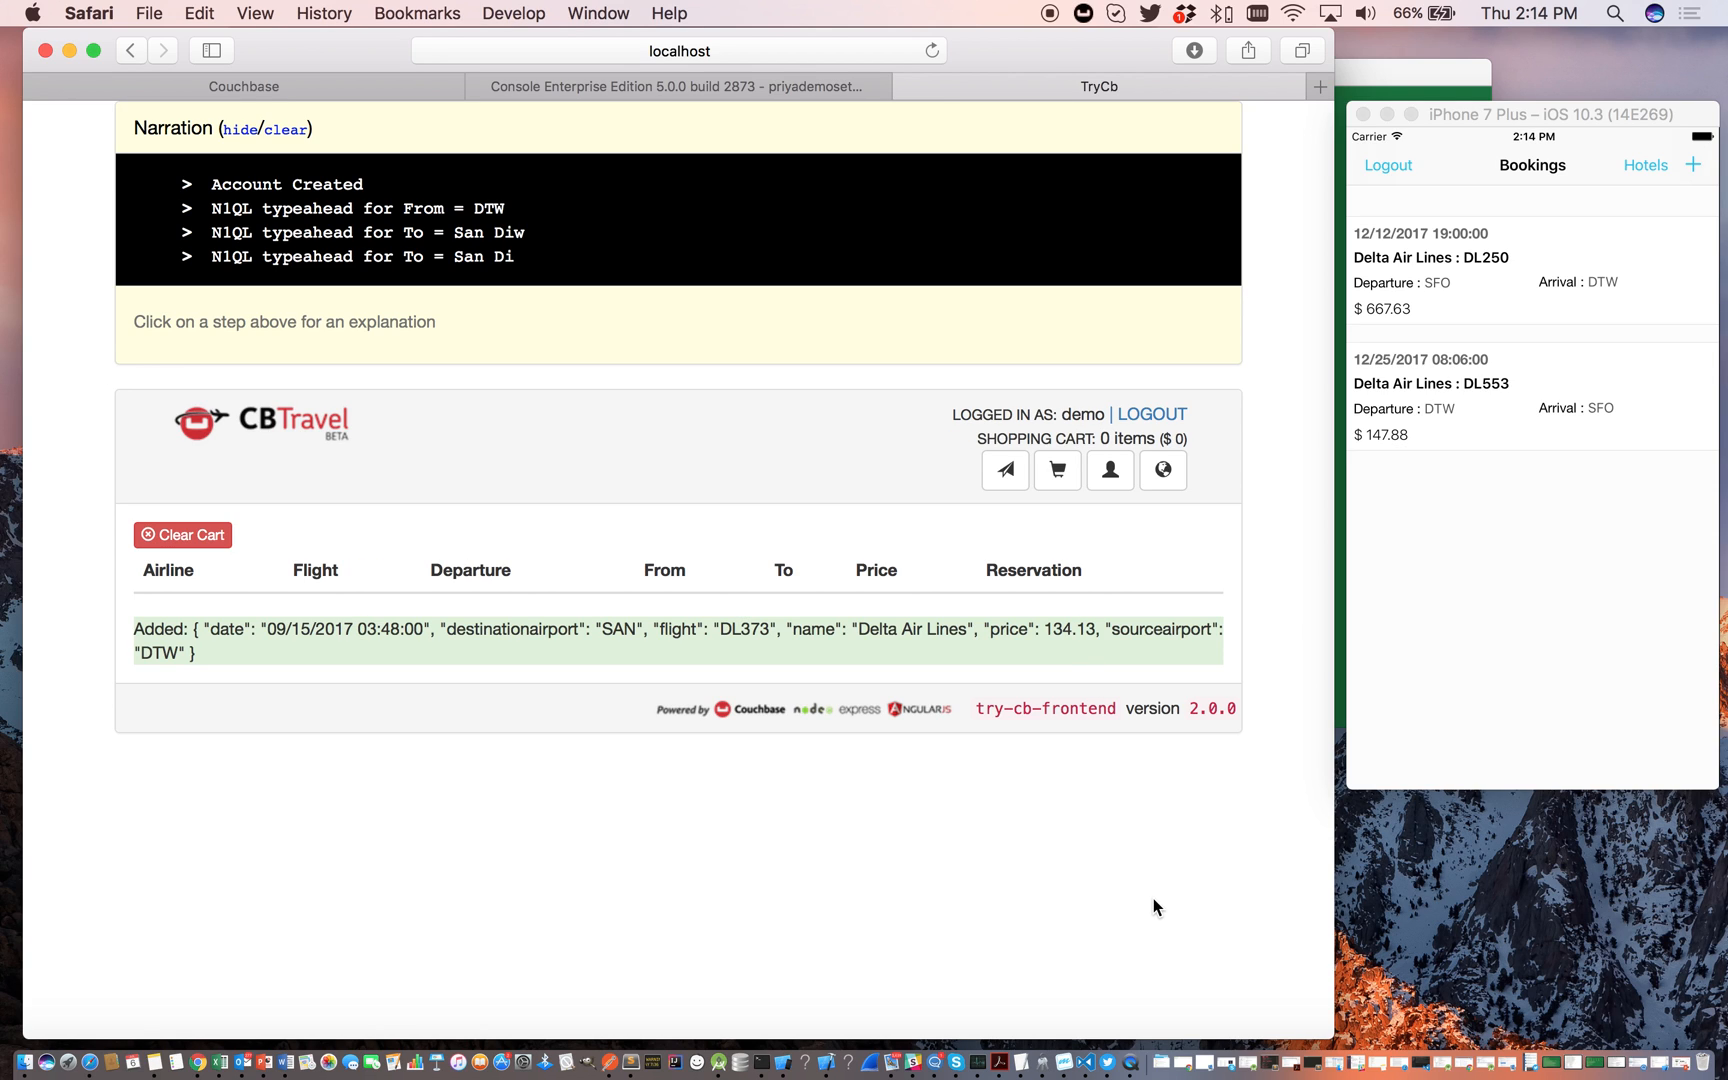
{"action": "left_click", "coordinate": [1110, 471]}
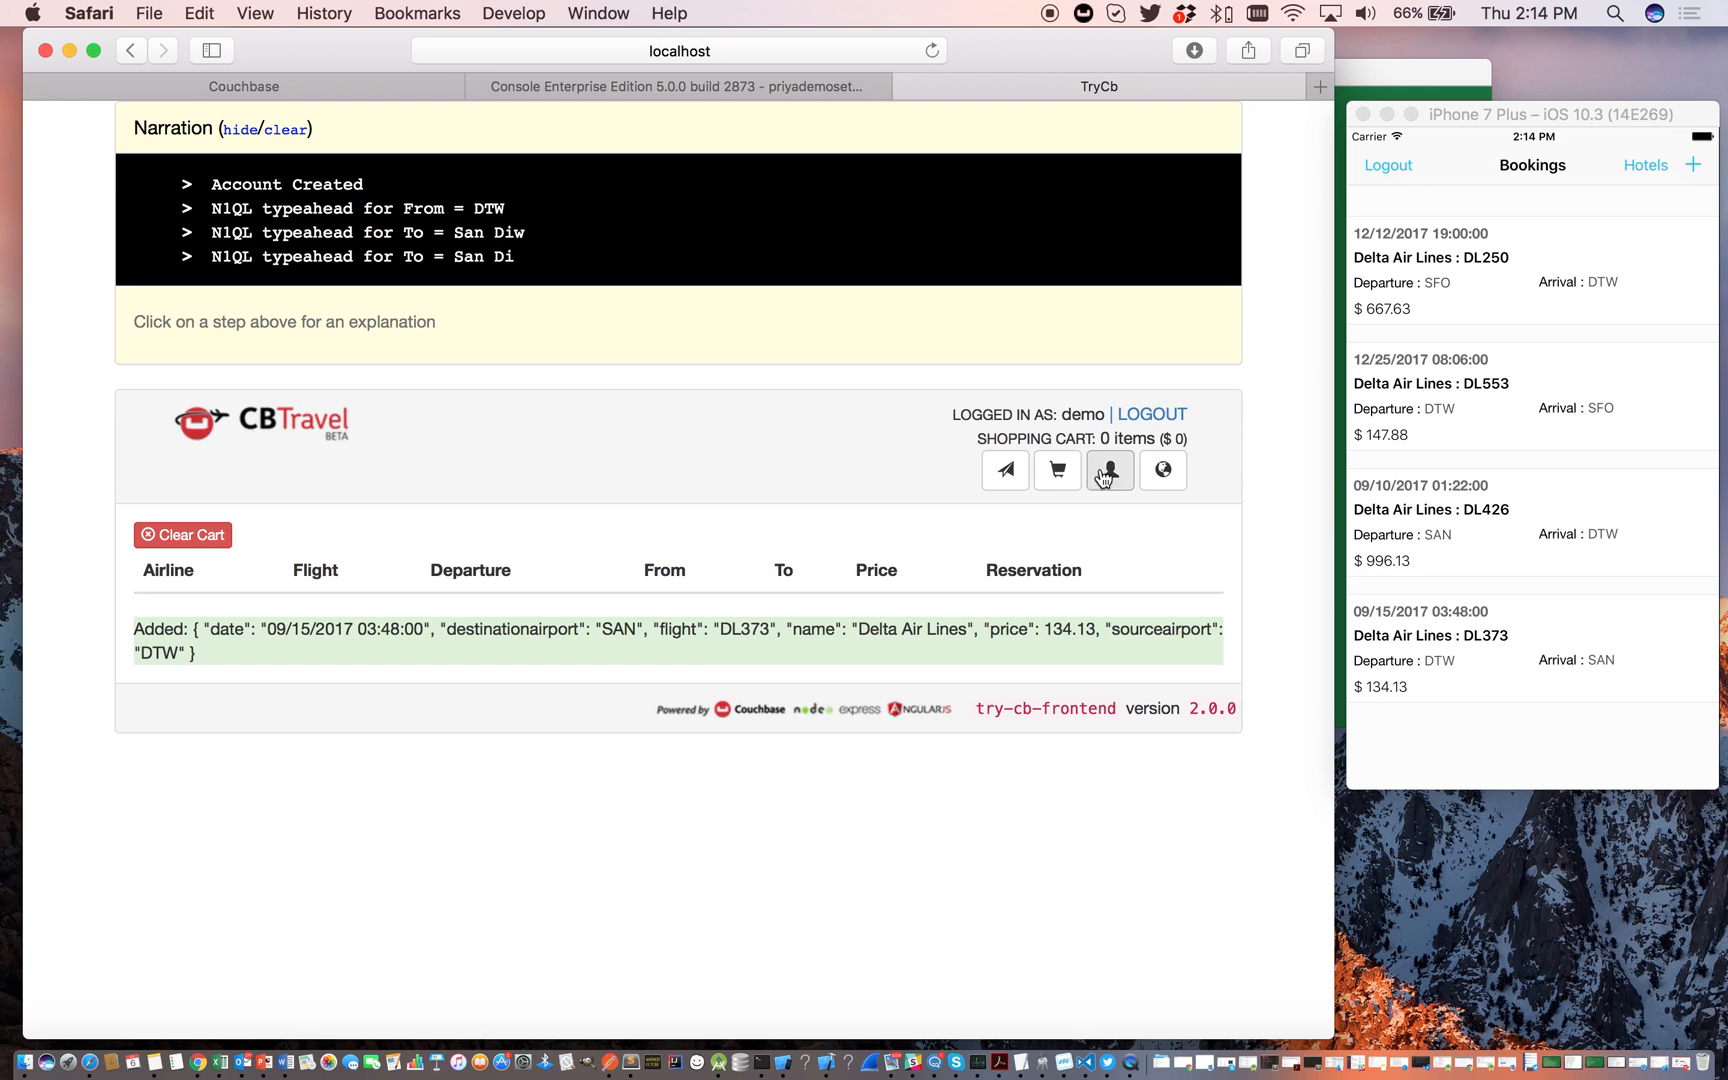
{"action": "mouse_move", "coordinate": [1417, 631]}
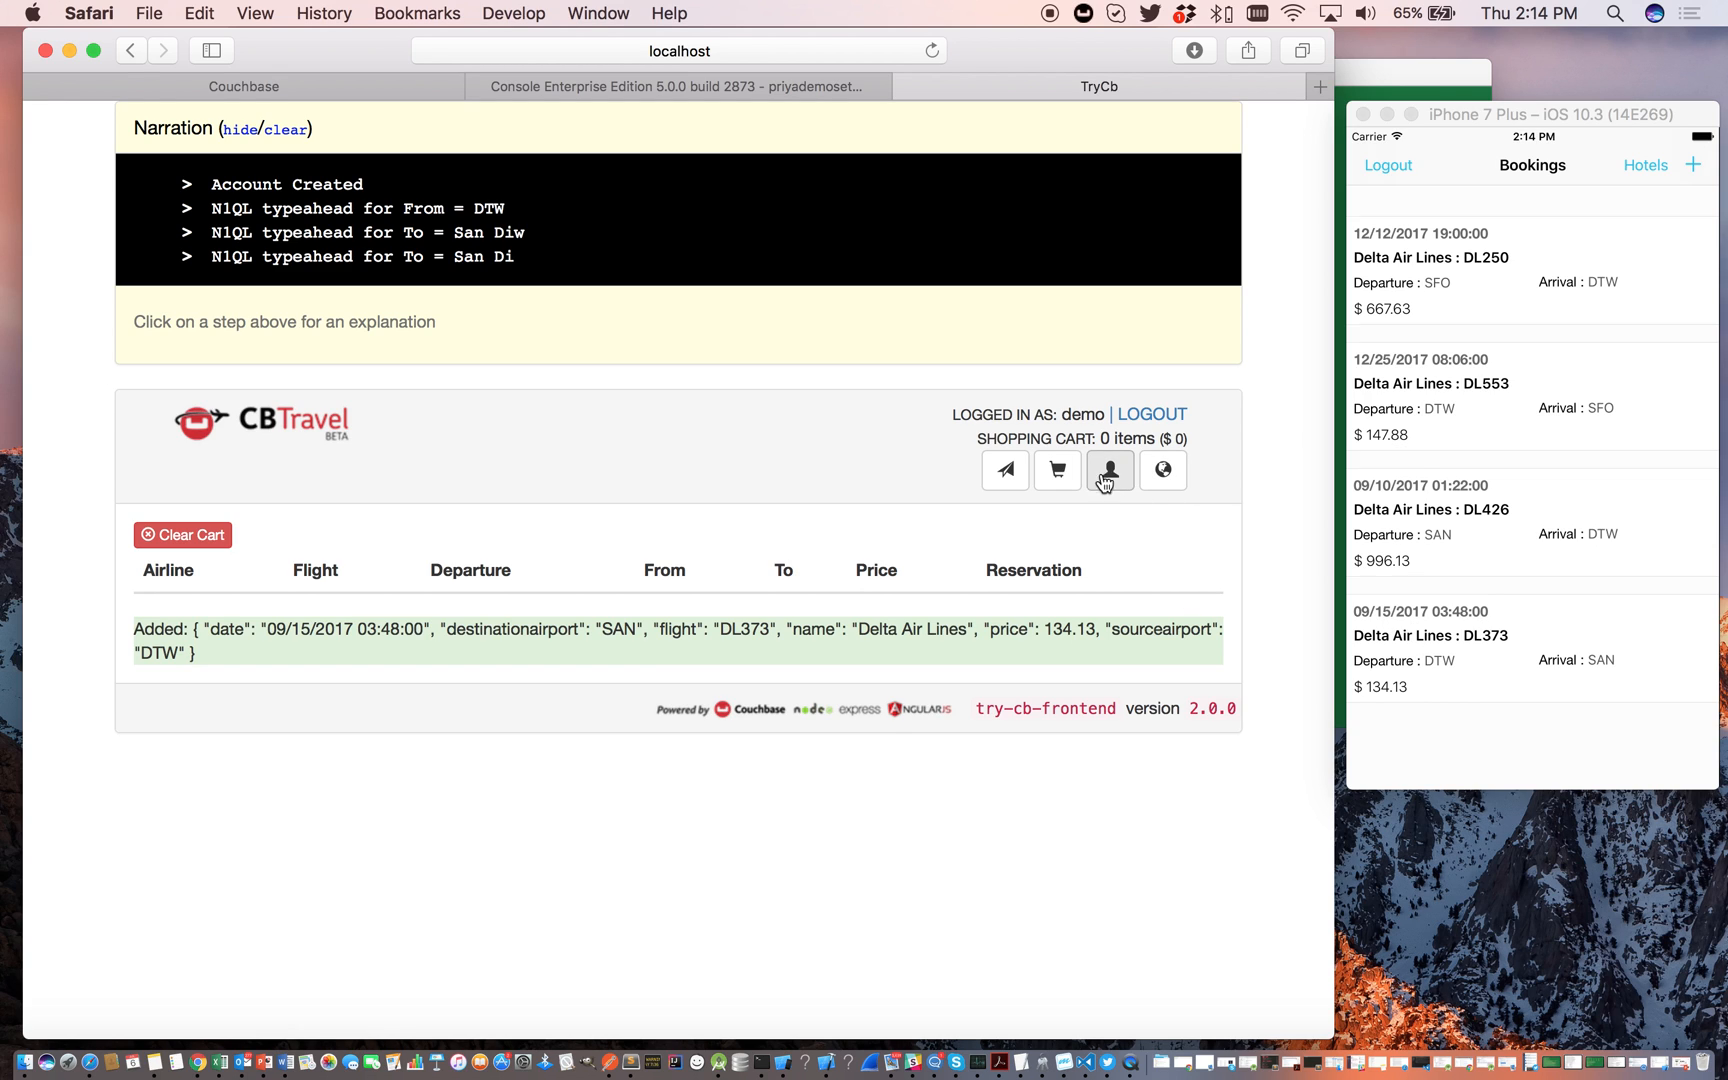
{"action": "left_click", "coordinate": [1109, 471]}
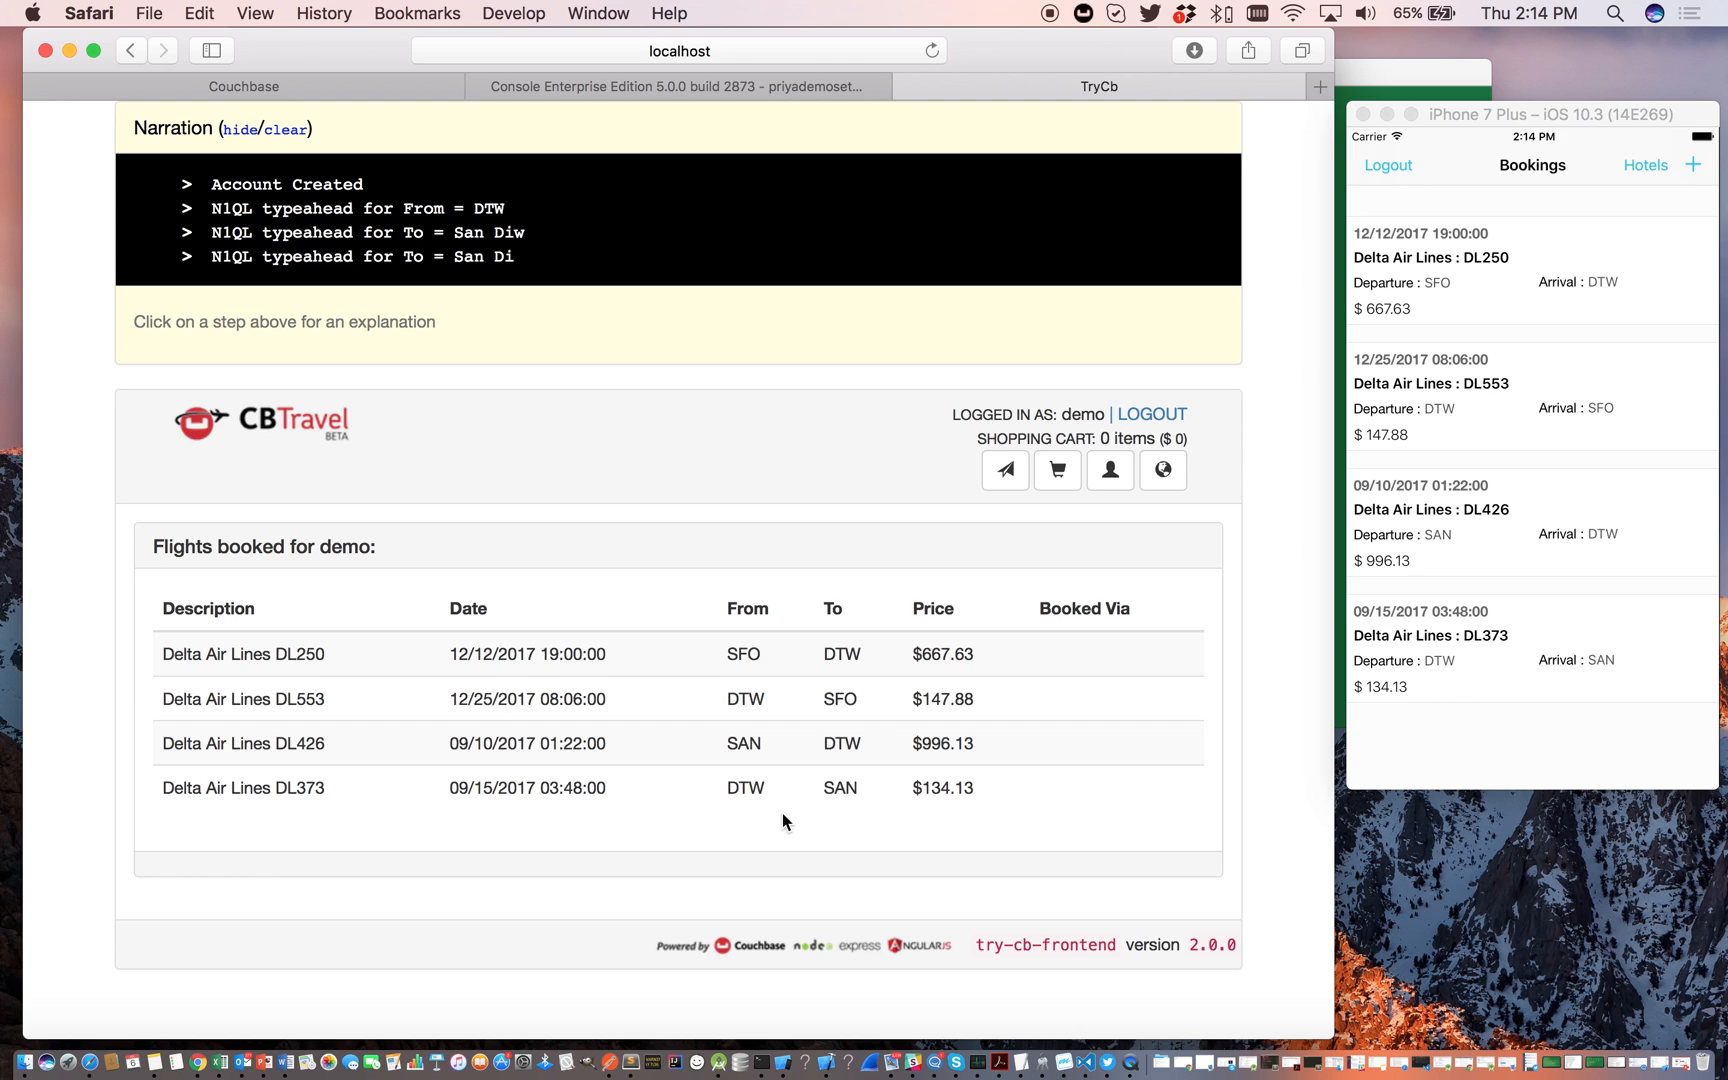
{"action": "mouse_move", "coordinate": [1646, 176]}
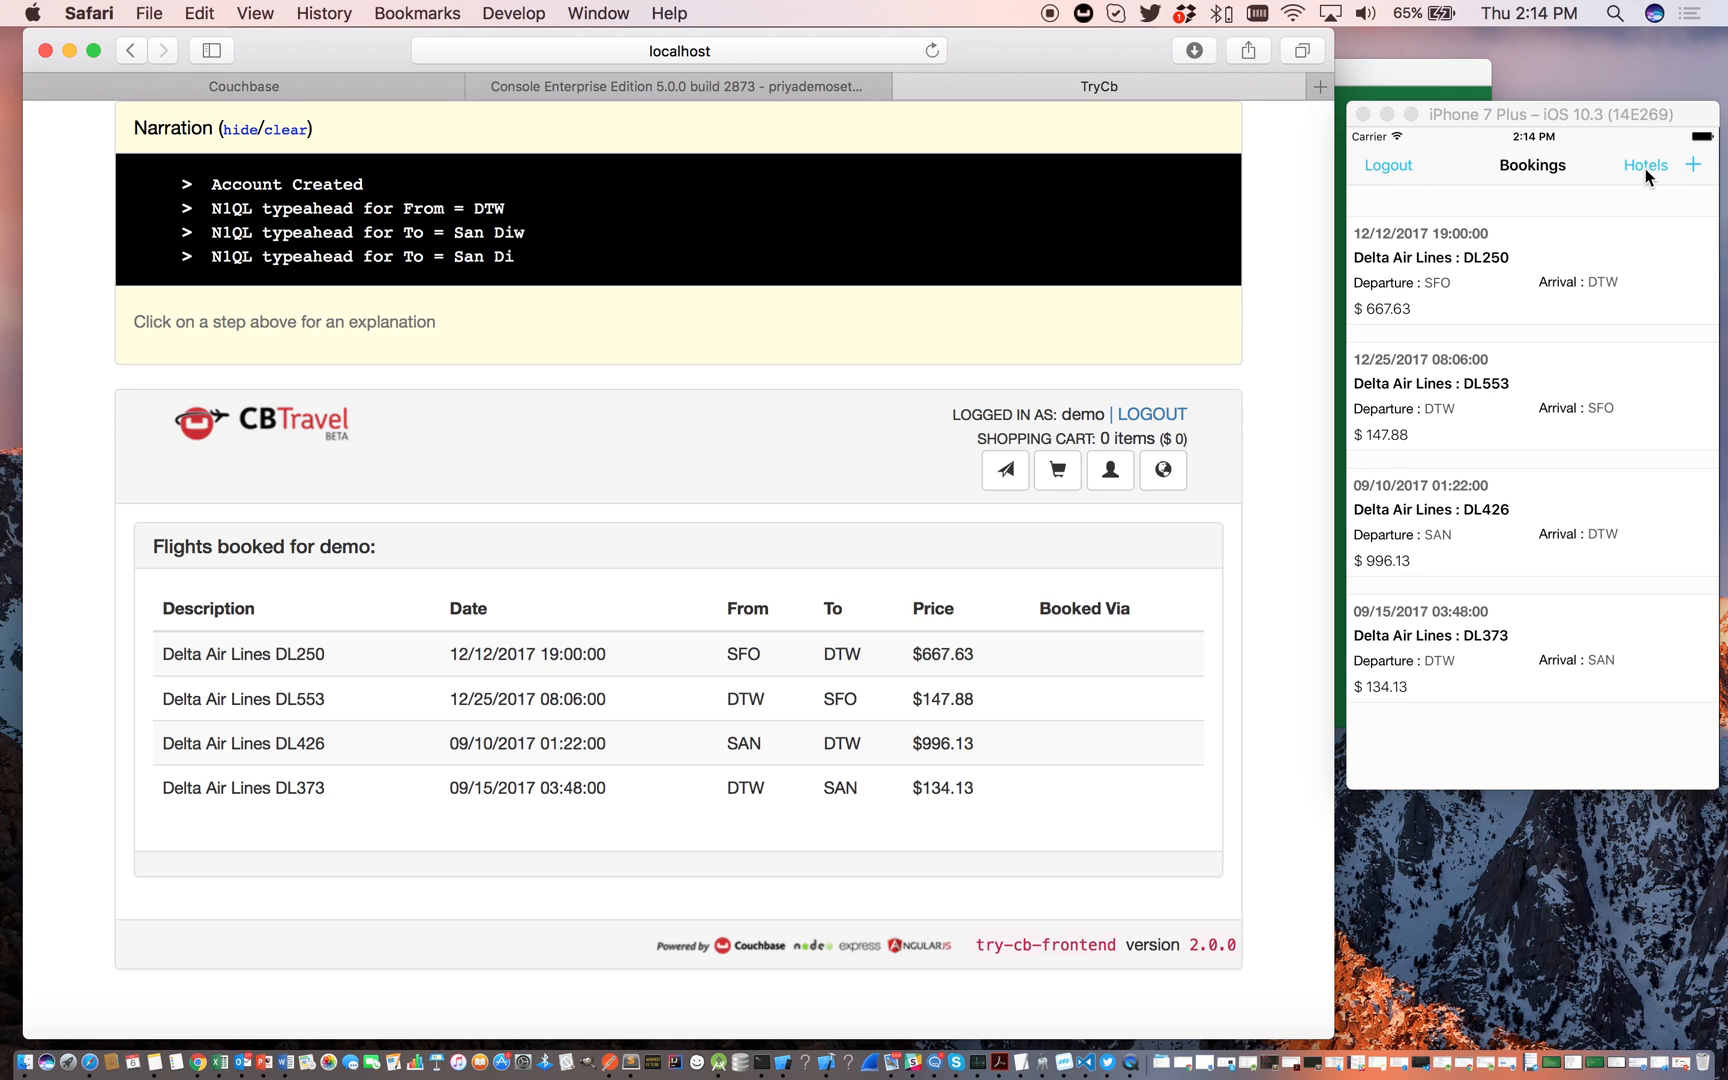
- Open the hotel search form in the mobile CB Travel app
{"action": "left_click", "coordinate": [1646, 165]}
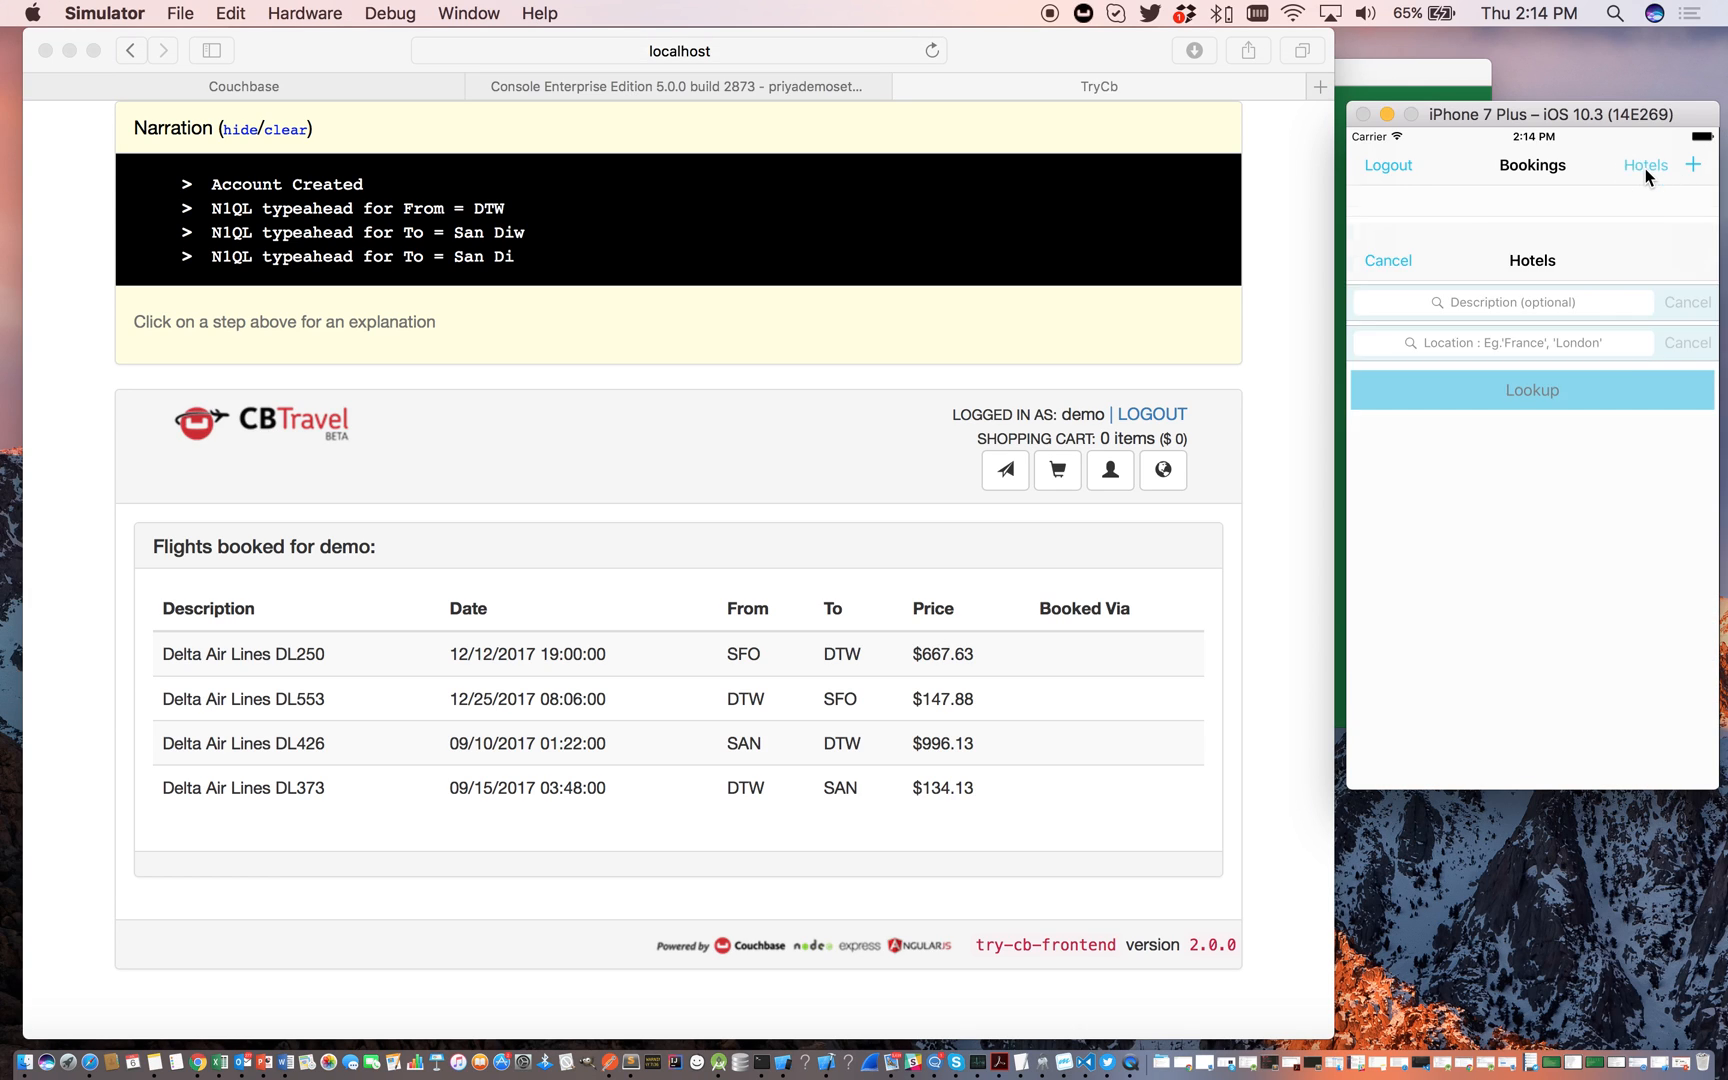
- Look up 'Pets allowed' hotels in London and check Novotel London West's details
{"action": "left_click", "coordinate": [1499, 206]}
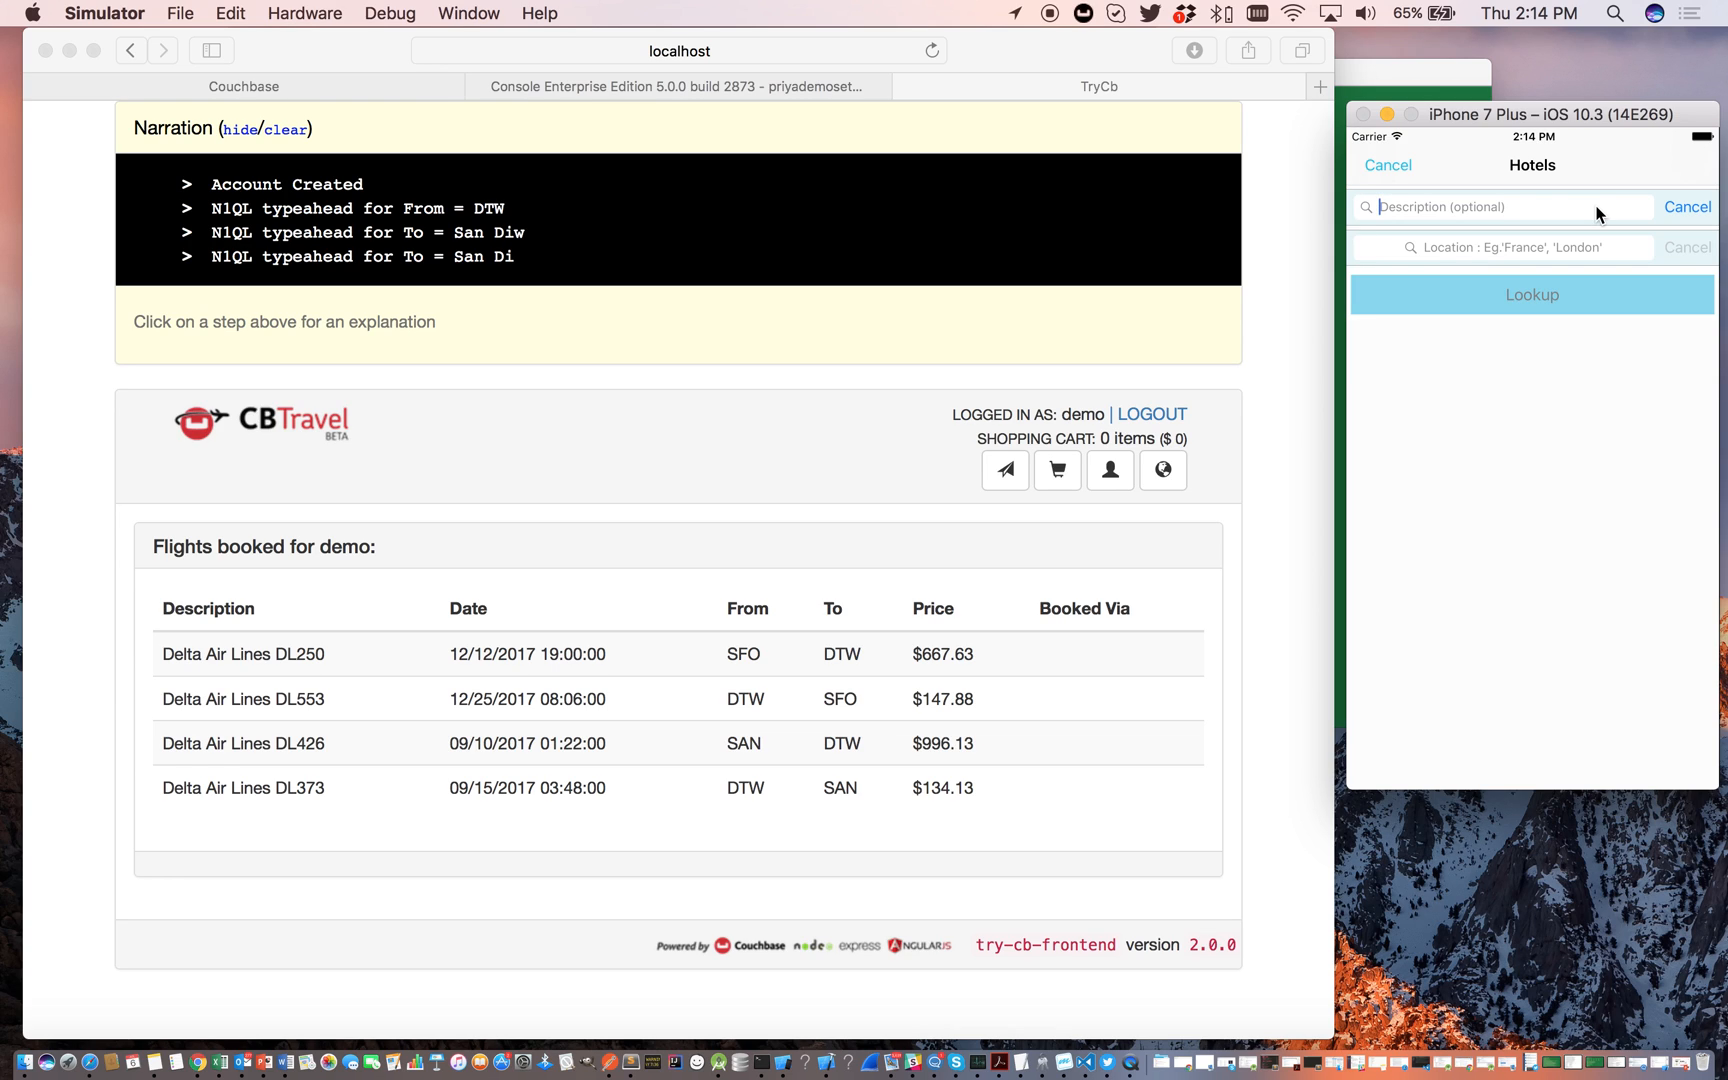
{"action": "type", "text": "Pets"}
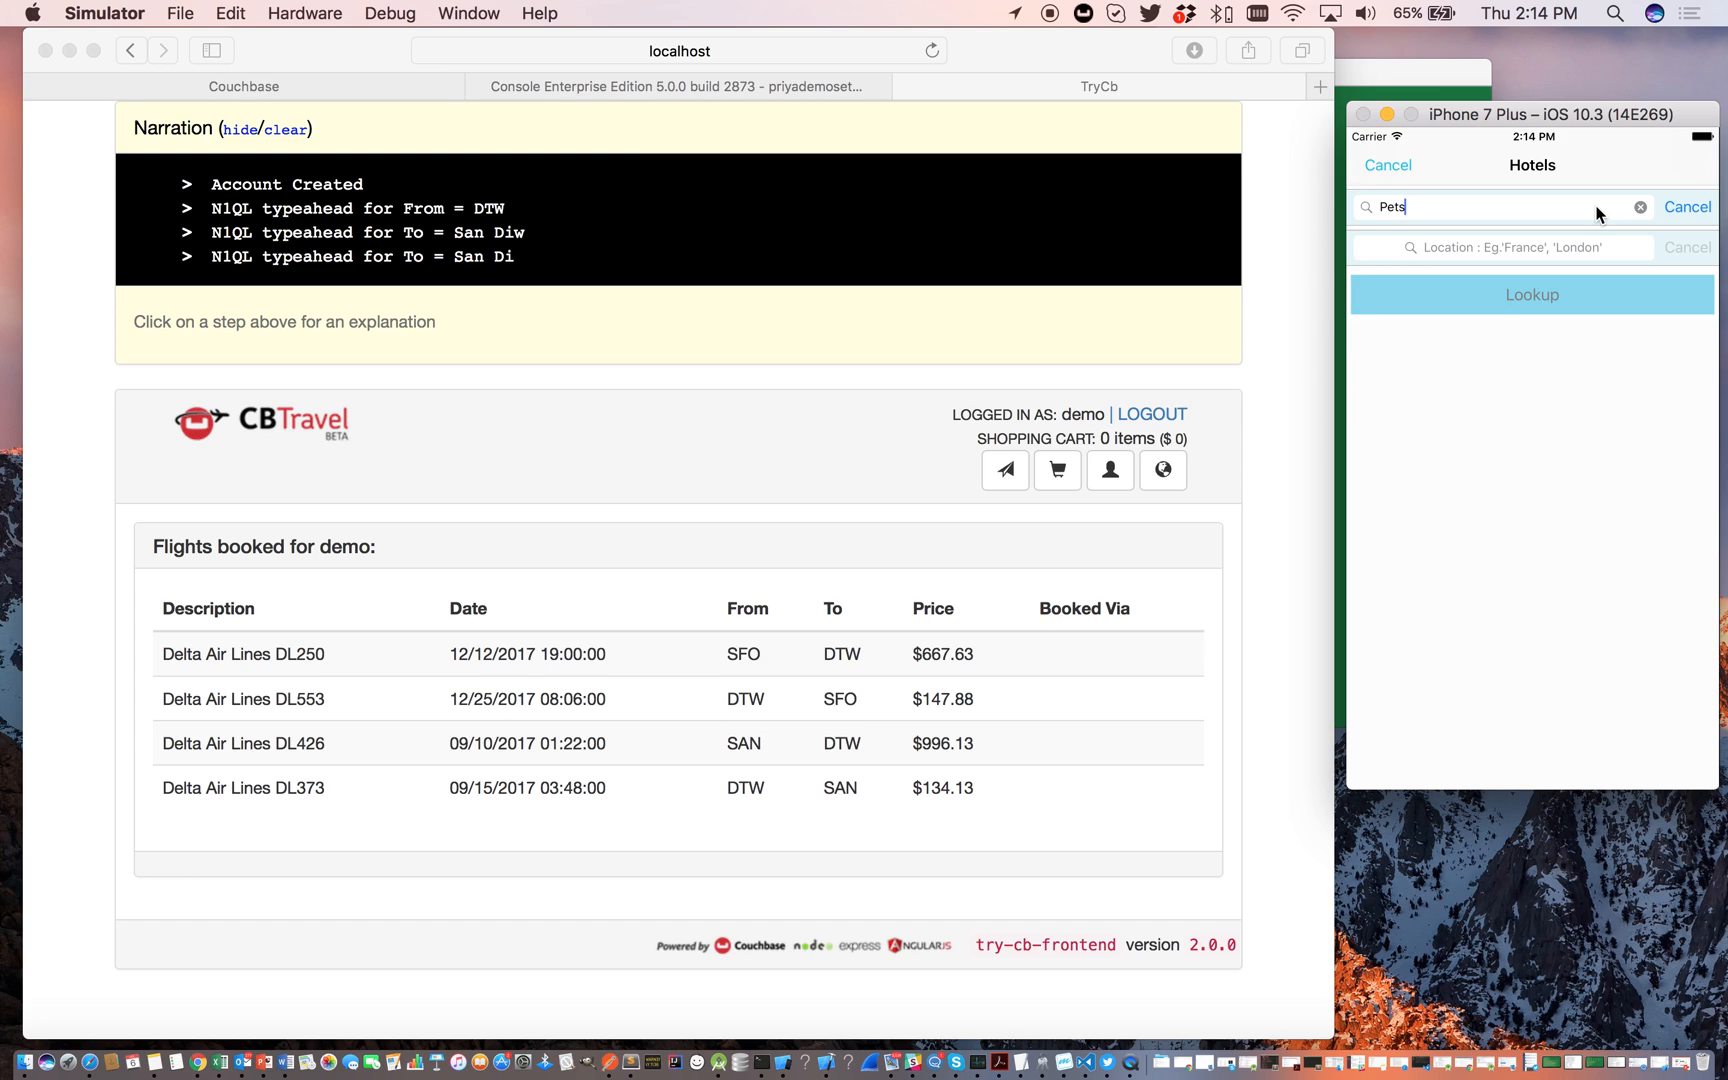
{"action": "type", "text": "allowed"}
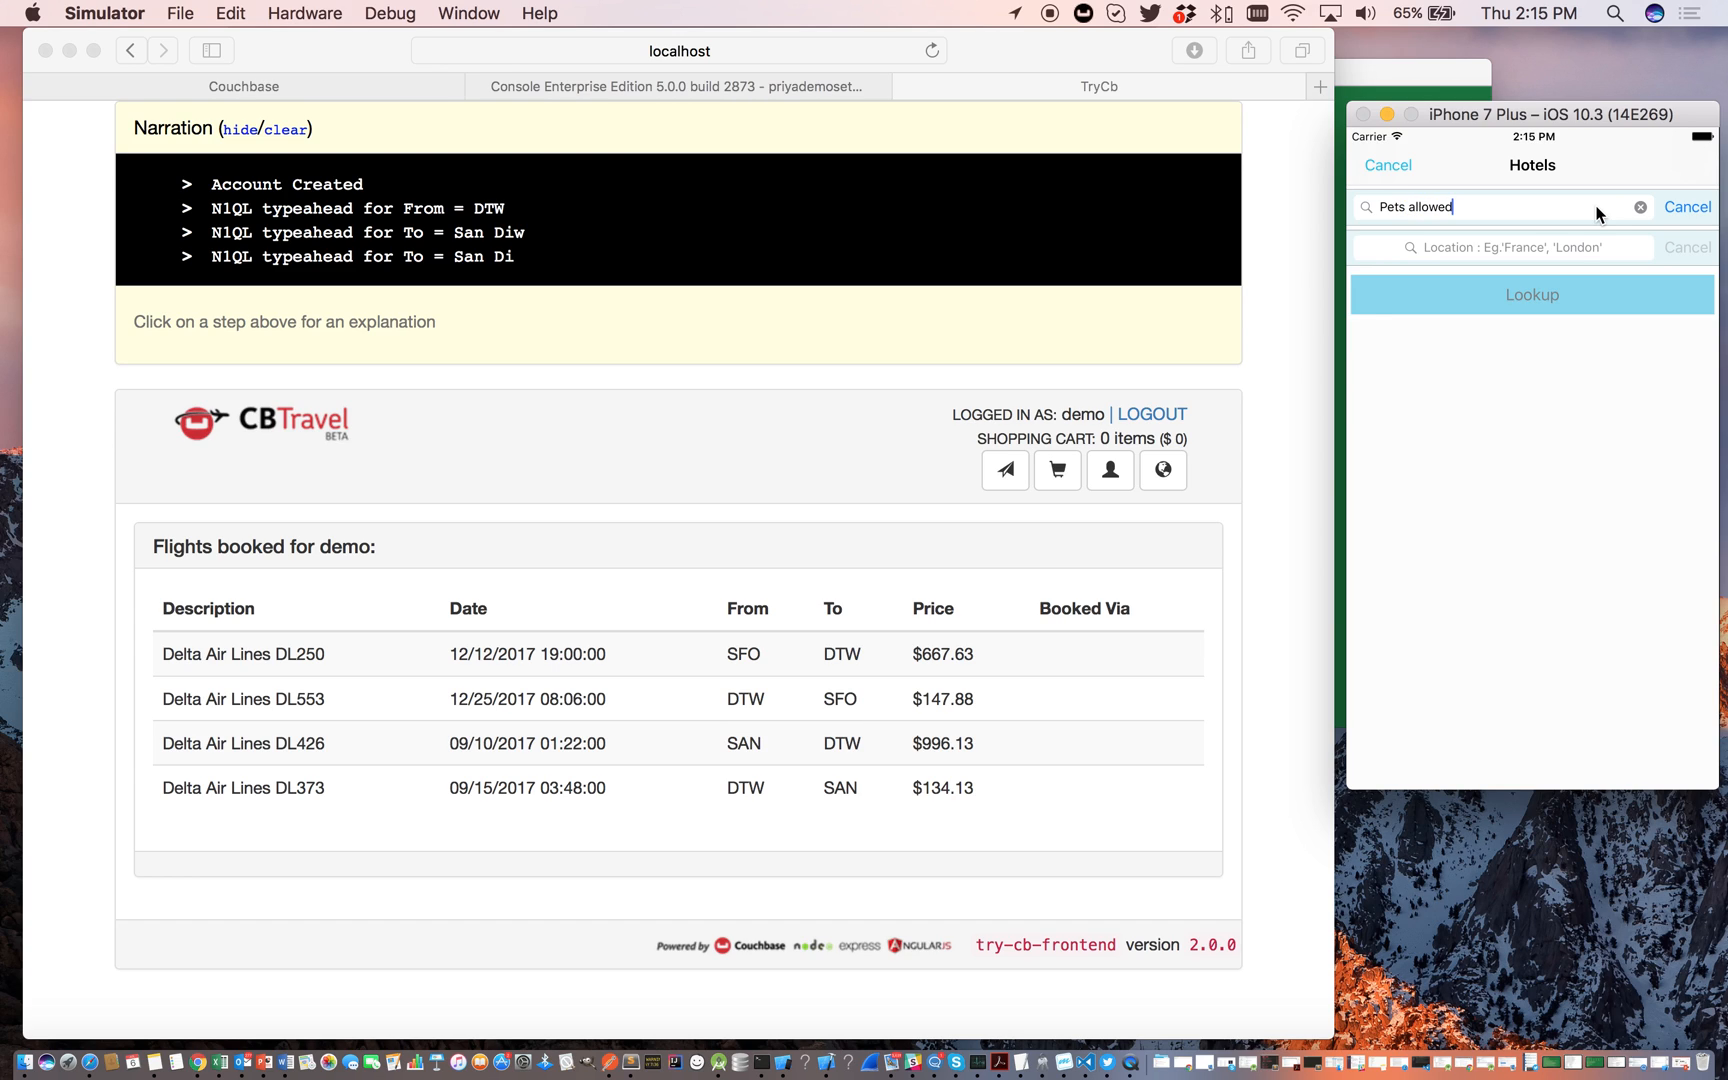
{"action": "type", "text": "London"}
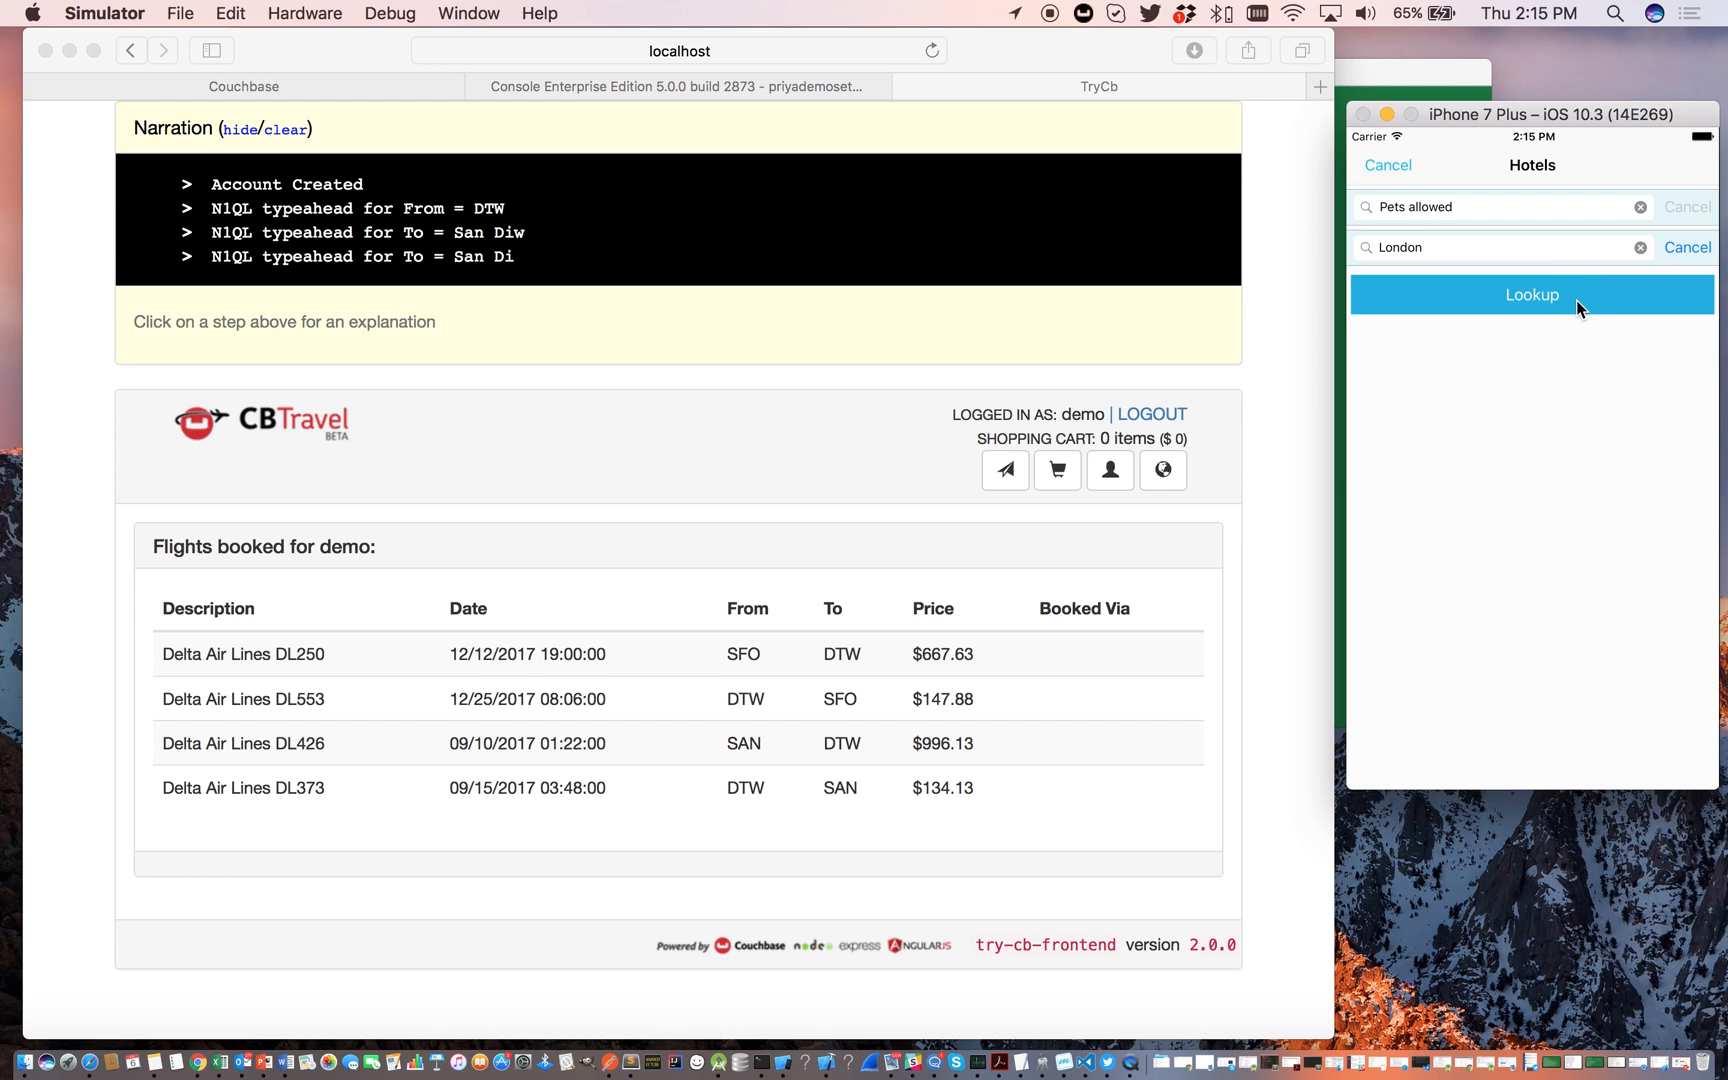
{"action": "left_click", "coordinate": [1530, 294]}
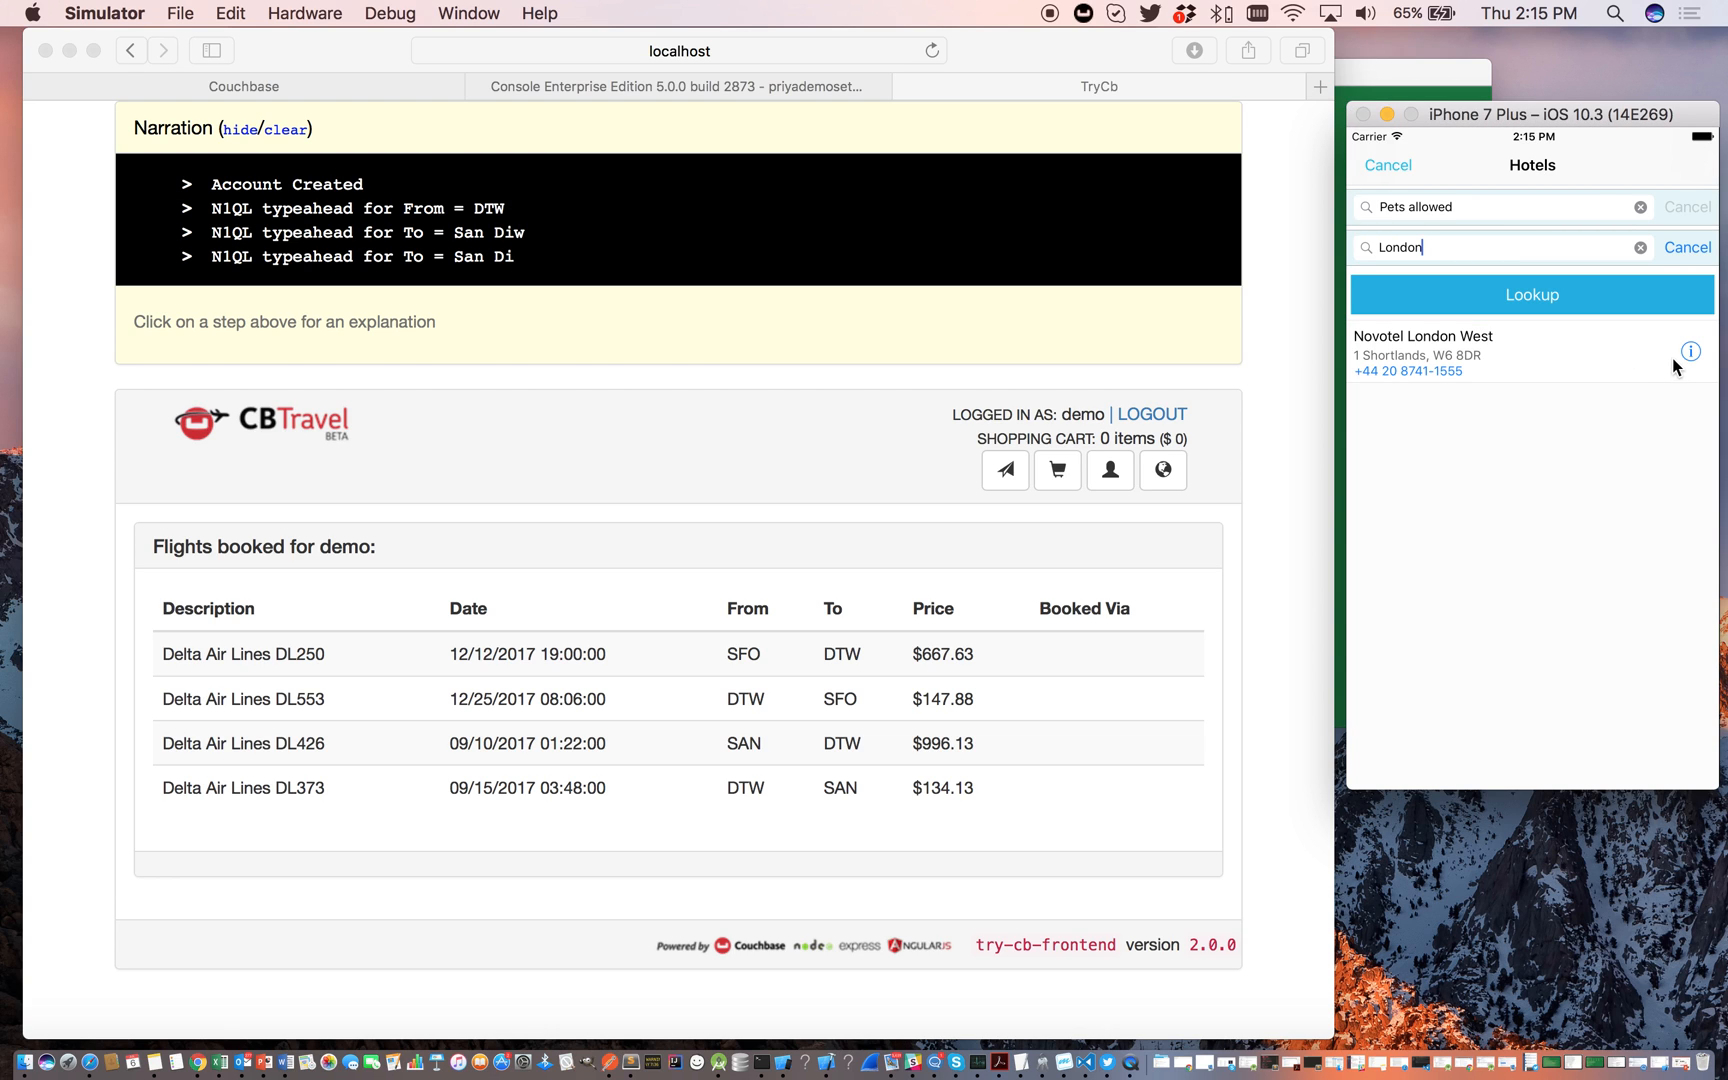
{"action": "left_click", "coordinate": [1689, 350]}
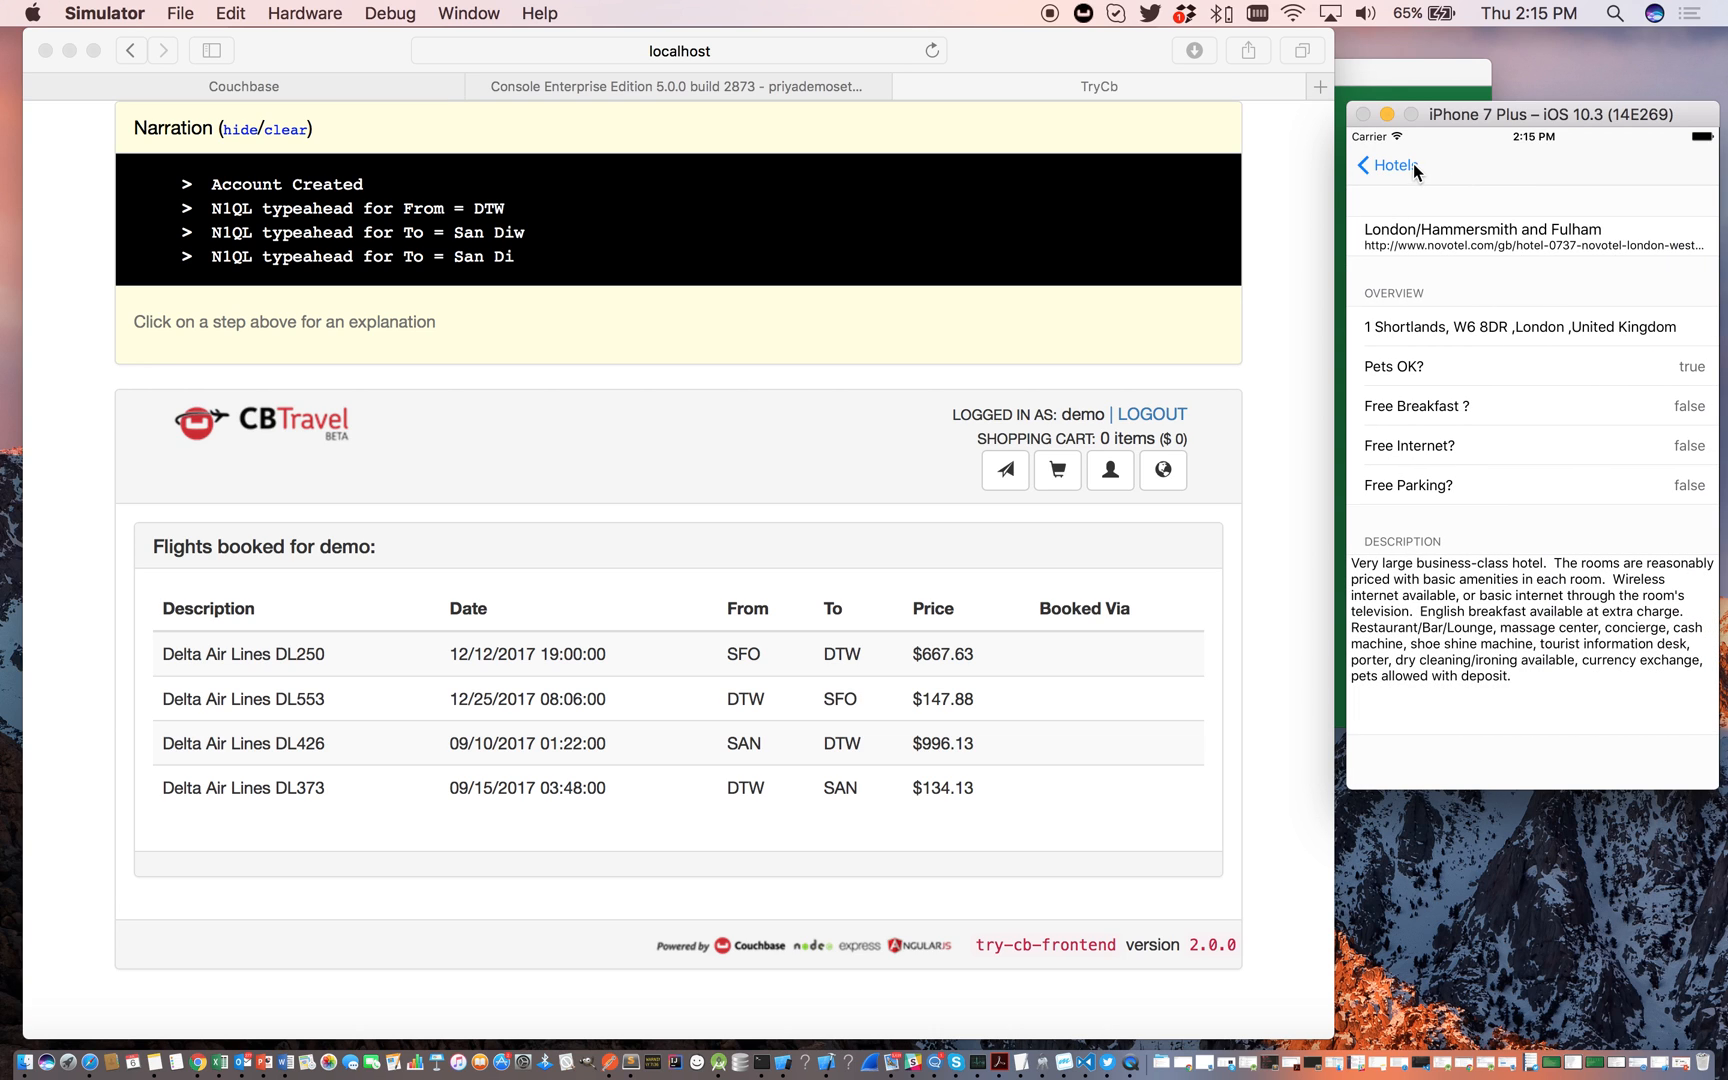
{"action": "left_click", "coordinate": [1387, 165]}
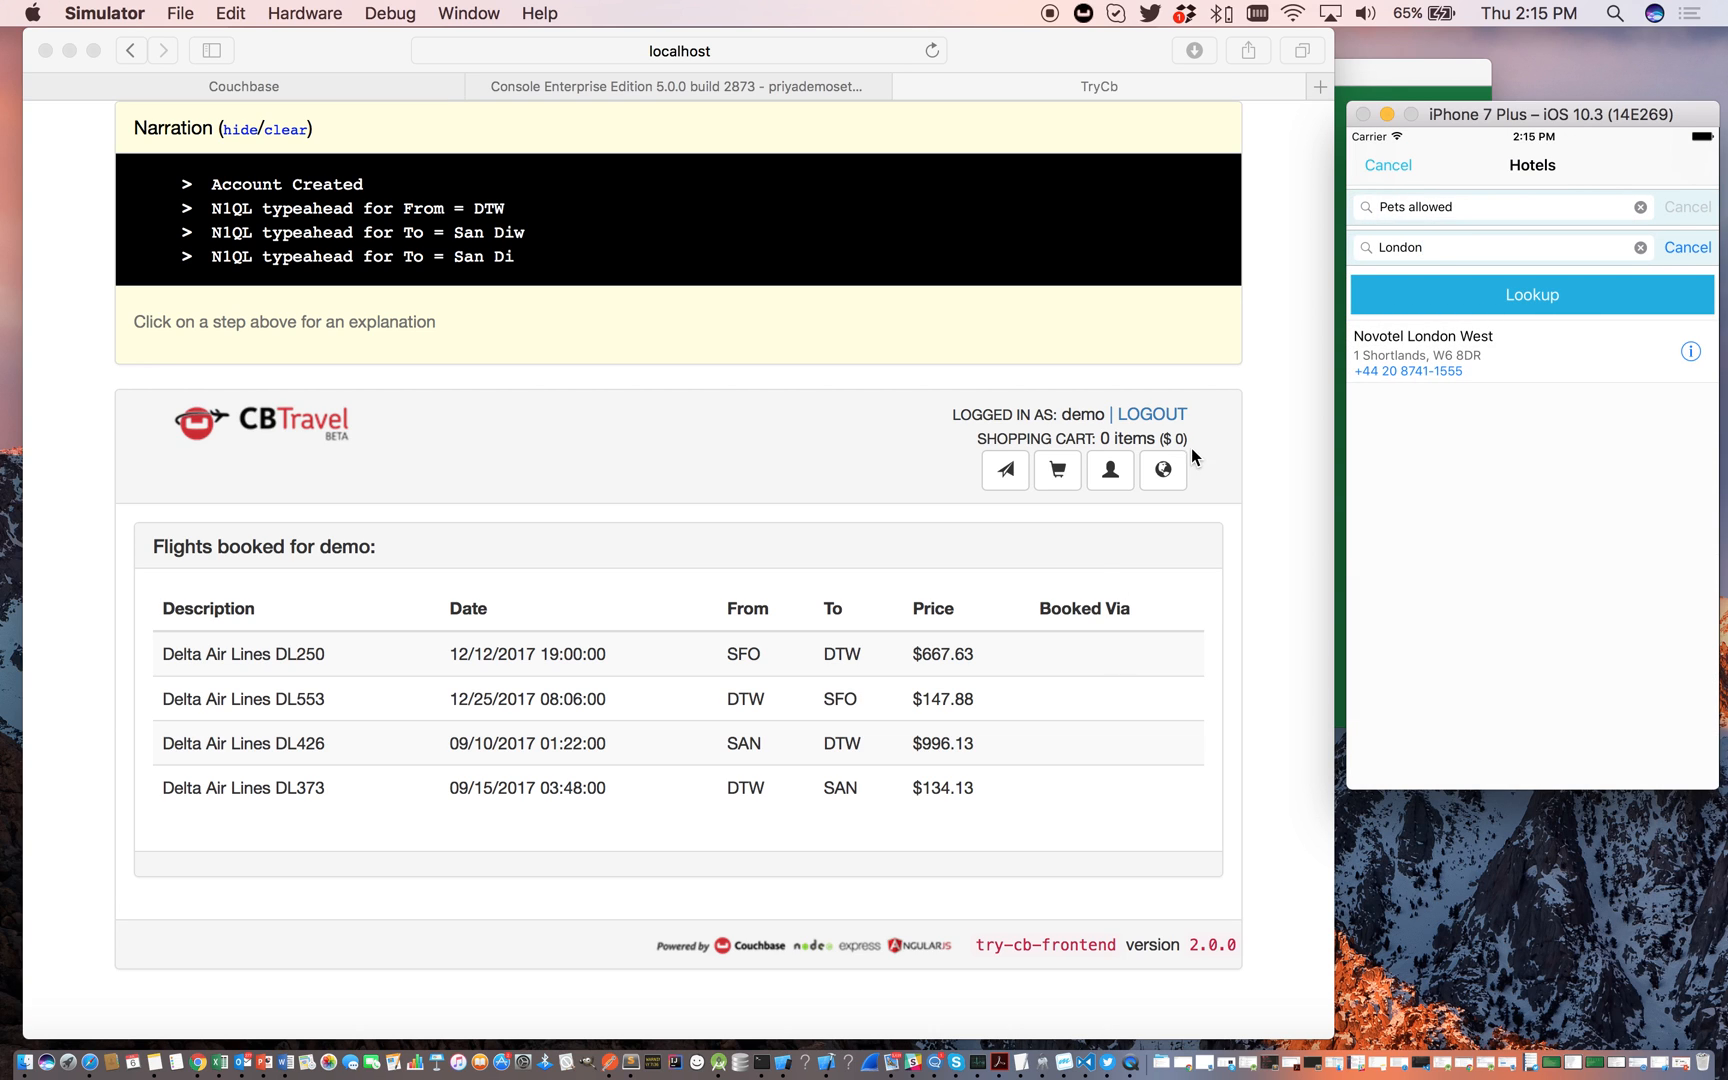
- Search web hotels for 'Pets allowed' in London, finding Novotel London West
{"action": "left_click", "coordinate": [1162, 471]}
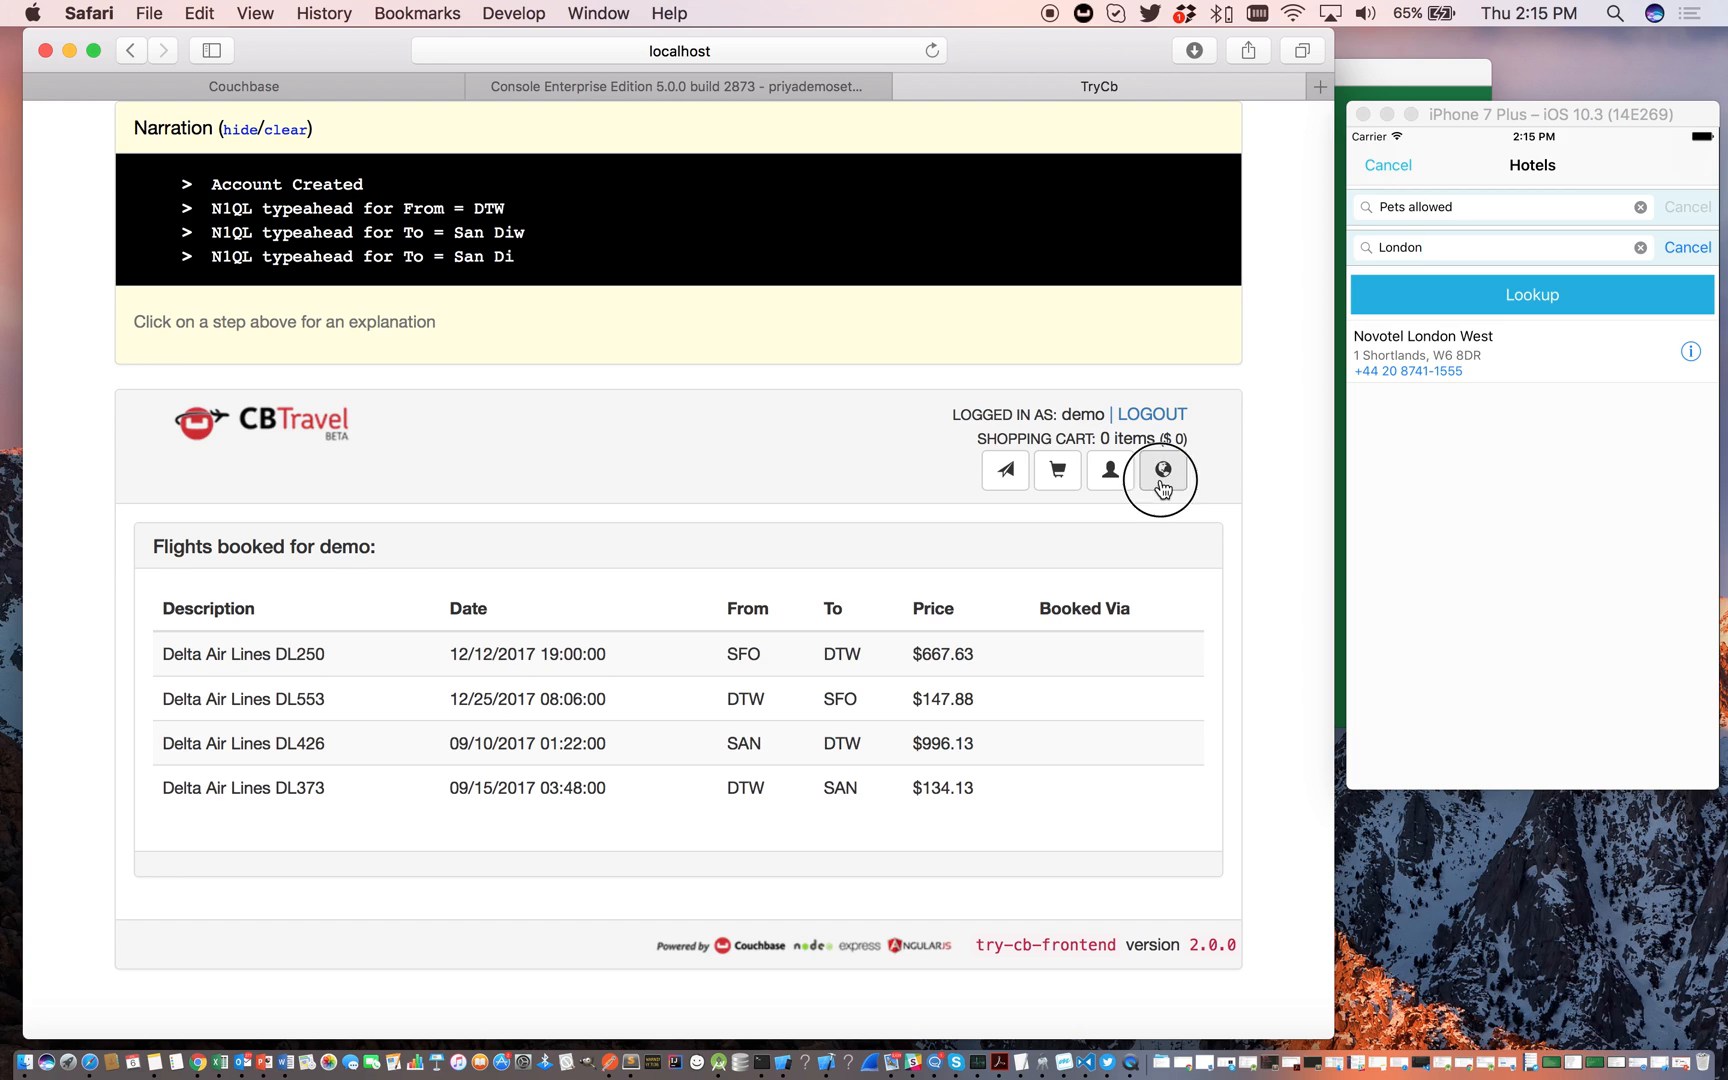
{"action": "left_click", "coordinate": [1162, 471]}
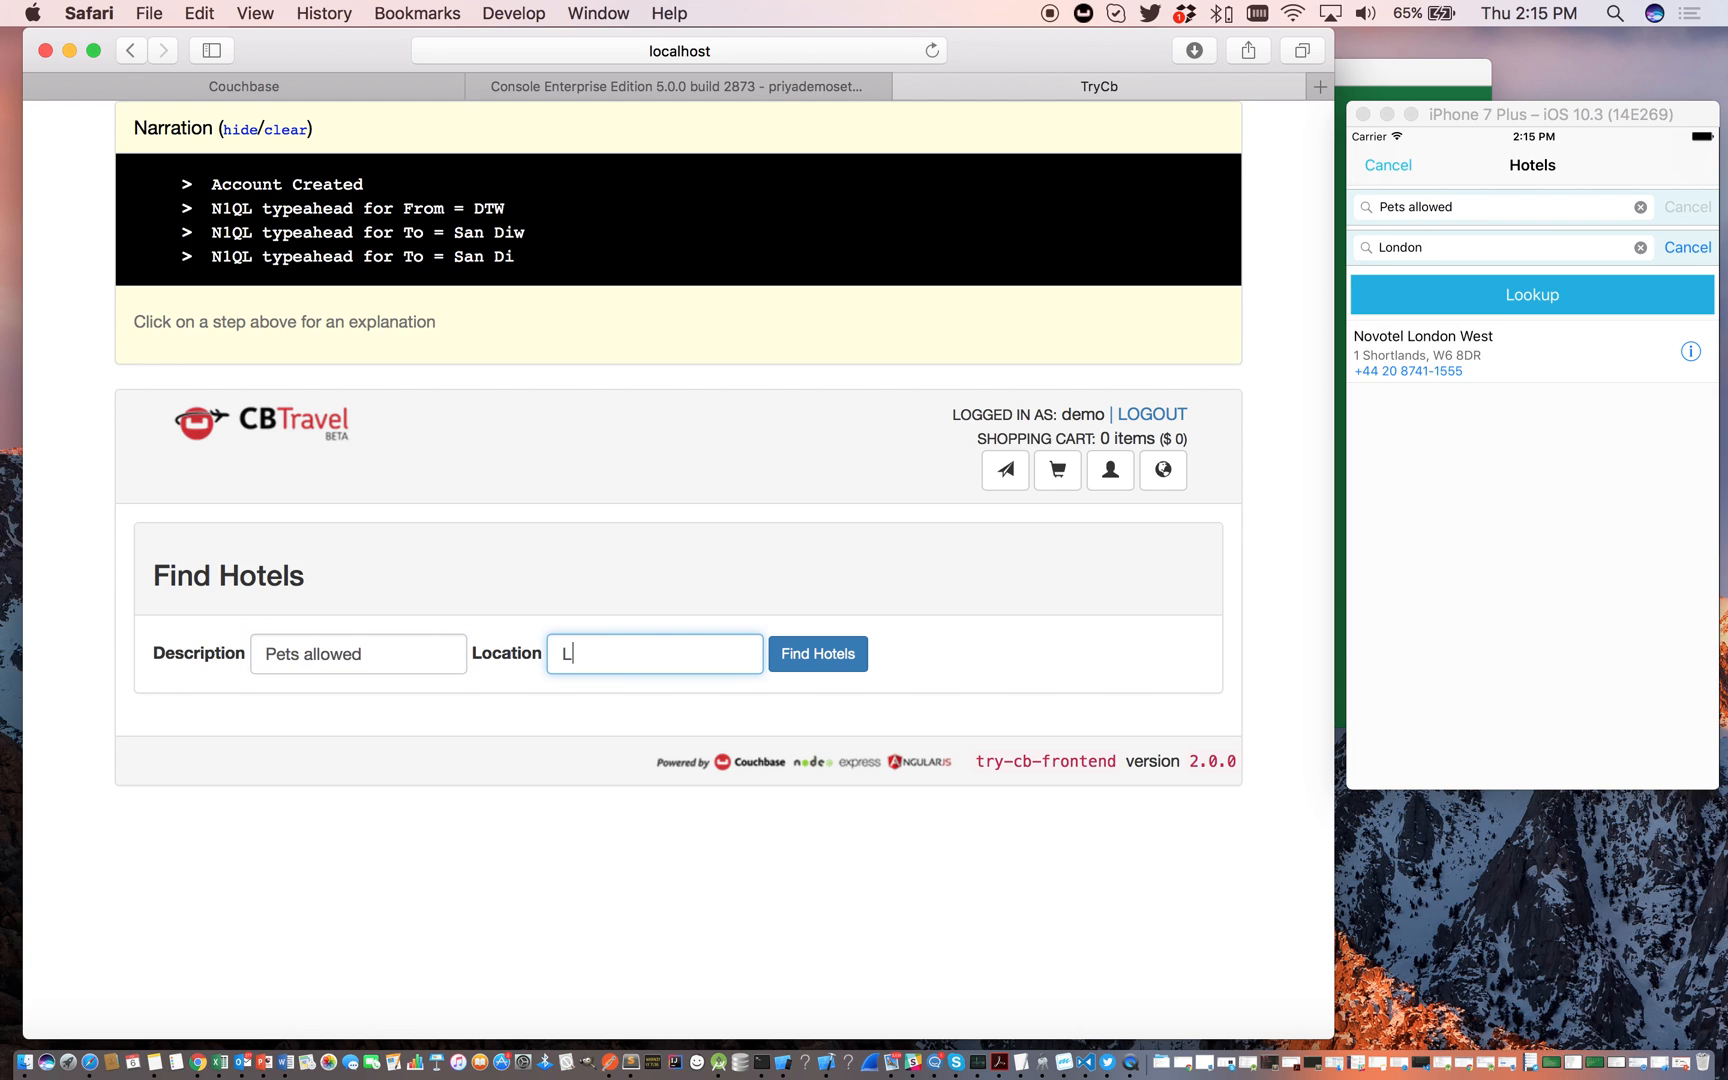
{"action": "left_click", "coordinate": [817, 654]}
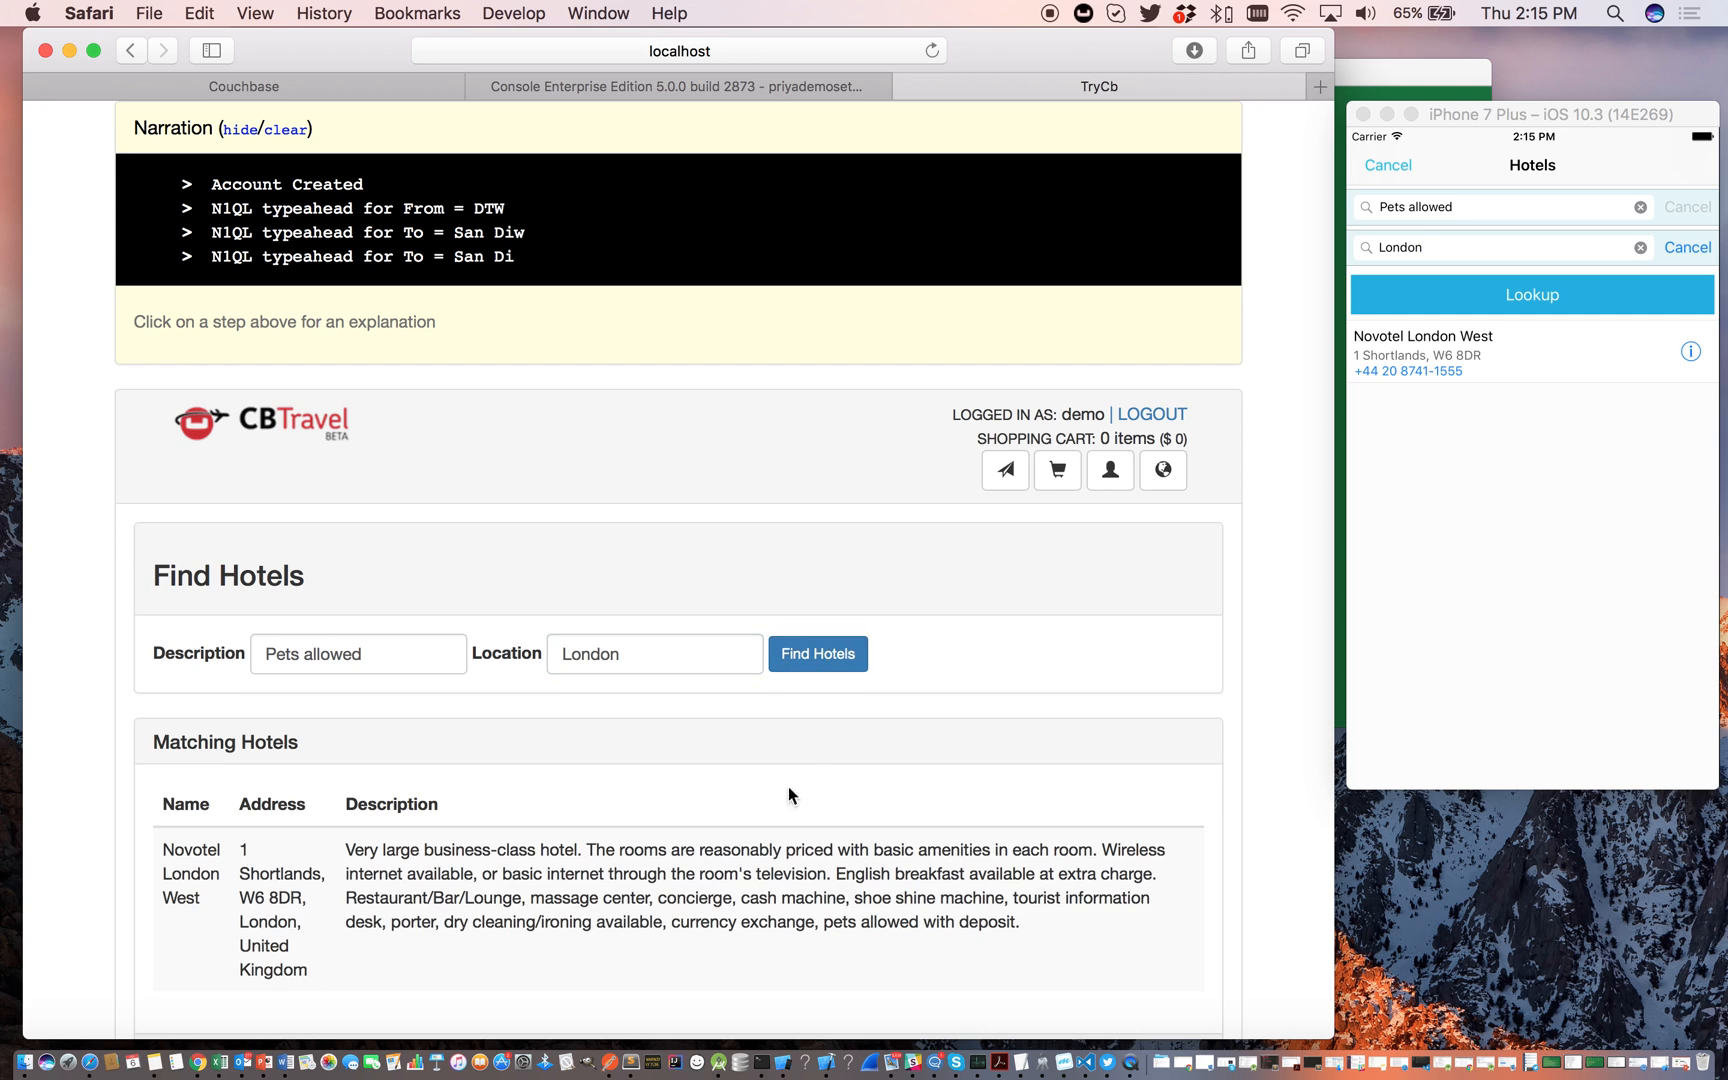
{"action": "scroll", "scroll_direction": "down", "scroll_amount": 3}
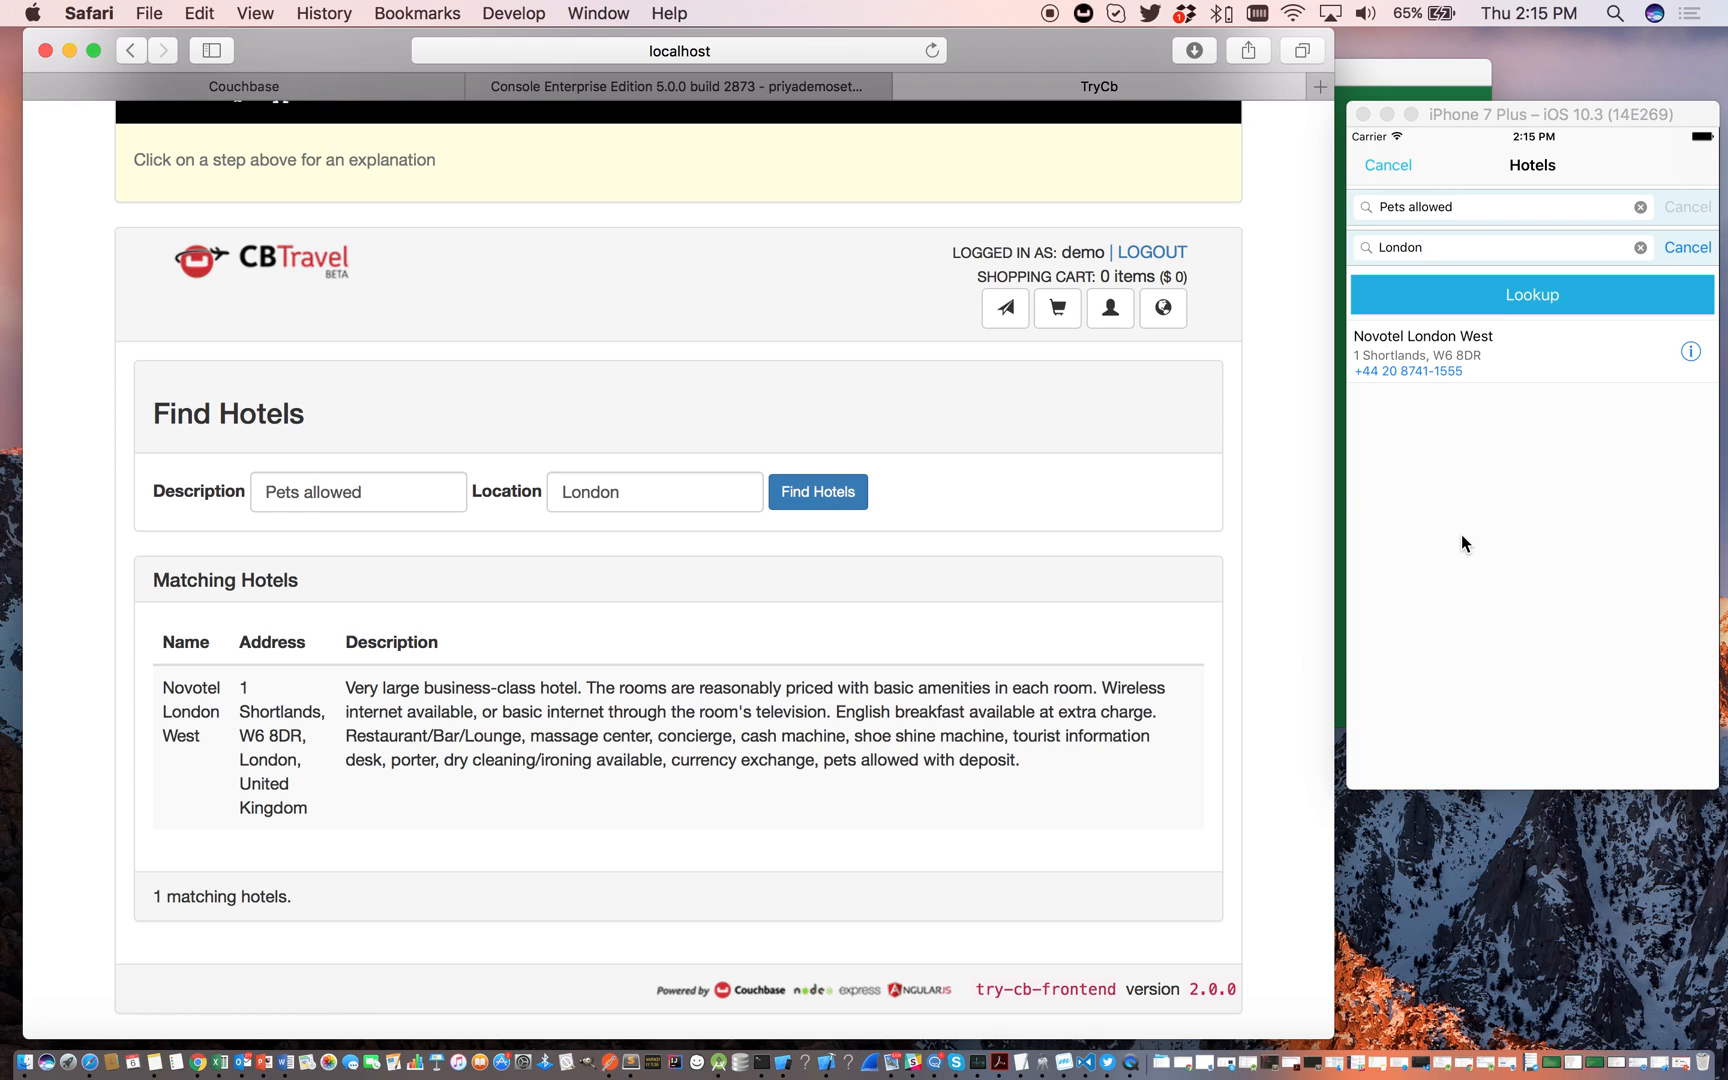
- Step through the tutorial's Overview, System Architecture, Data Model and Sync Function sections to Hotel Search Query
{"action": "left_click", "coordinate": [244, 86]}
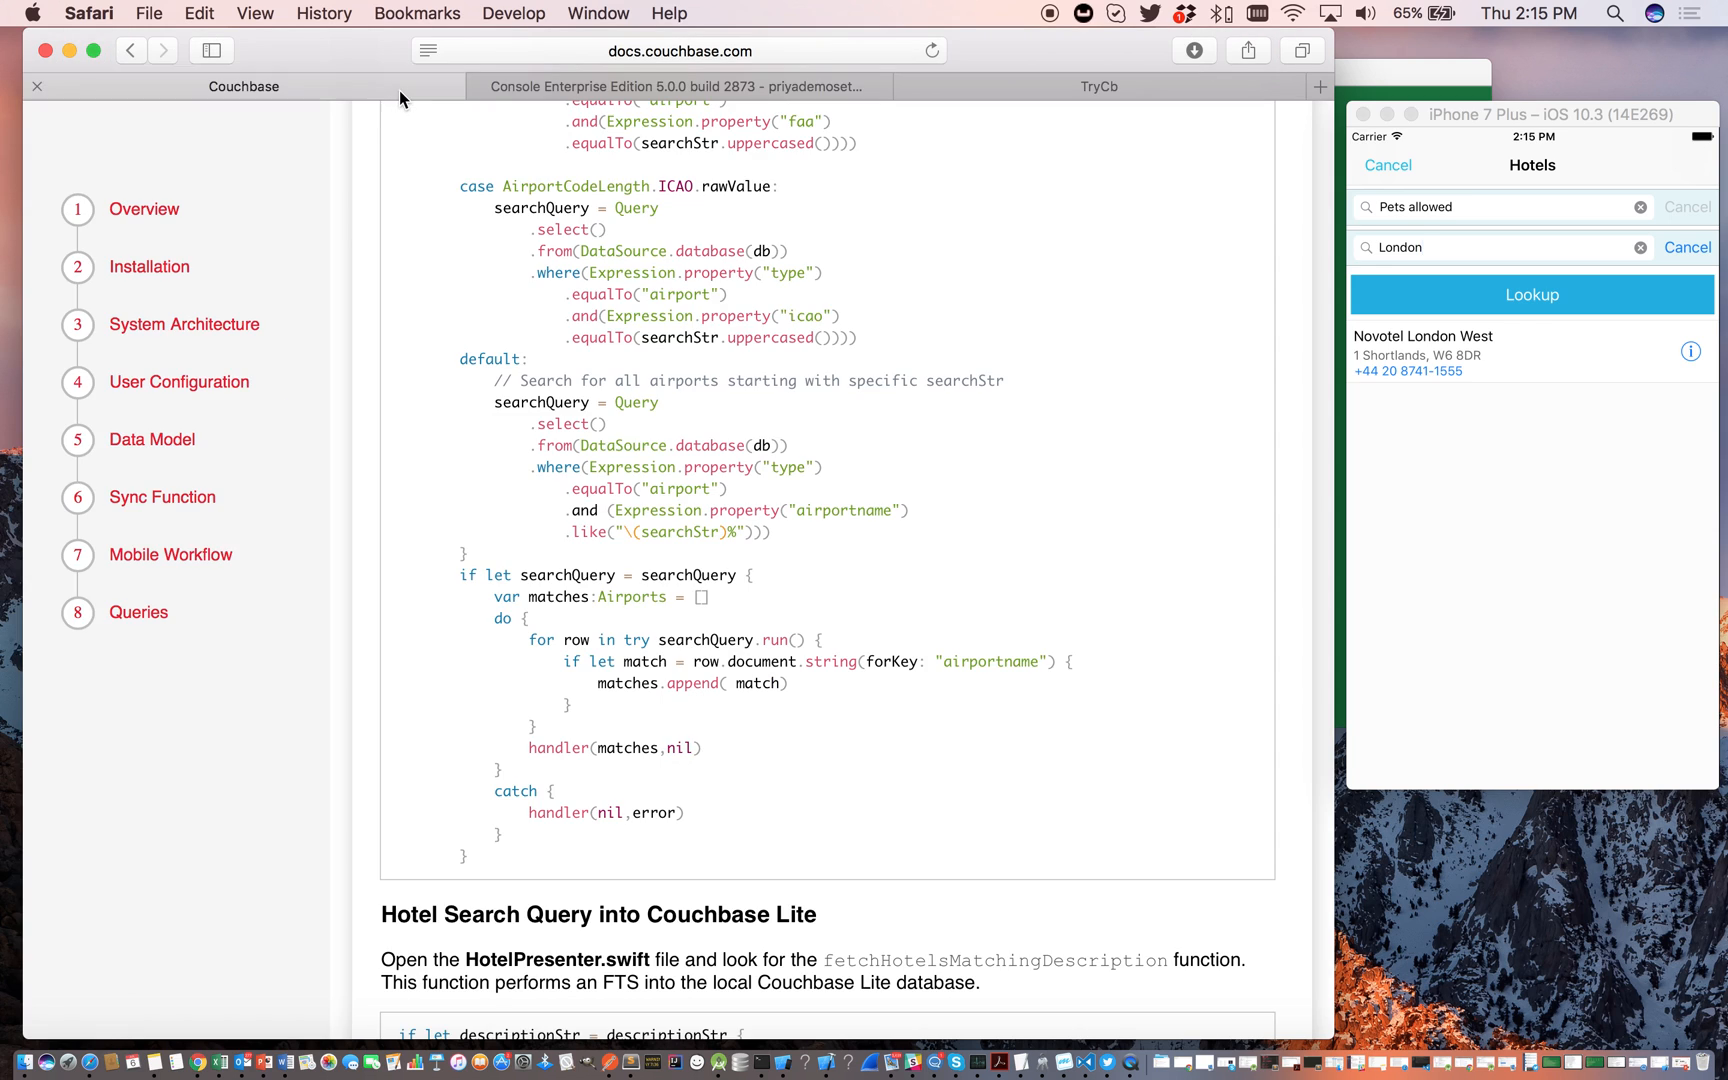
{"action": "left_click", "coordinate": [144, 208]}
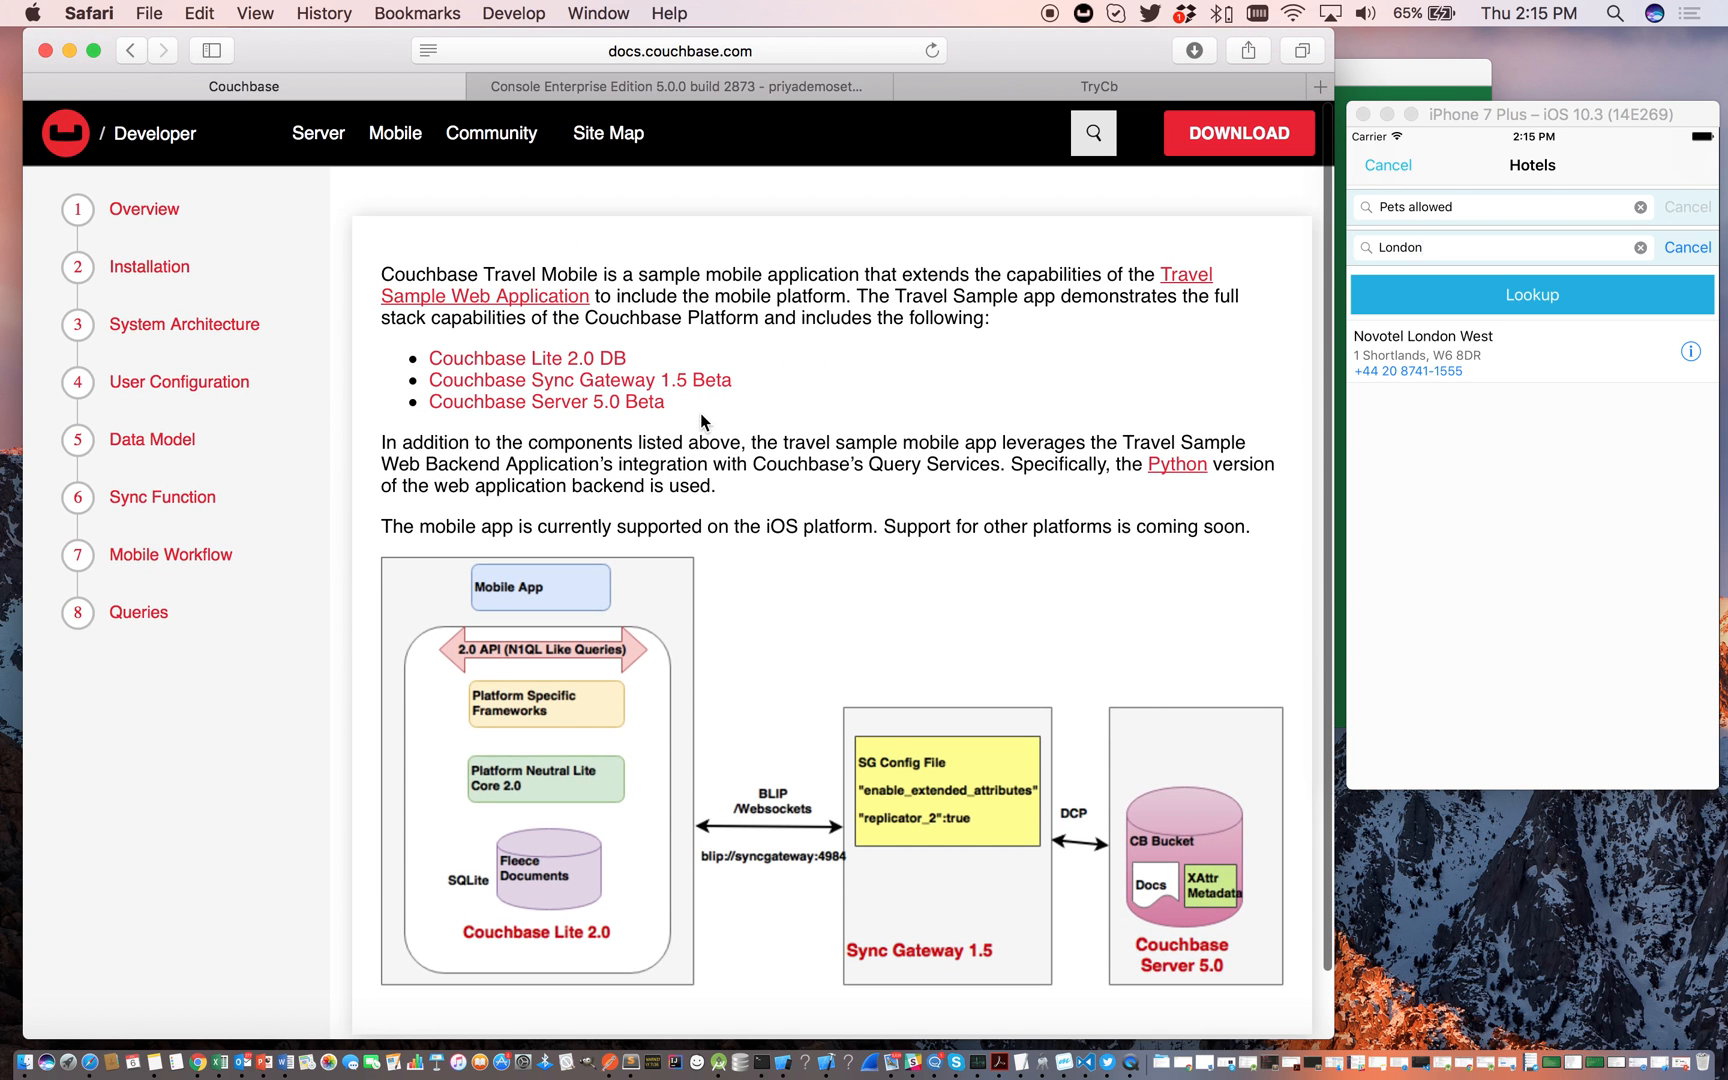
{"action": "mouse_move", "coordinate": [728, 247]}
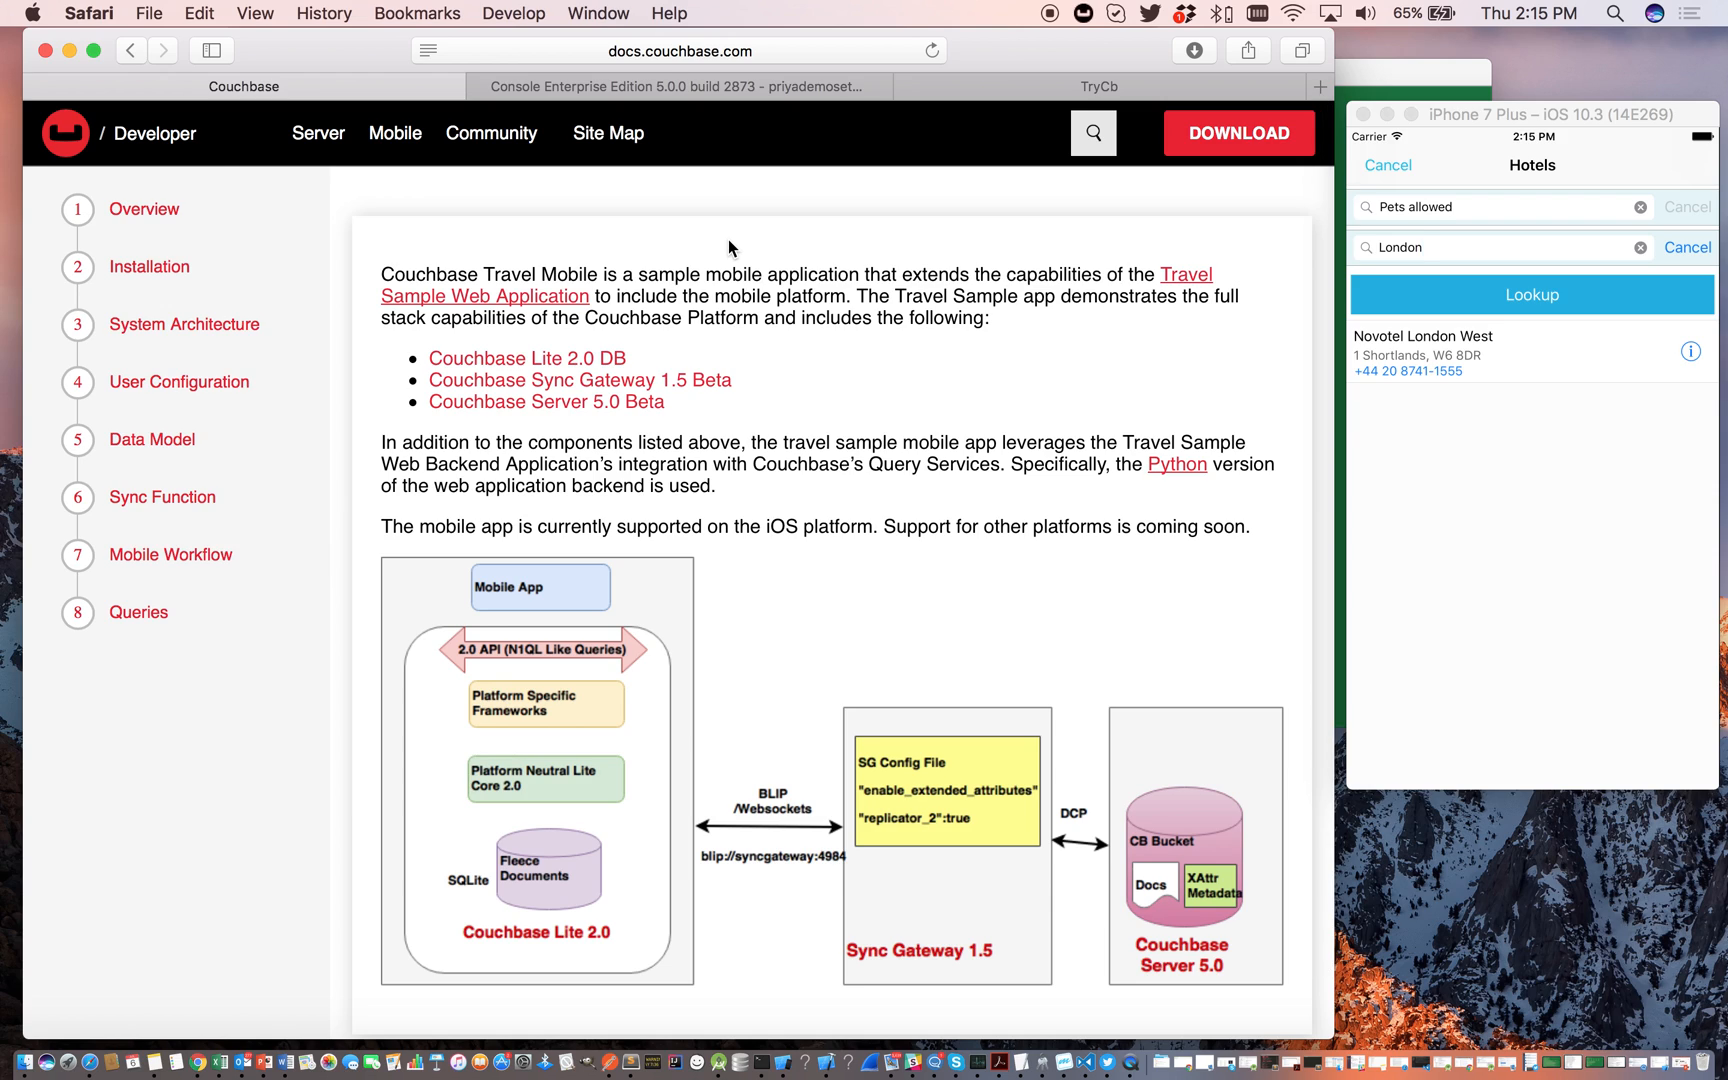
{"action": "mouse_move", "coordinate": [207, 231]}
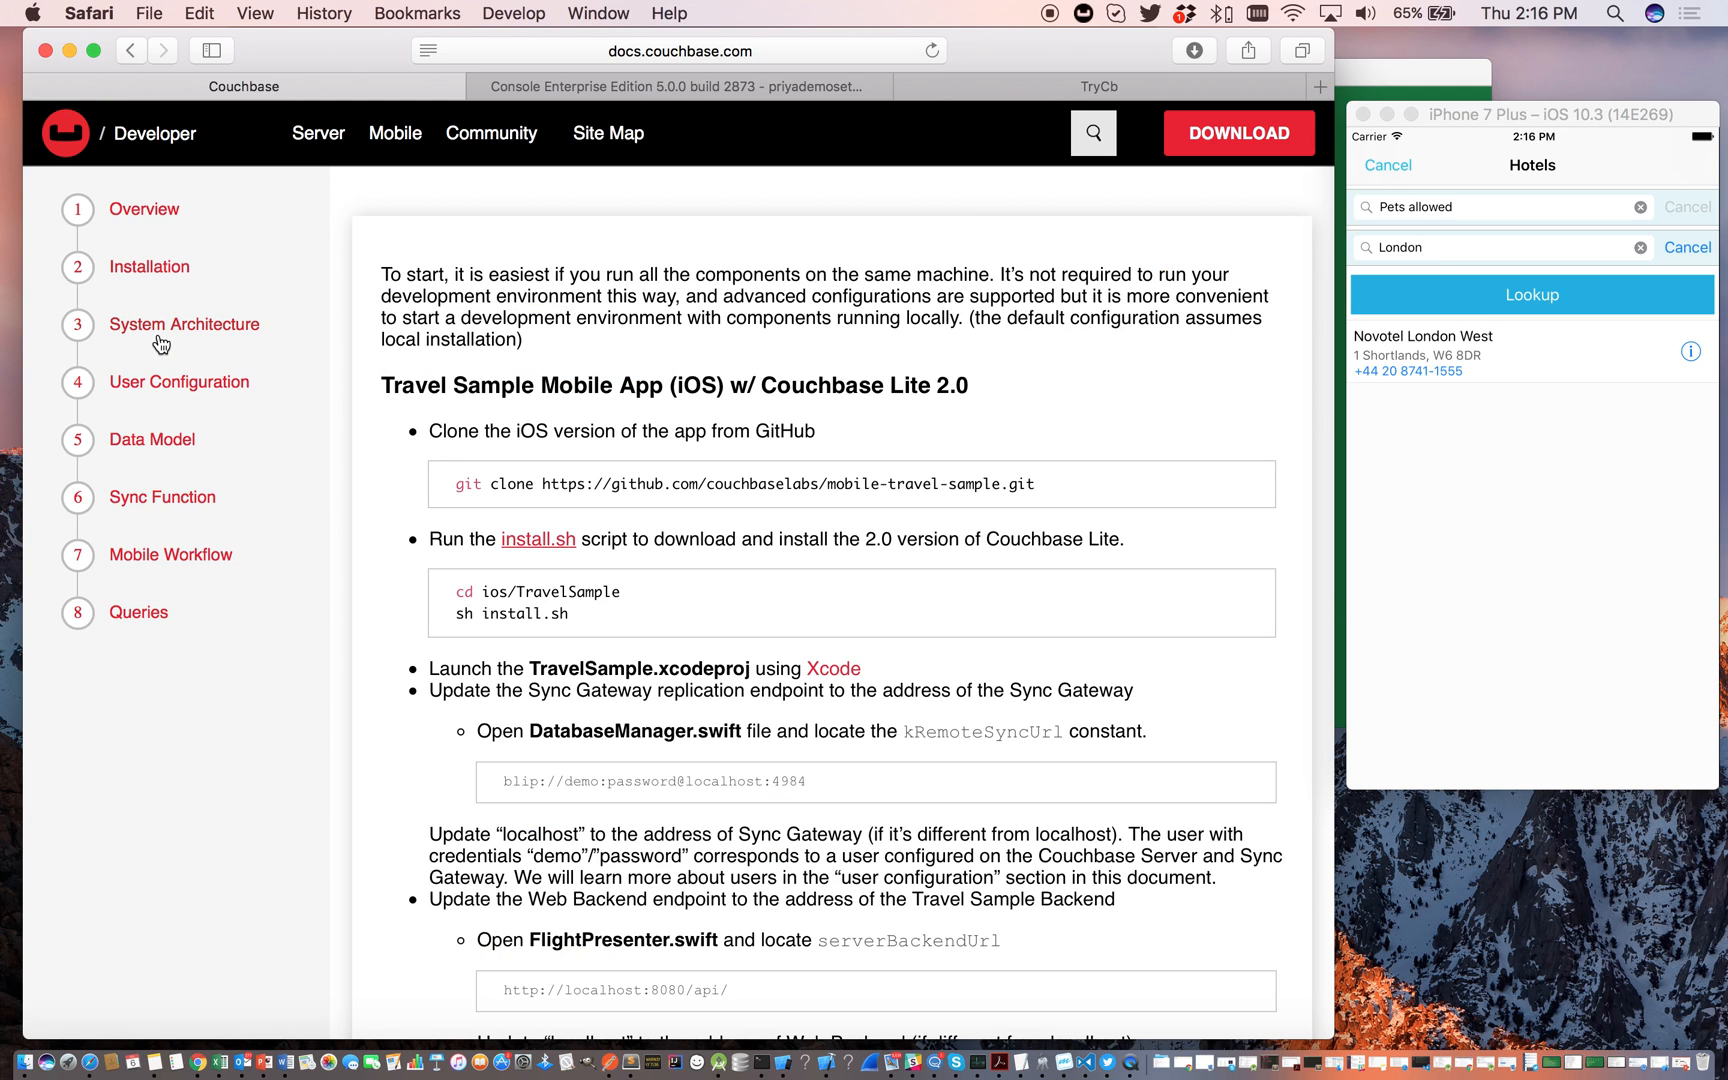
{"action": "left_click", "coordinate": [184, 324]}
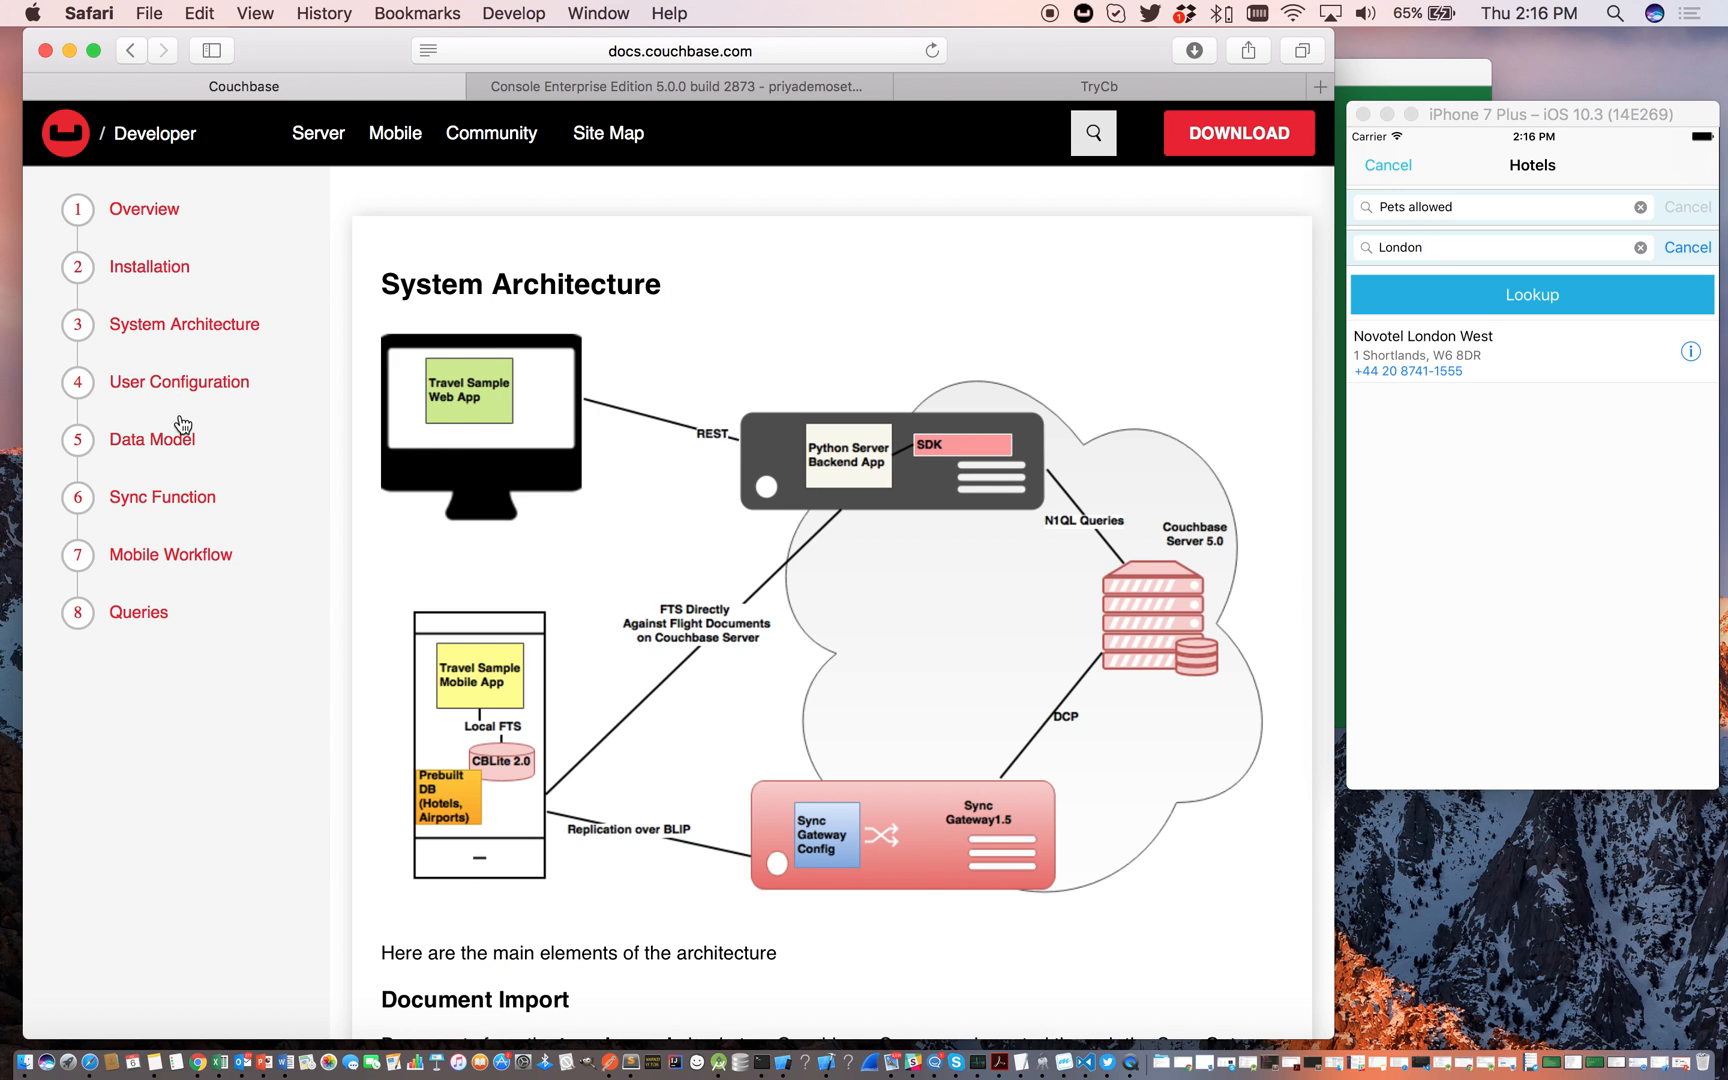
{"action": "left_click", "coordinate": [151, 439]}
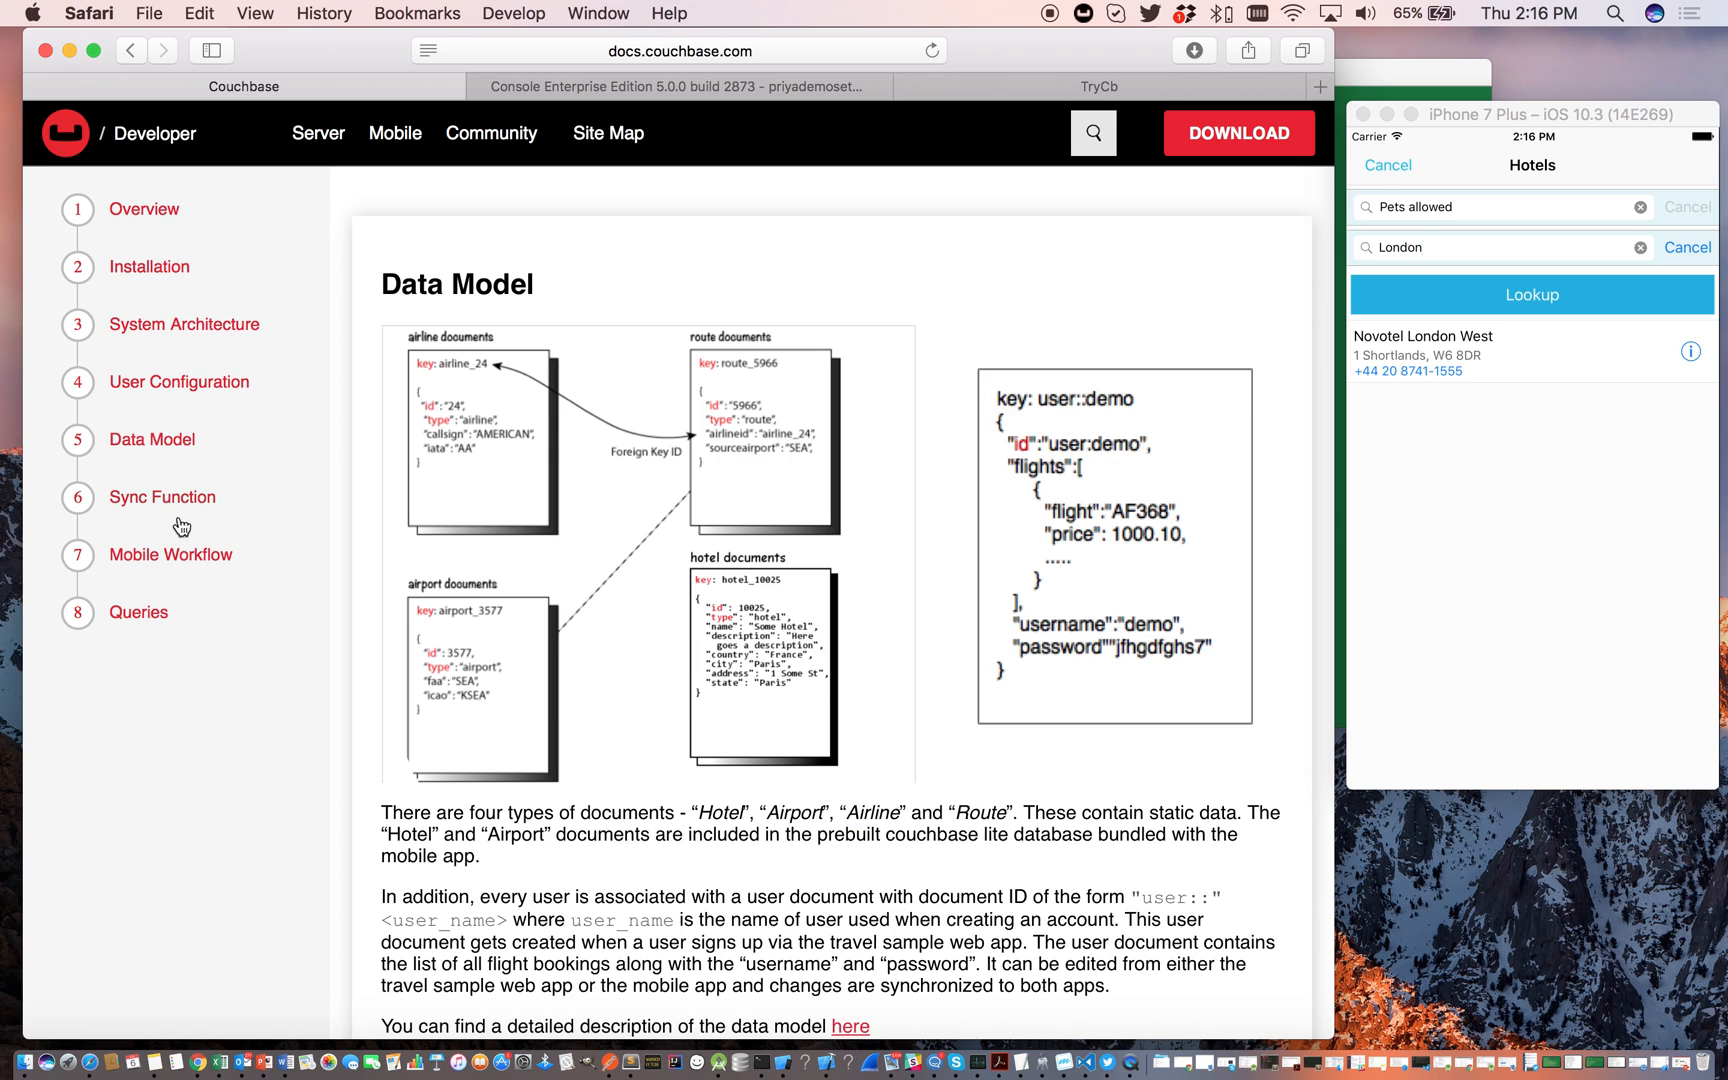
{"action": "left_click", "coordinate": [162, 497]}
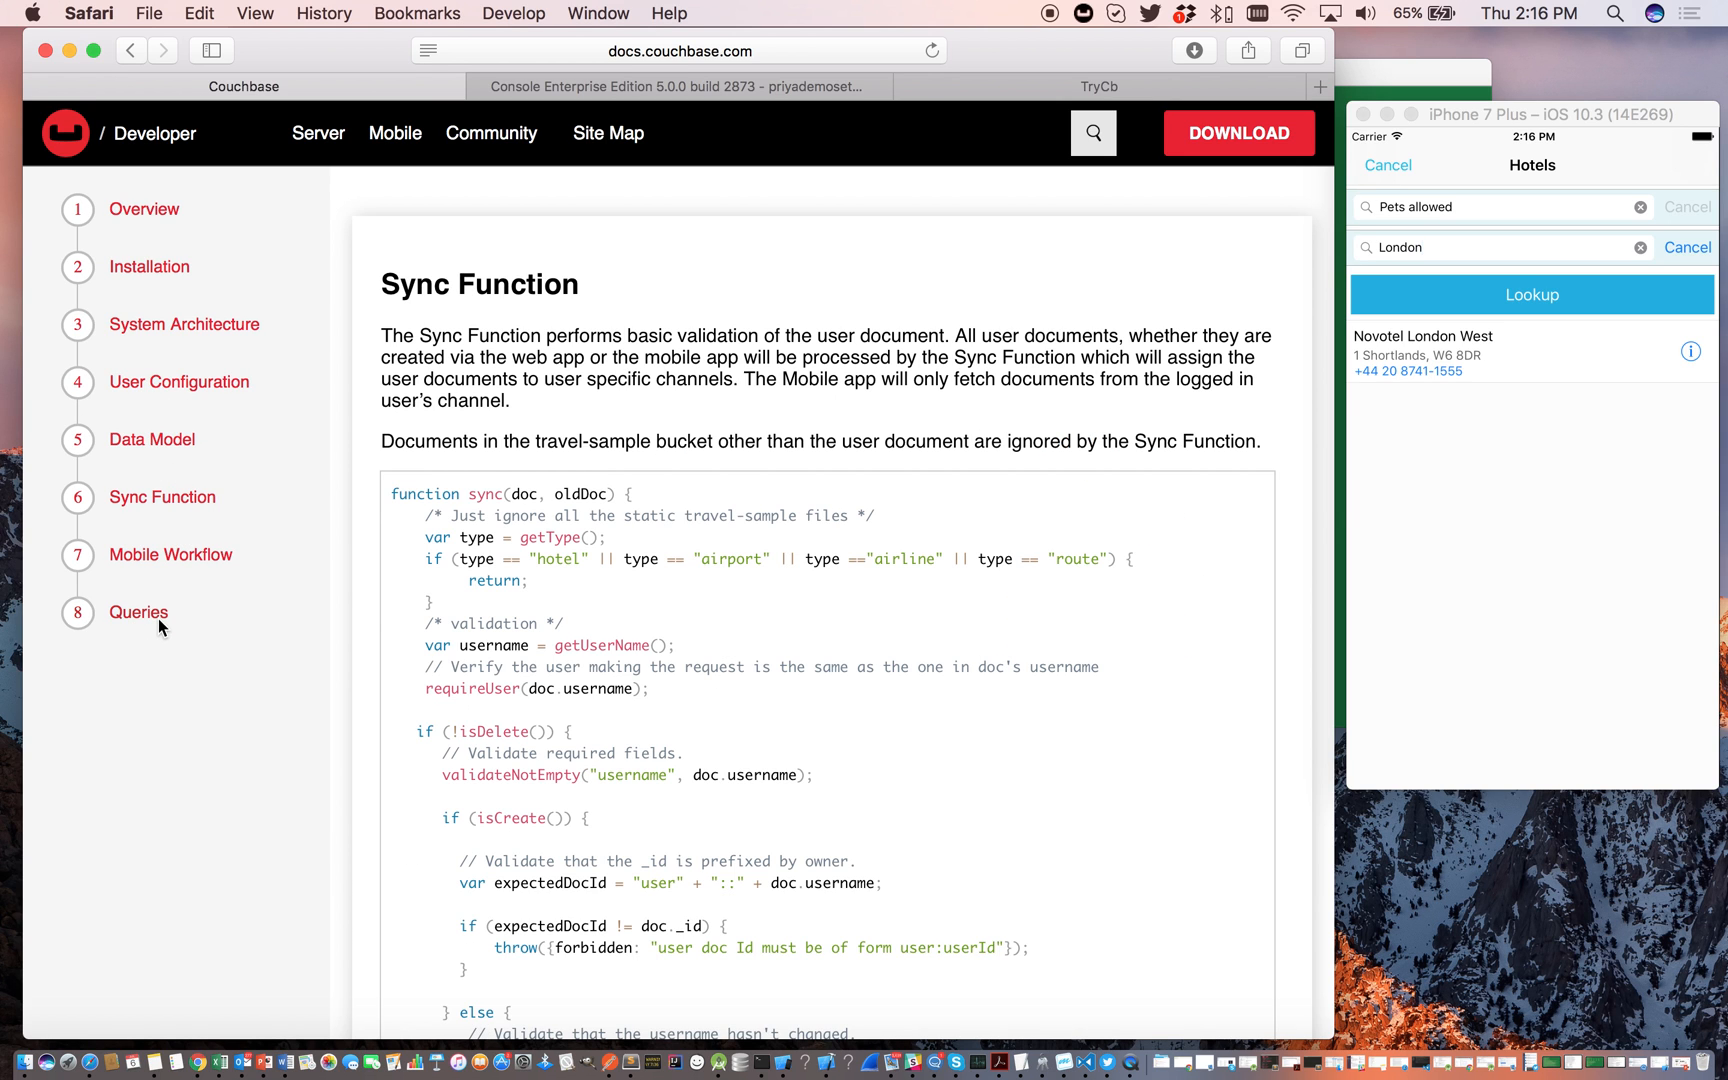
{"action": "scroll", "scroll_direction": "down", "scroll_amount": 3}
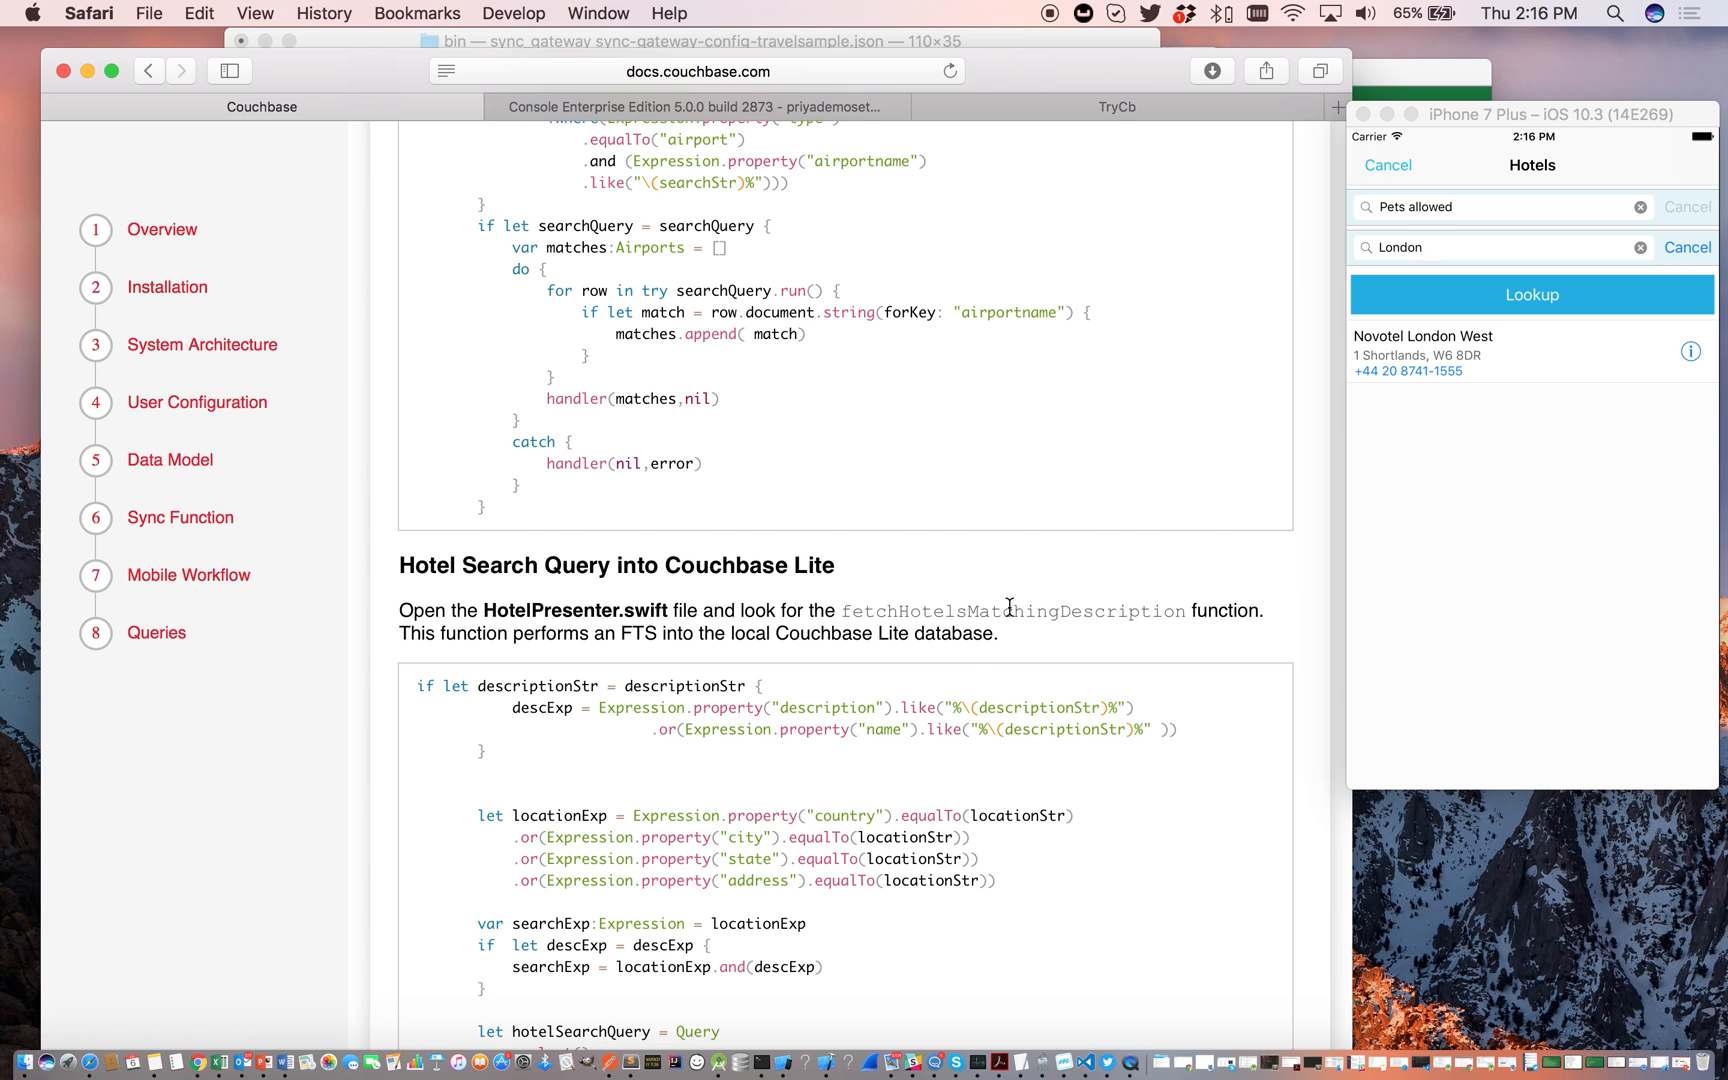
{"action": "mouse_move", "coordinate": [219, 908]}
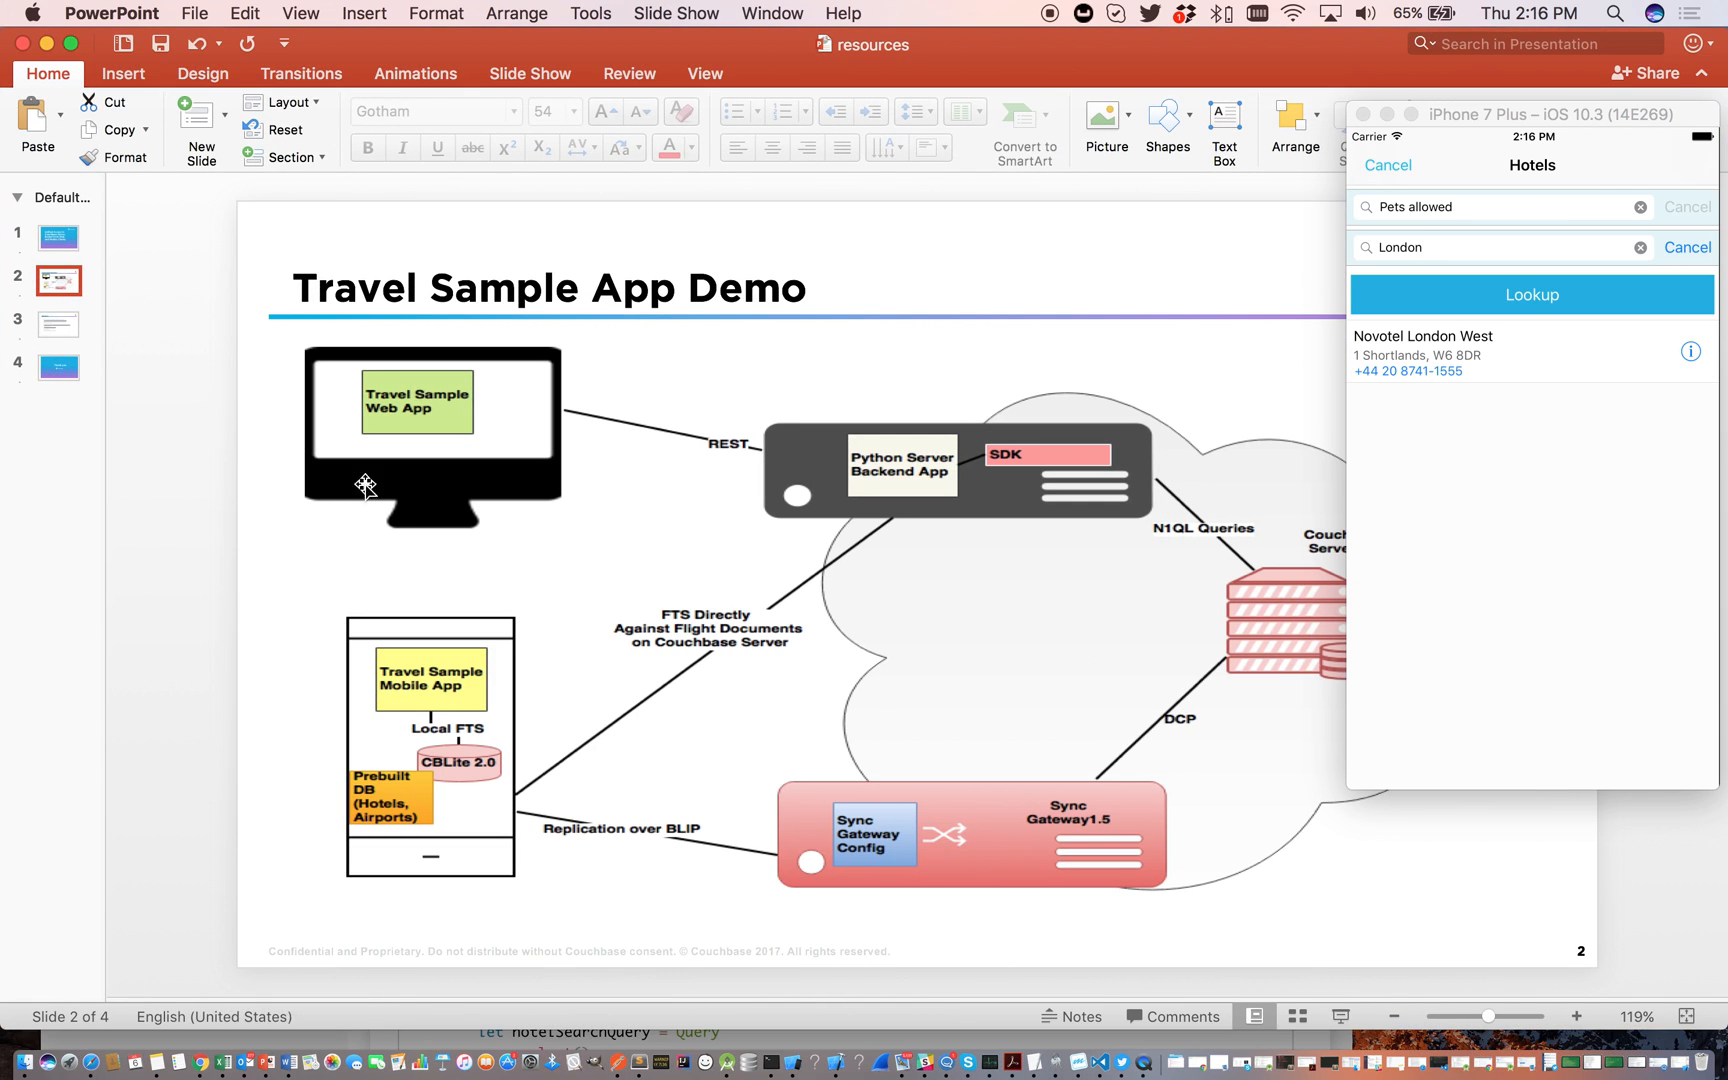
- Show slide 3, Resources, with tutorial and Couchbase download links
{"action": "left_click", "coordinate": [58, 324]}
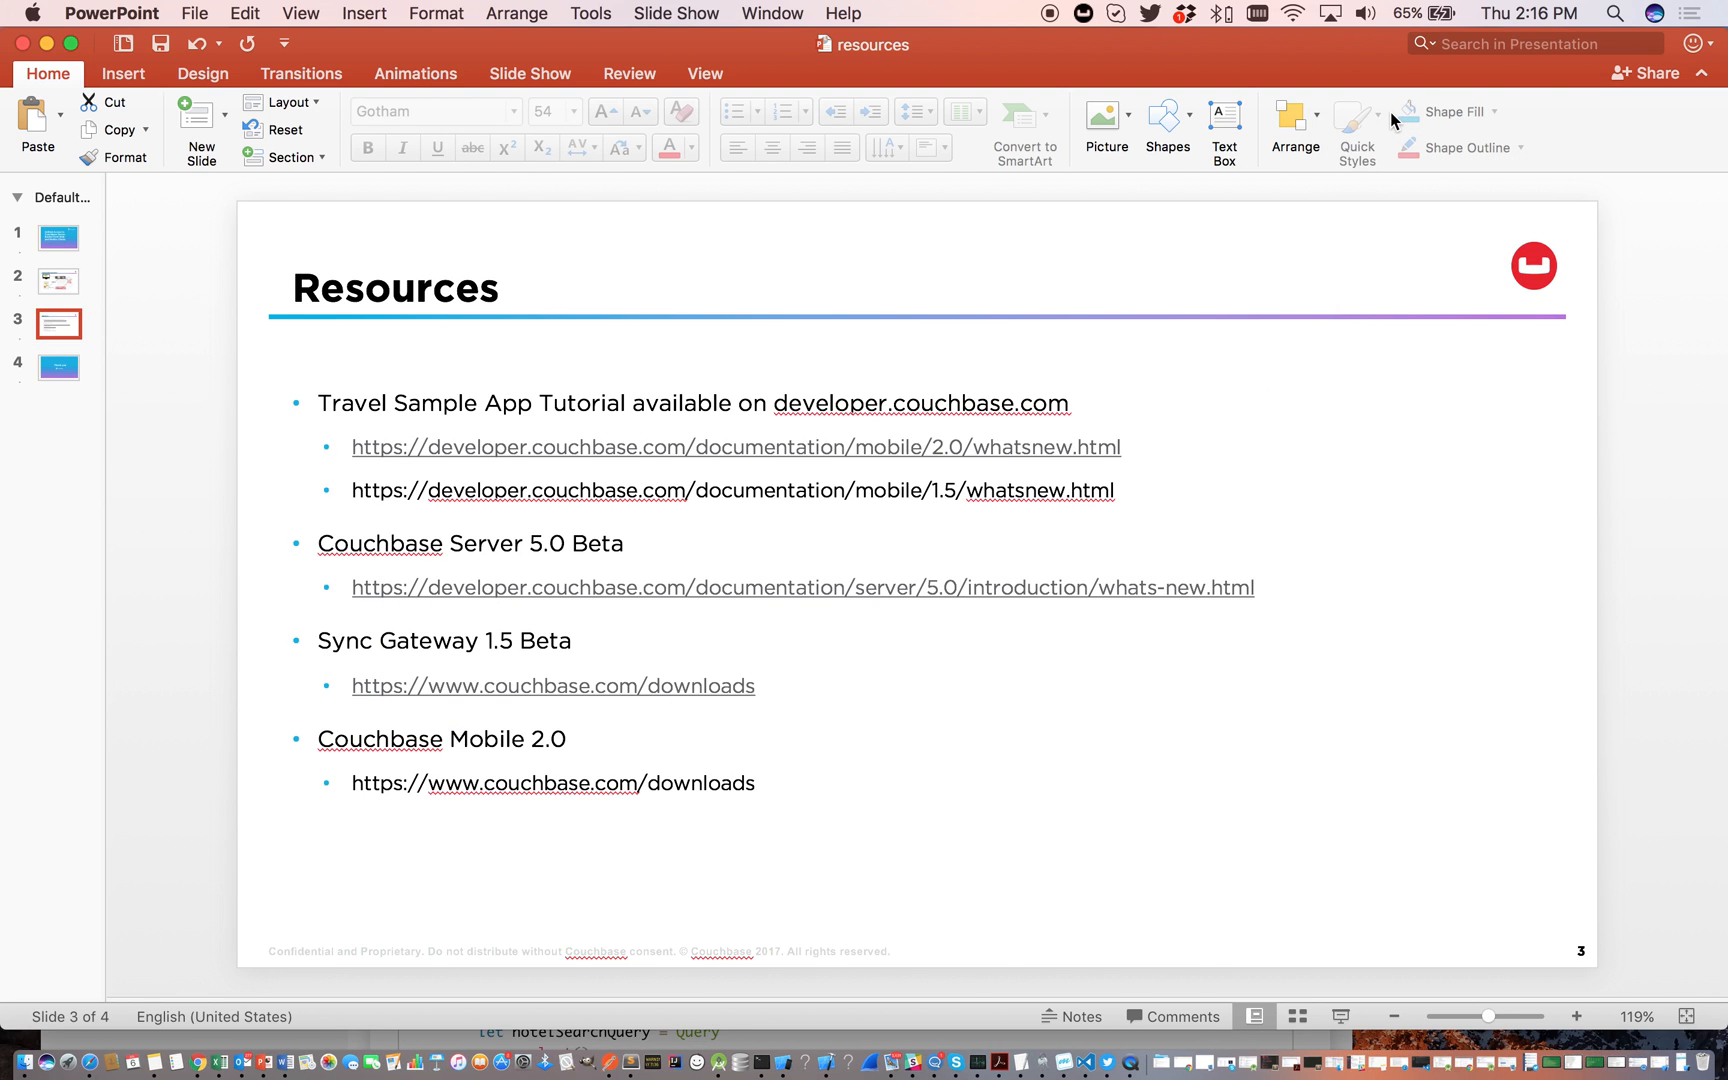
{"action": "mouse_move", "coordinate": [1455, 111]}
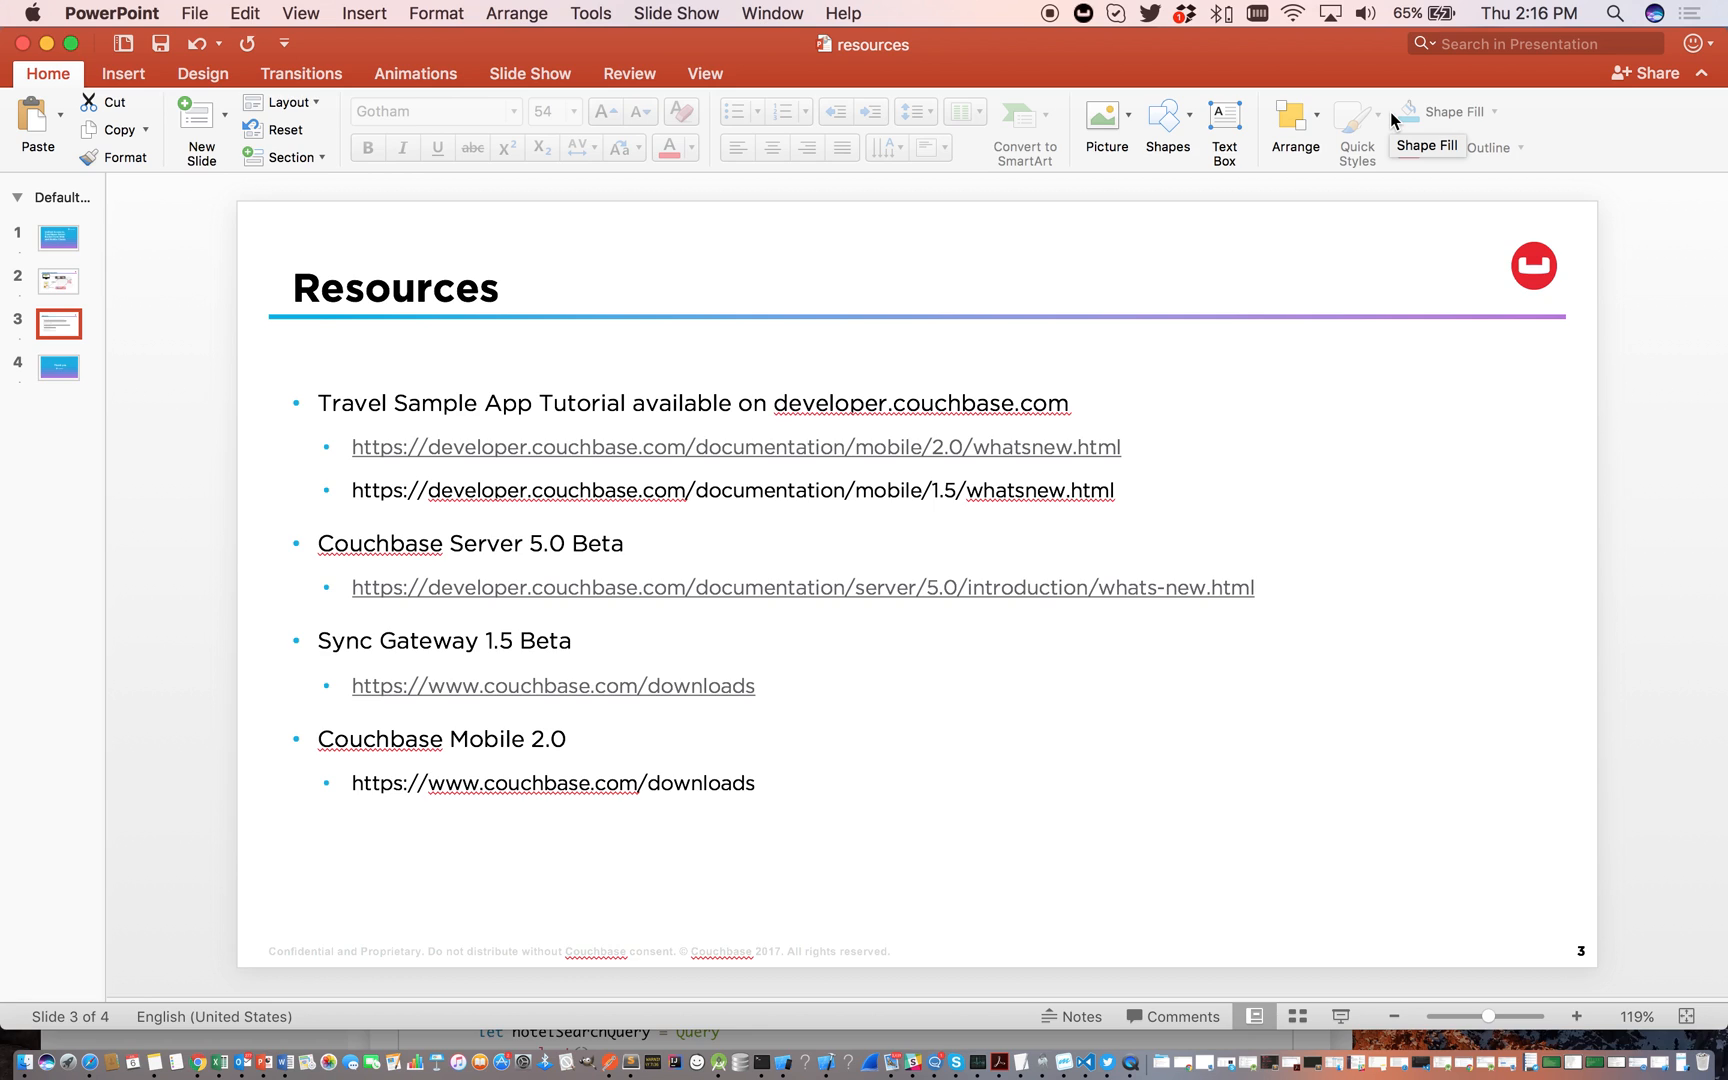